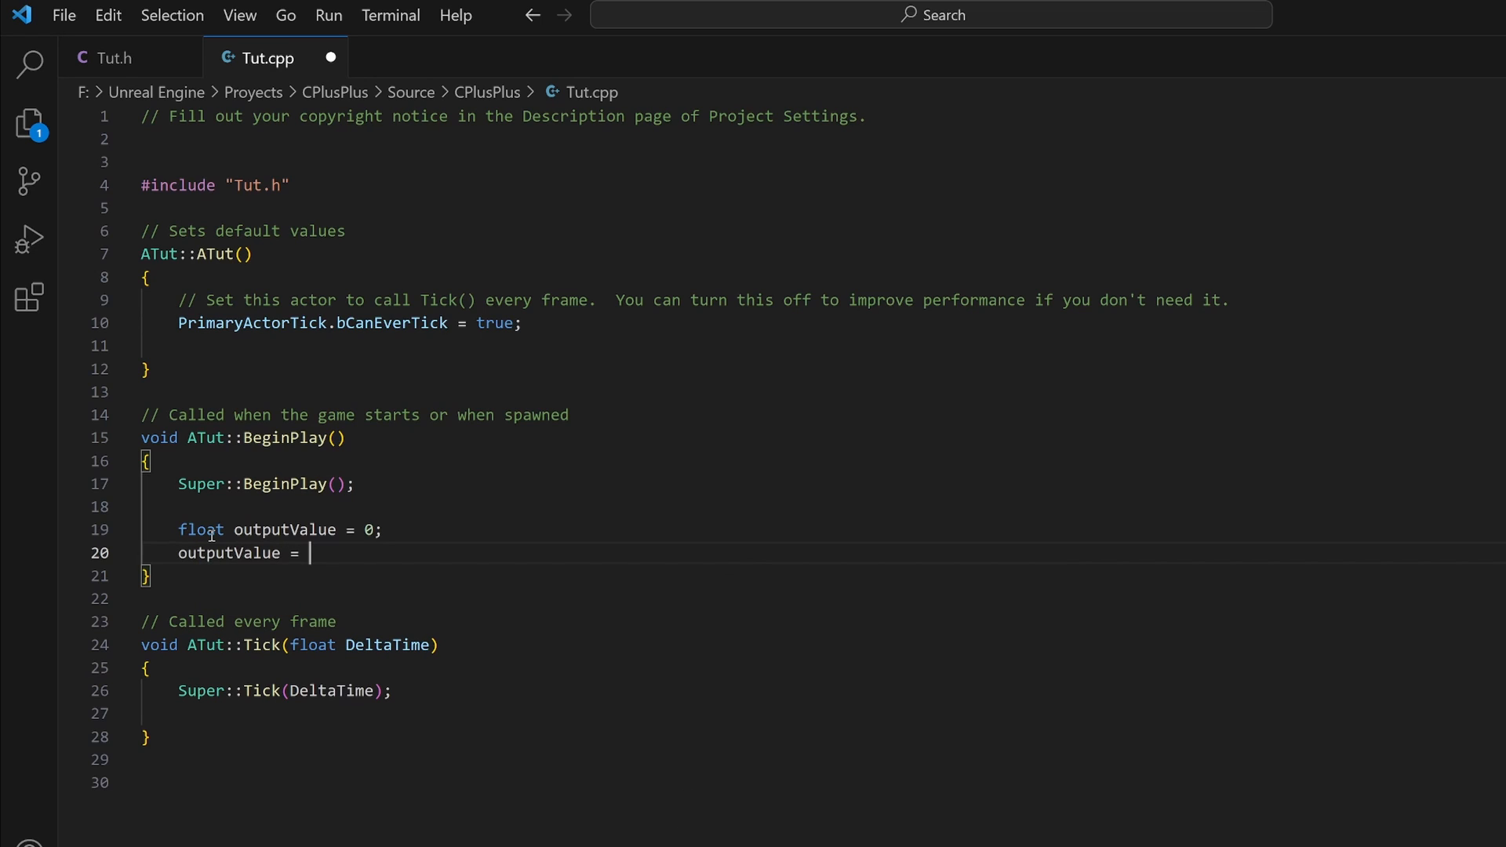
# Write 'floatA + floa' in BeginPlay toward summing floatA and floatB into outputValue
pyautogui.write('floa')
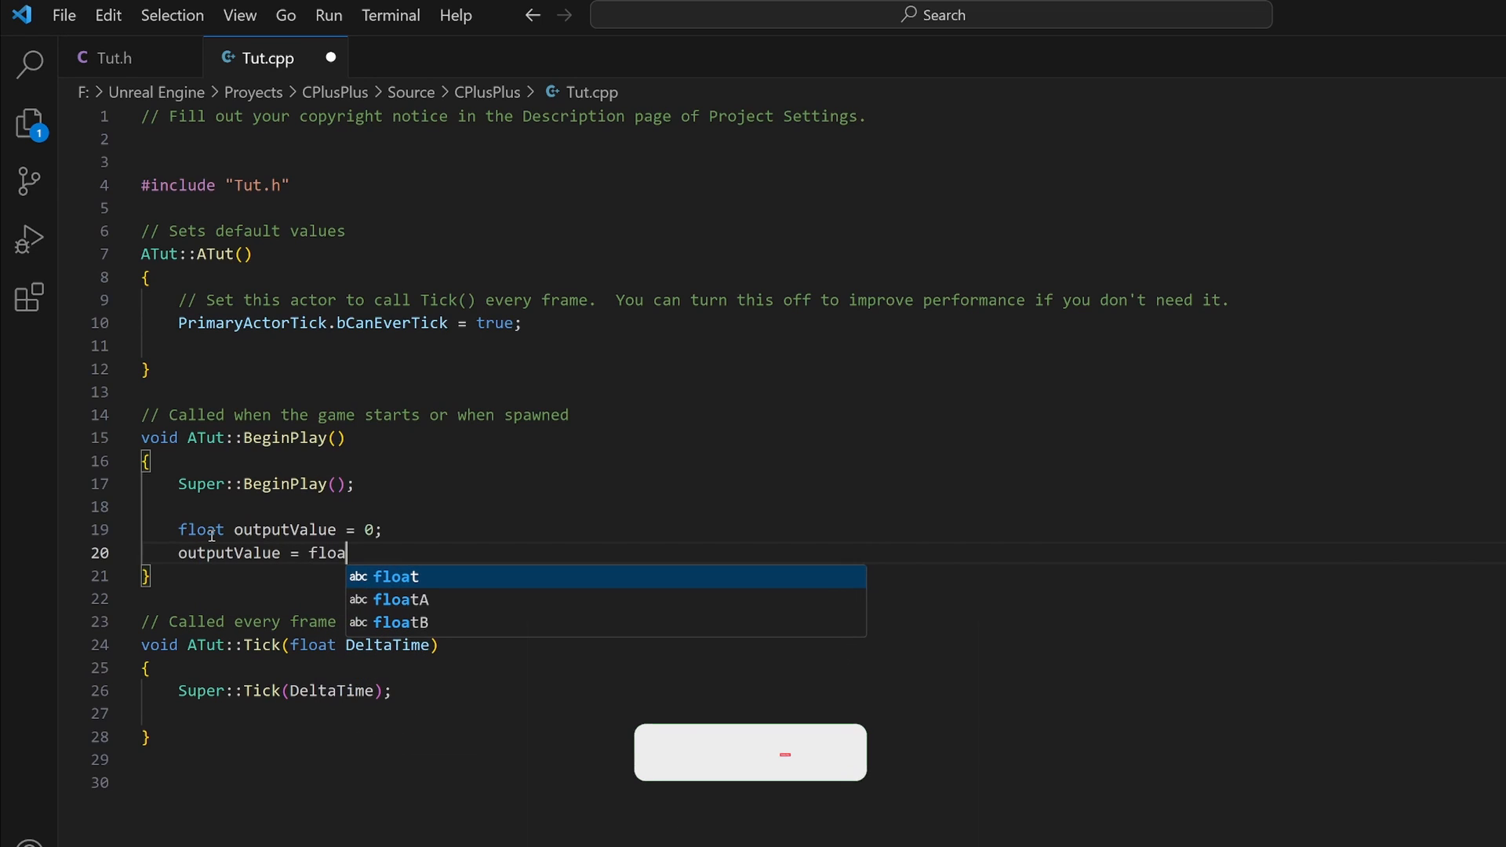
pyautogui.write('tA + floa')
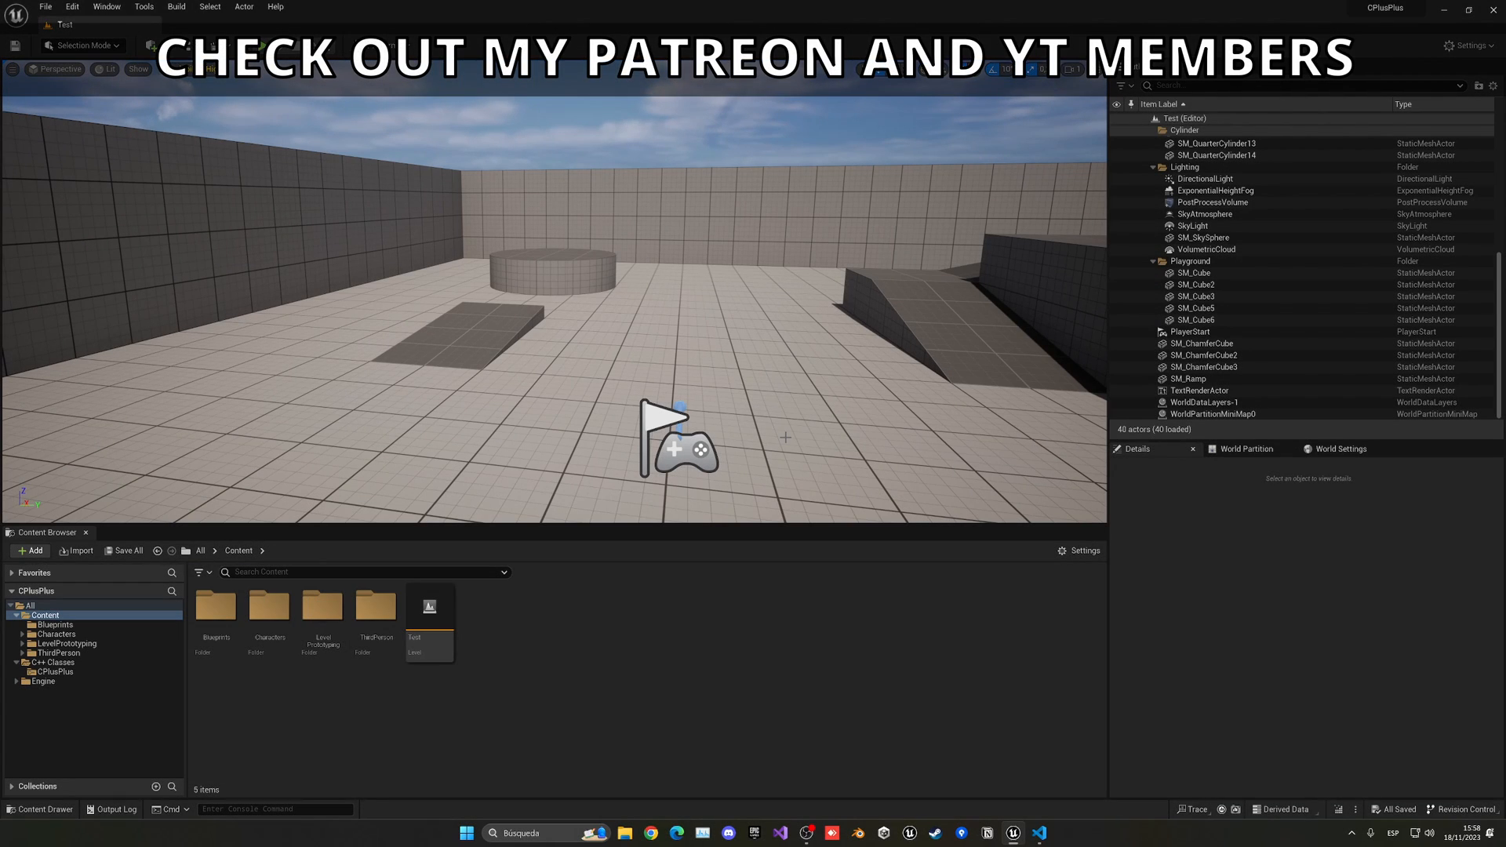
# Create a new C++ class from Tools with Actor parent, named Tut
pyautogui.click(143, 6)
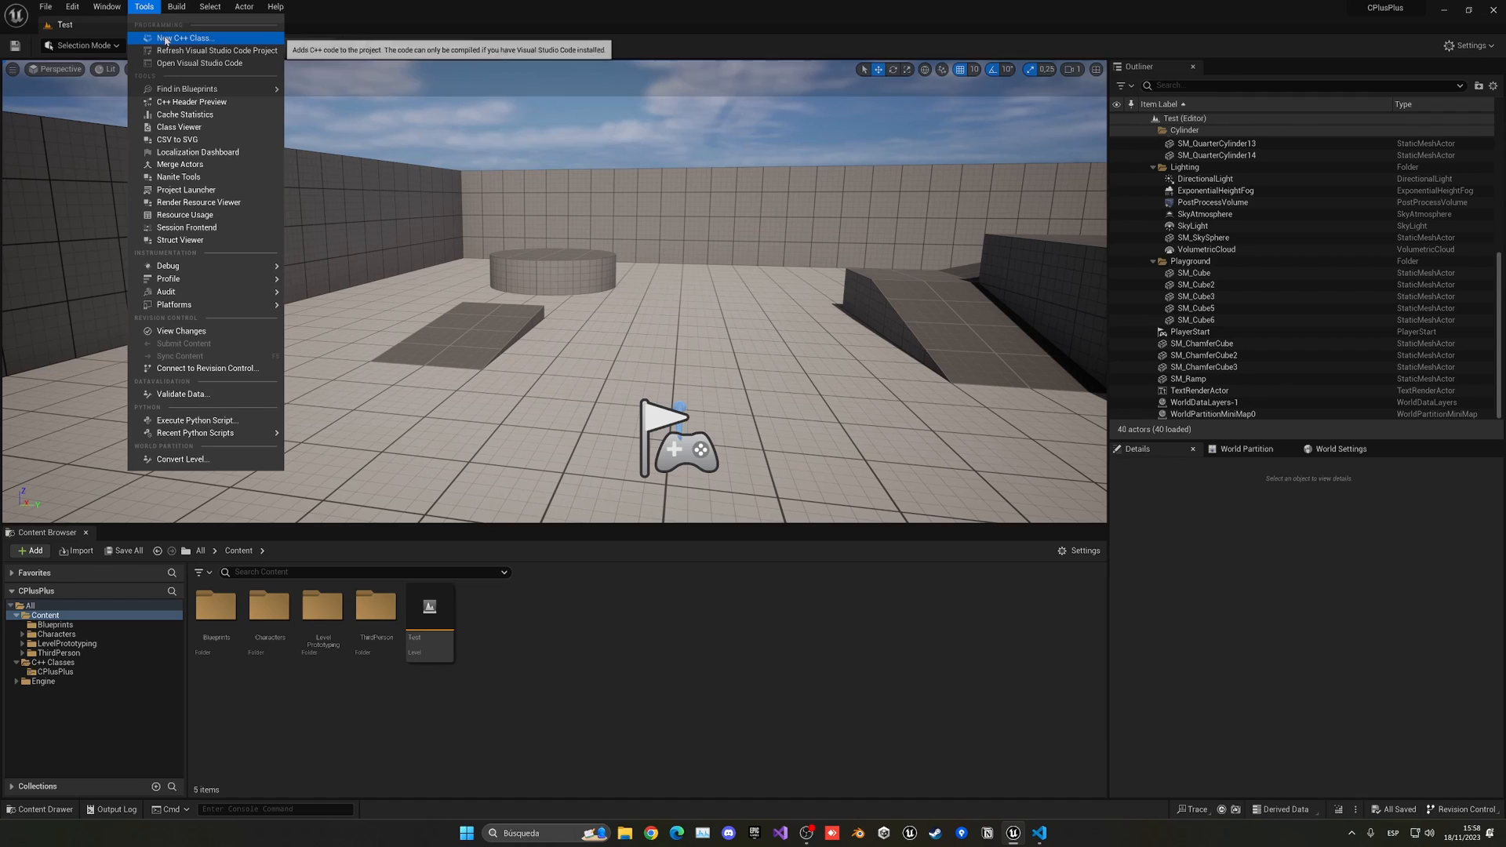
pyautogui.click(182, 37)
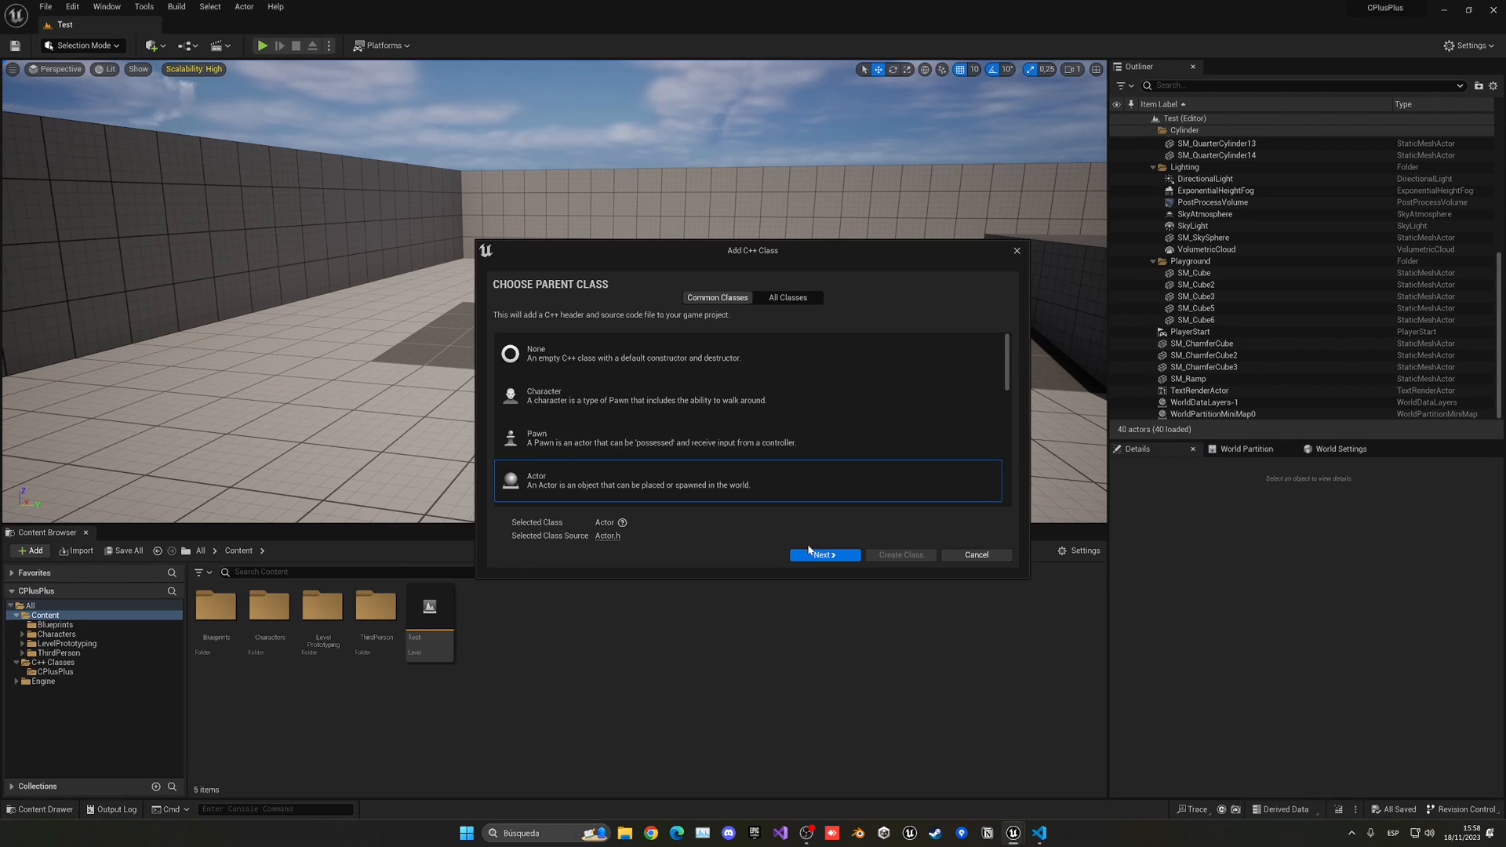
pyautogui.click(823, 554)
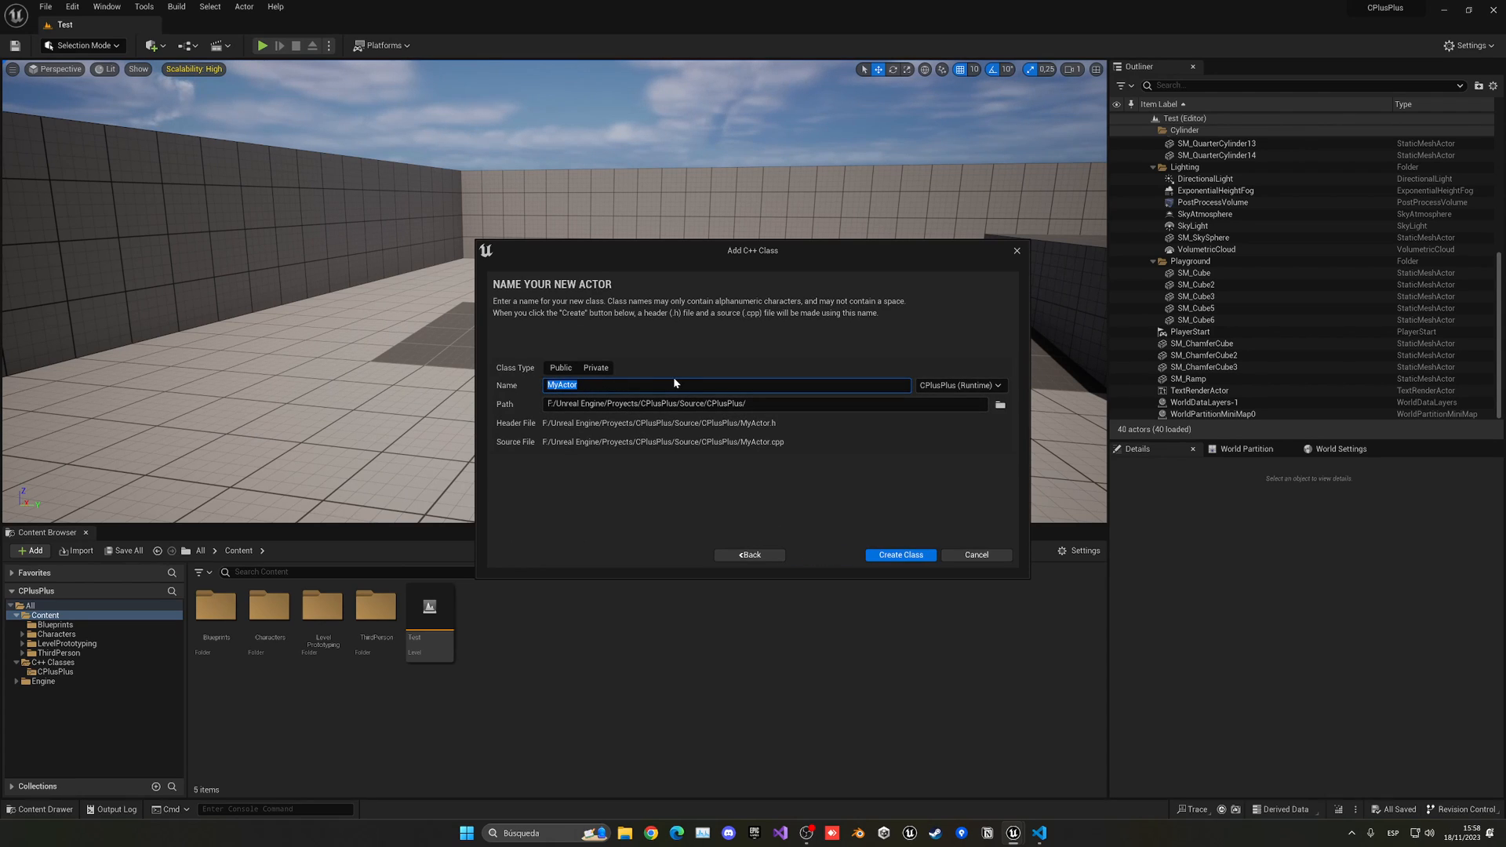
pyautogui.write('Tut')
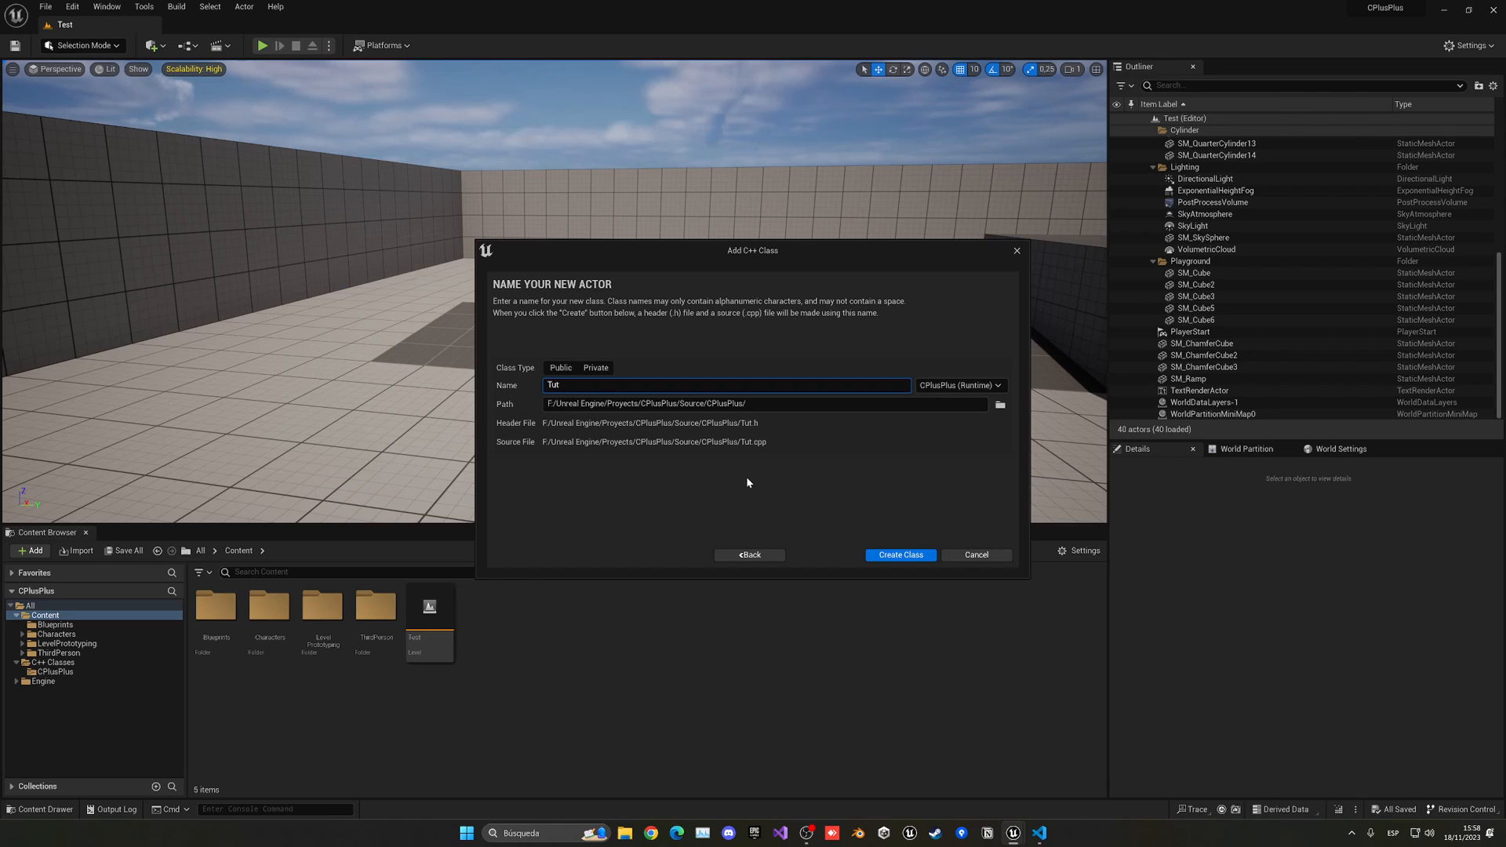
pyautogui.moveTo(898, 554)
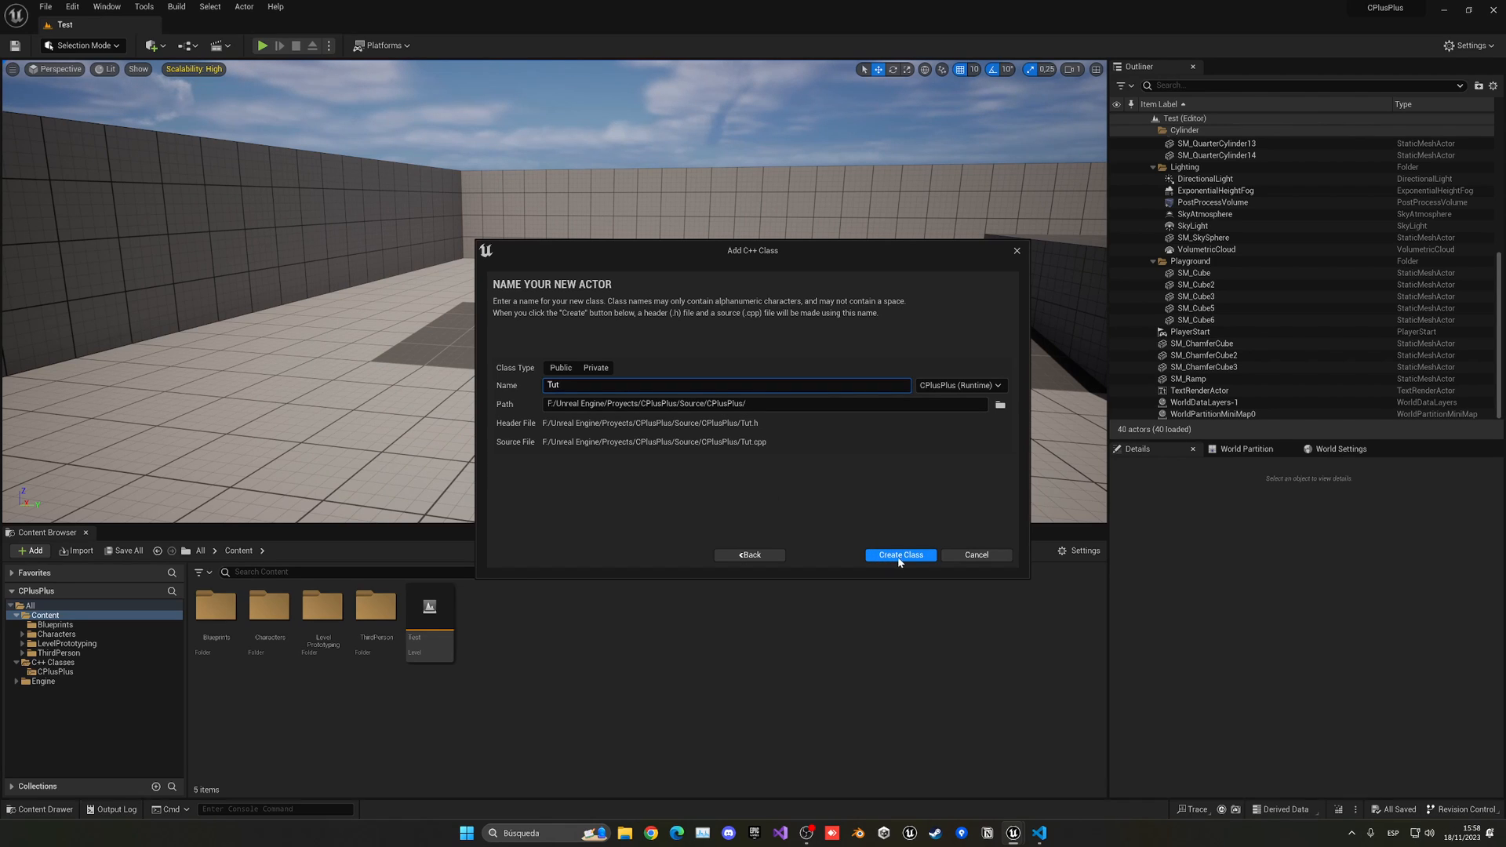
pyautogui.click(897, 553)
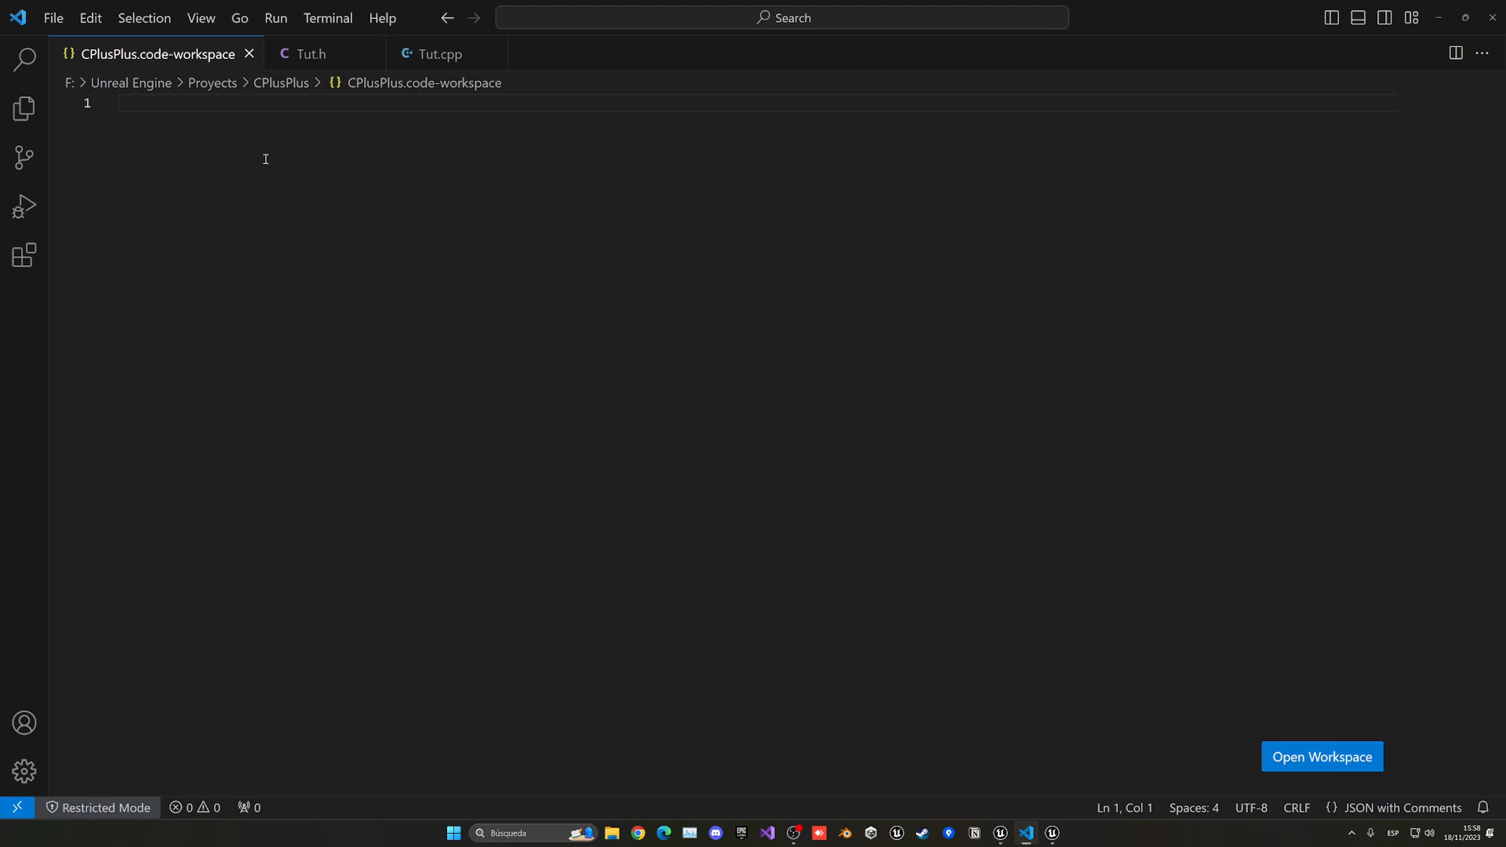
# Close the workspace file, review Tut.h and Tut.cpp, and add a blank line inside the Tut class
pyautogui.click(248, 53)
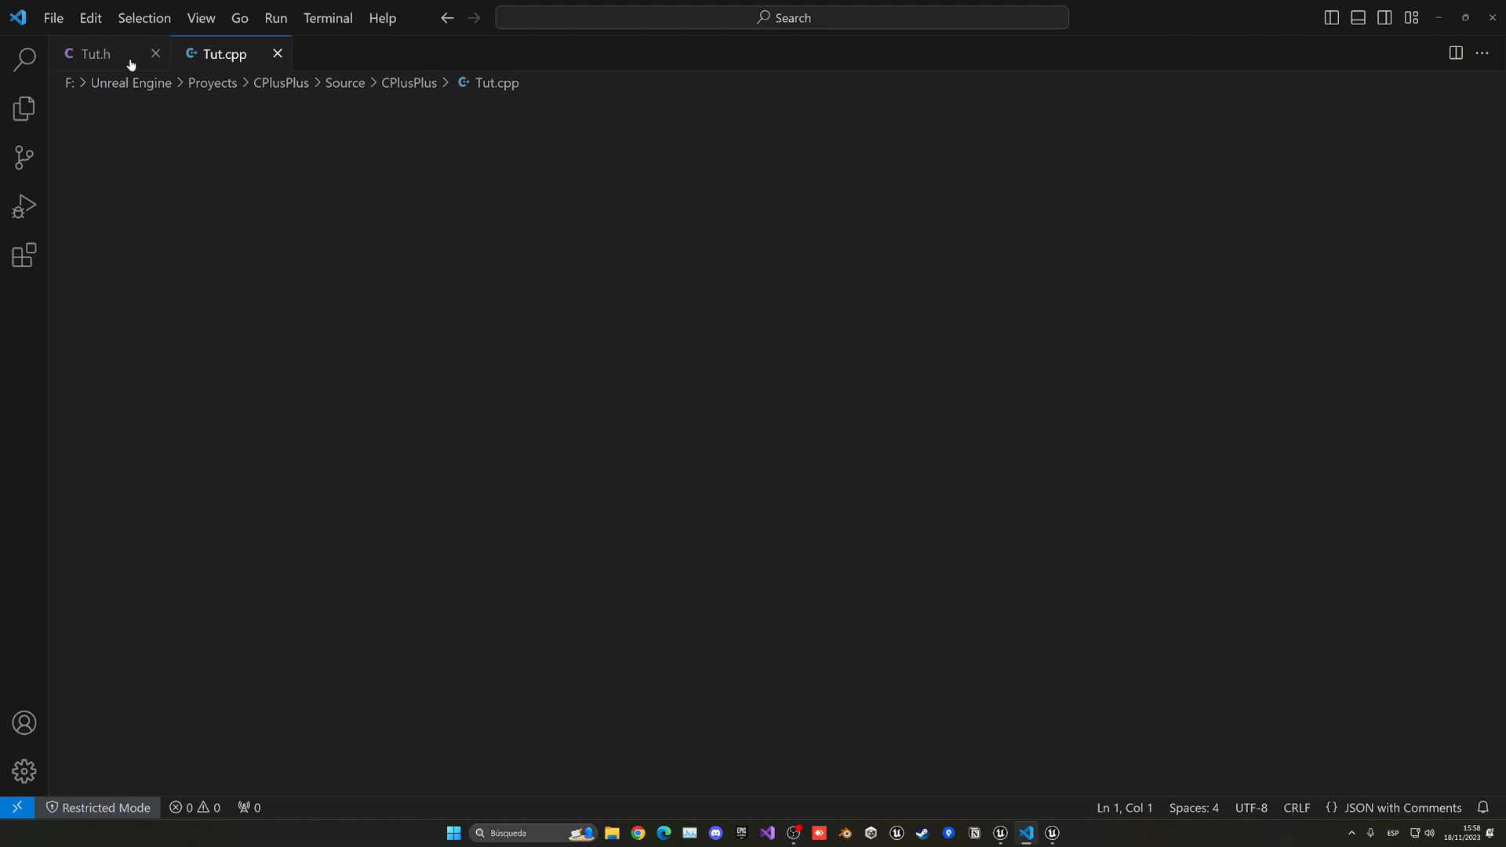
pyautogui.click(94, 53)
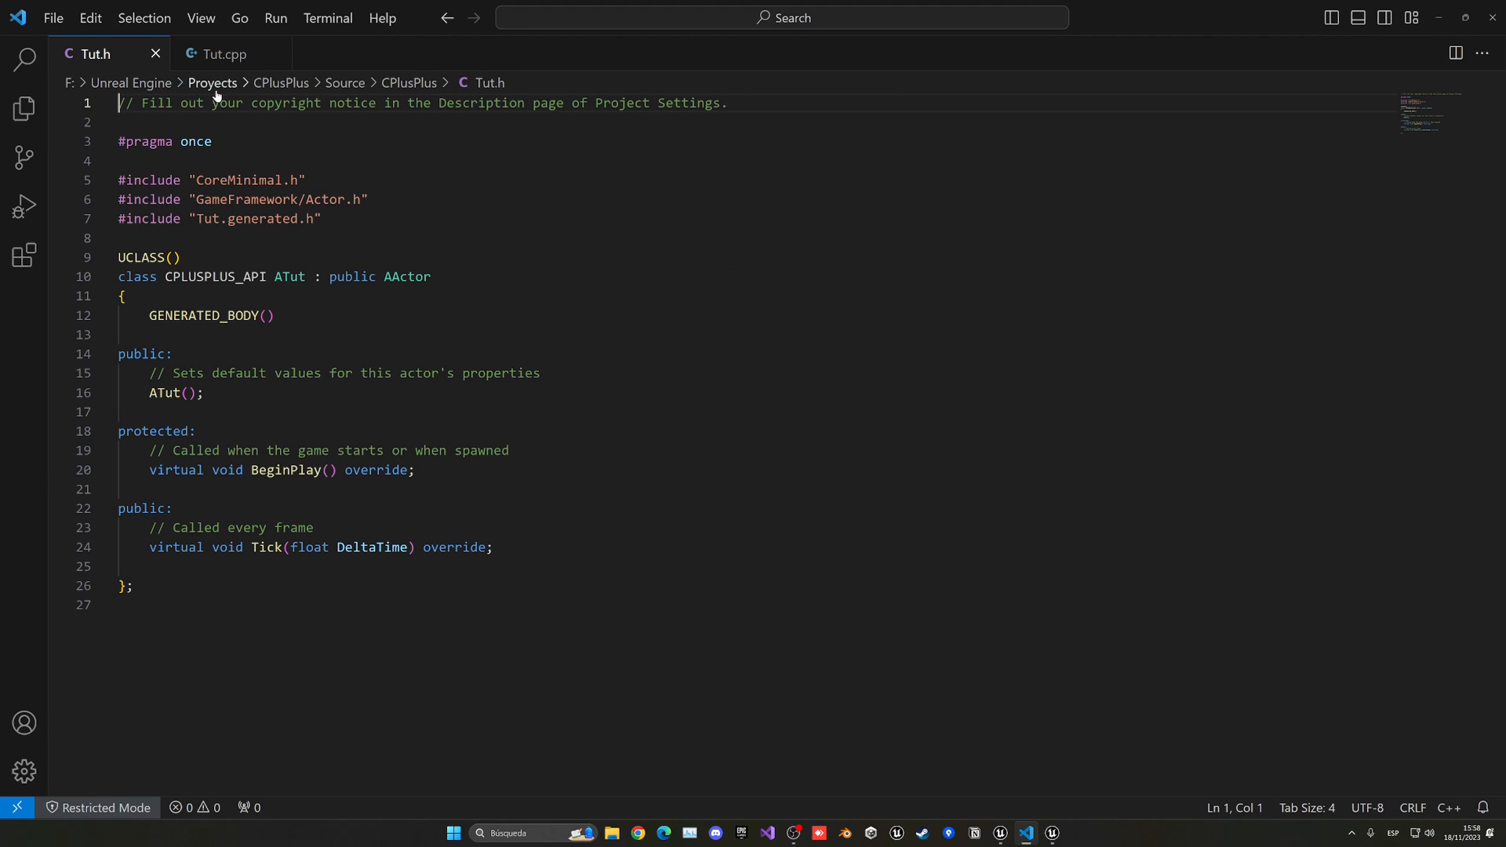
pyautogui.moveTo(229, 394)
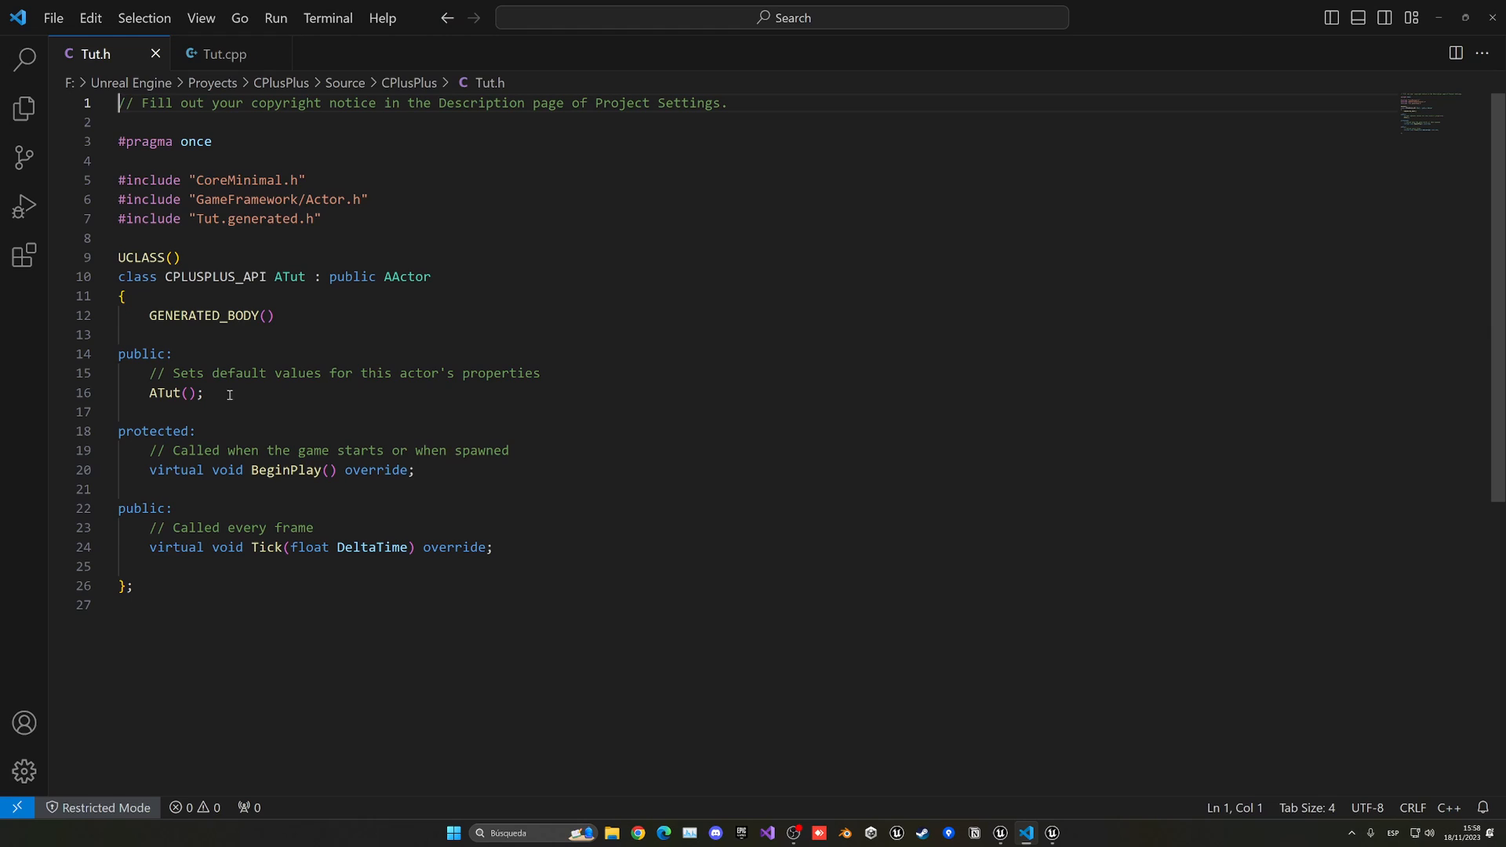
pyautogui.click(222, 53)
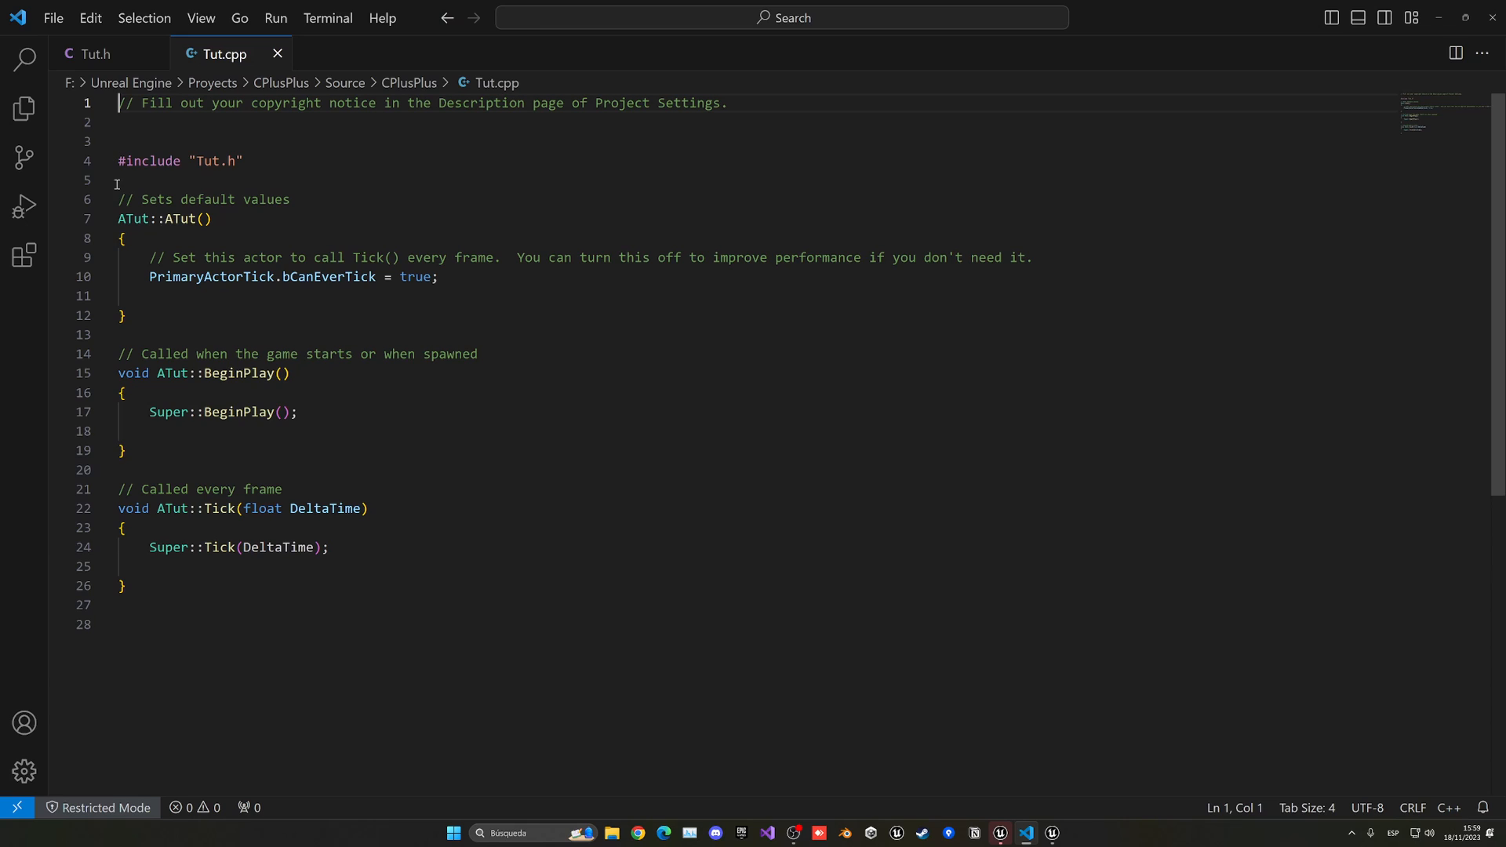
pyautogui.click(93, 53)
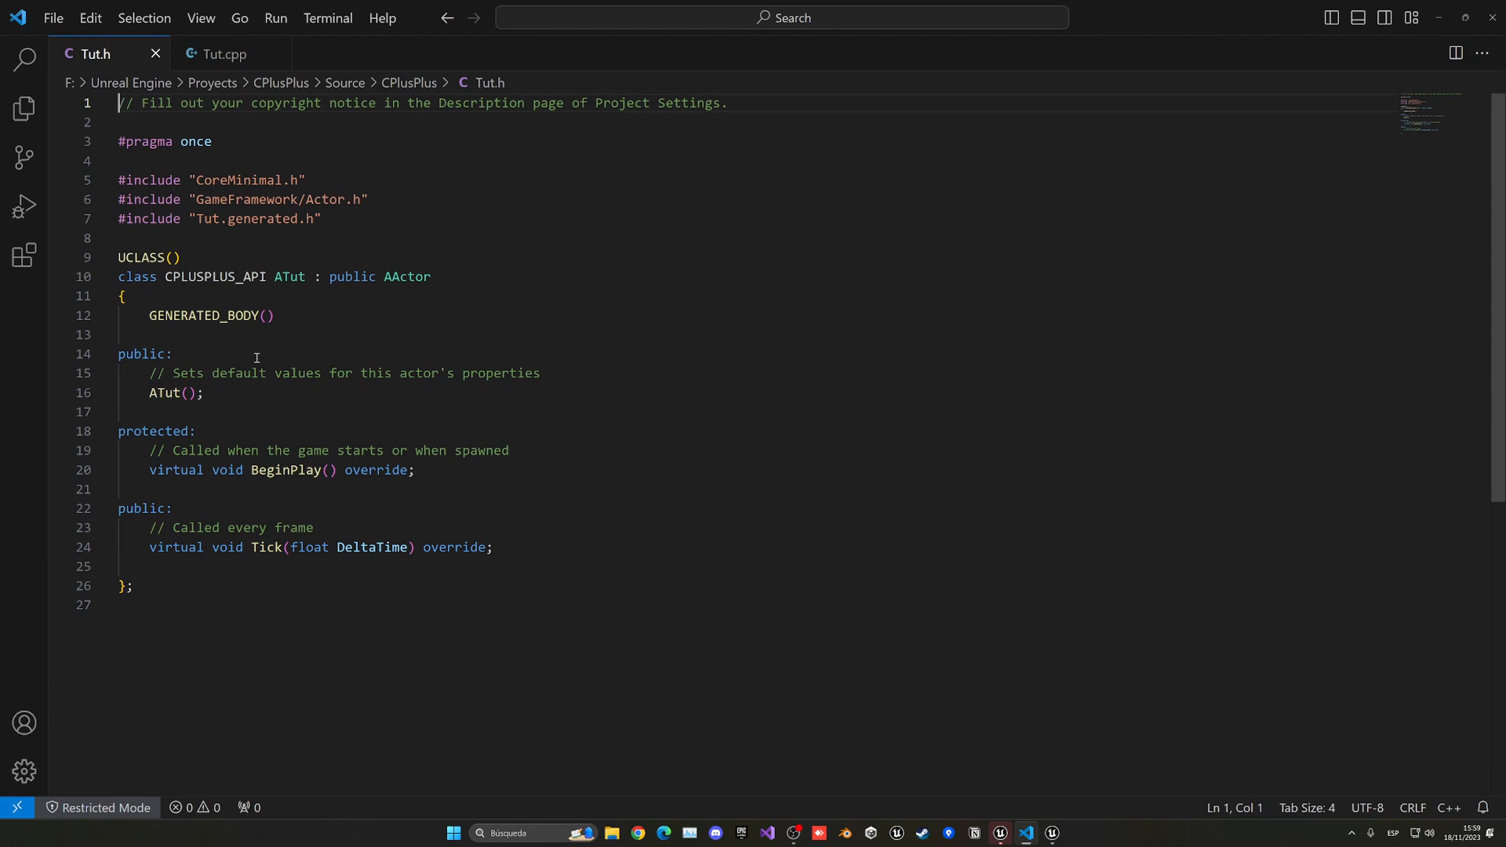
pyautogui.click(223, 53)
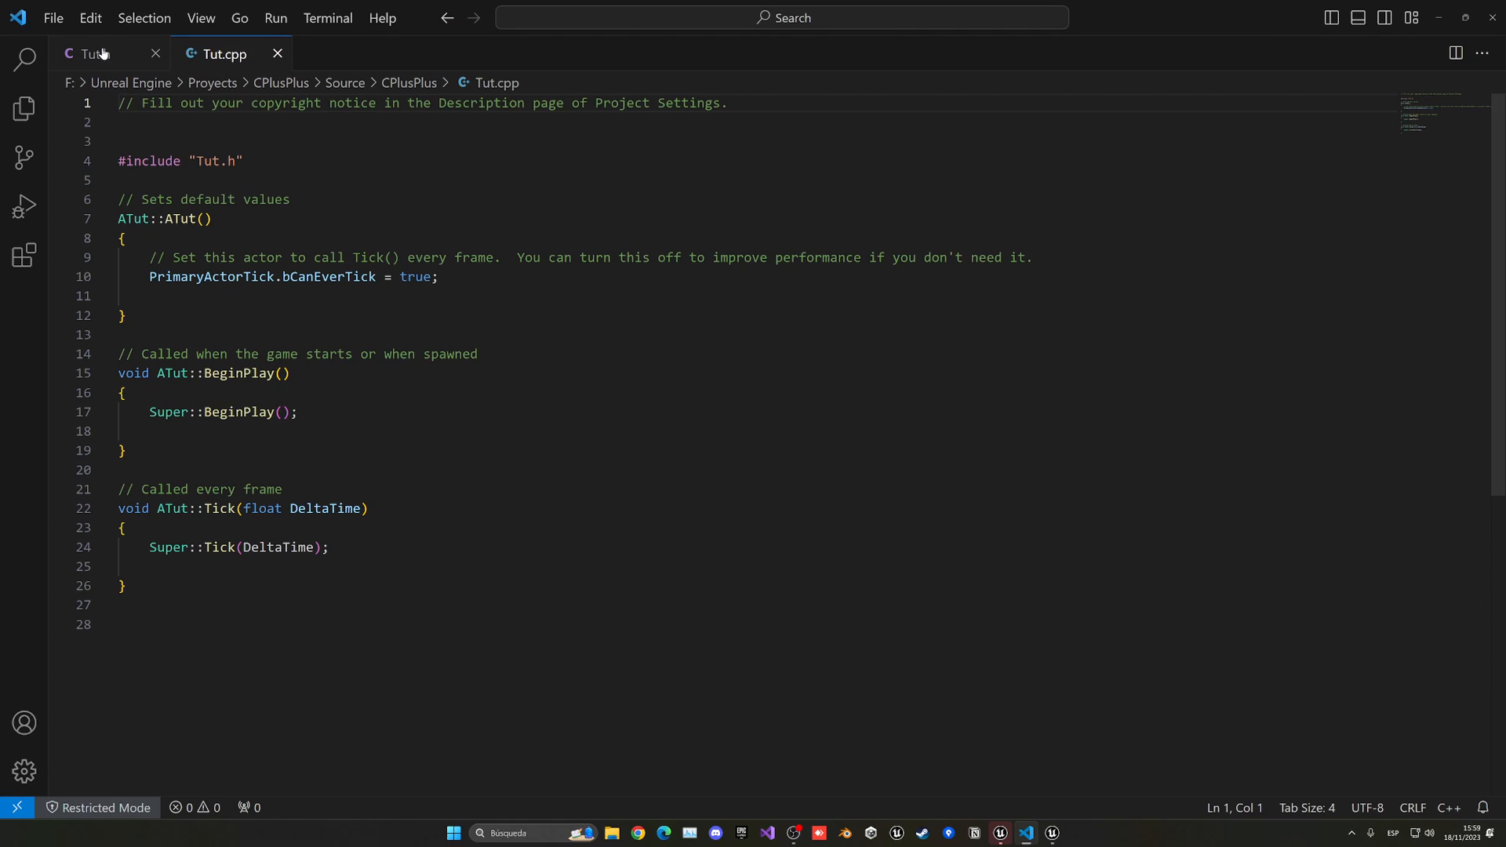
pyautogui.click(92, 54)
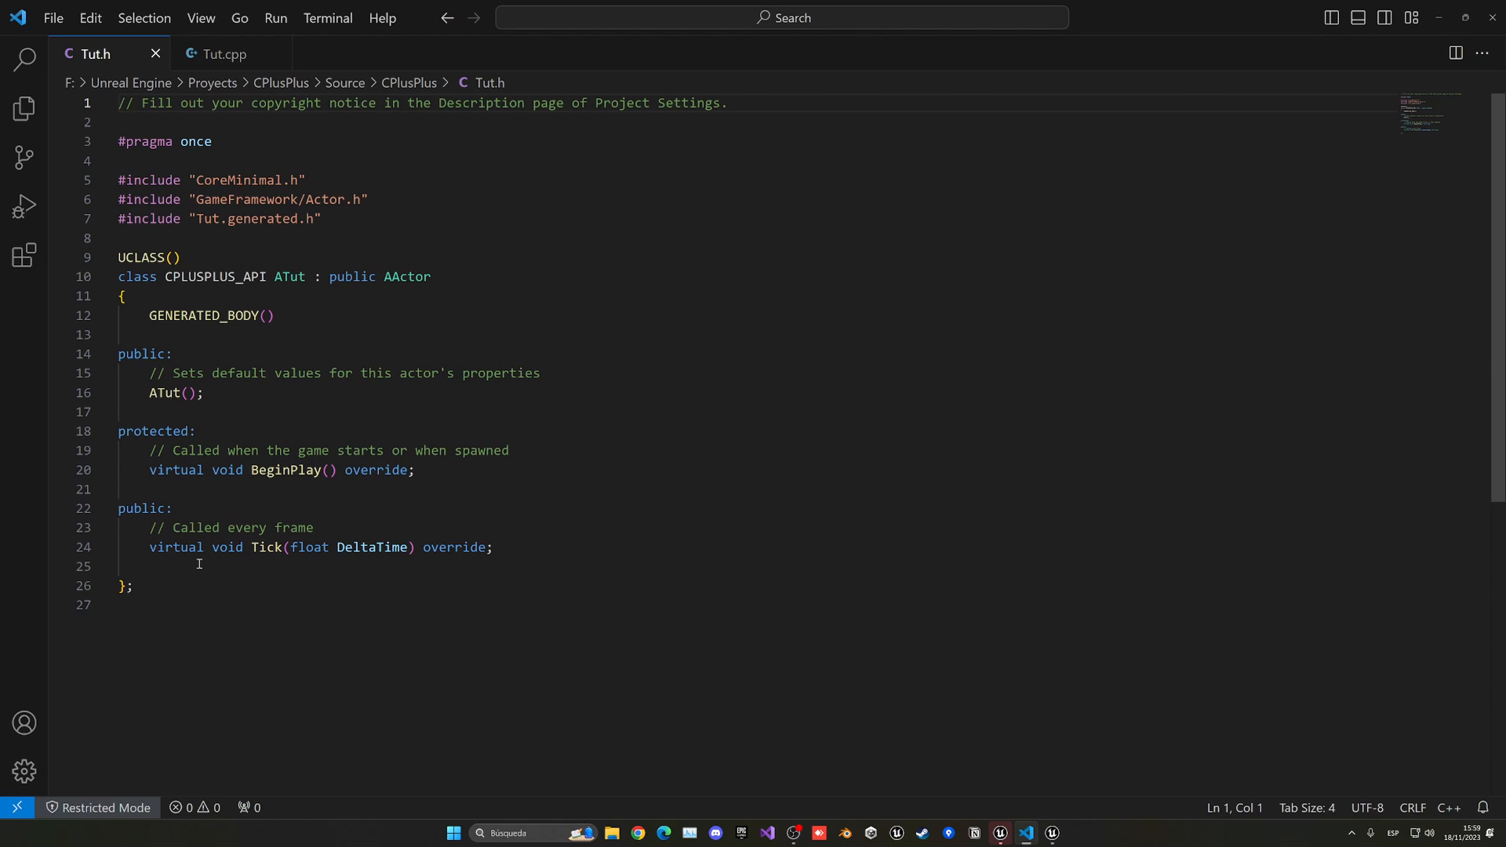
pyautogui.press('Enter')
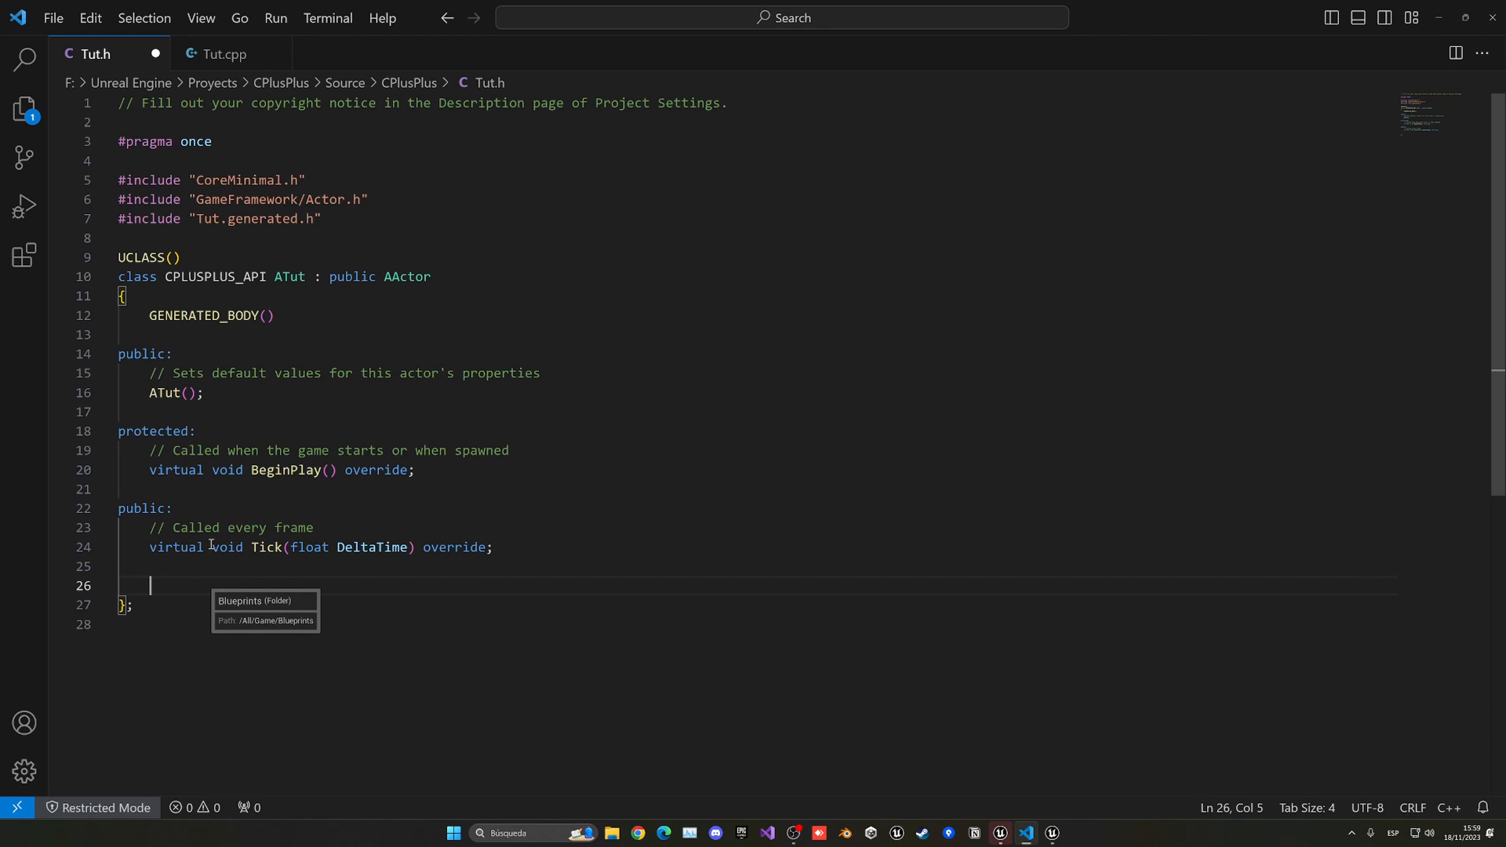
pyautogui.moveTo(198, 585)
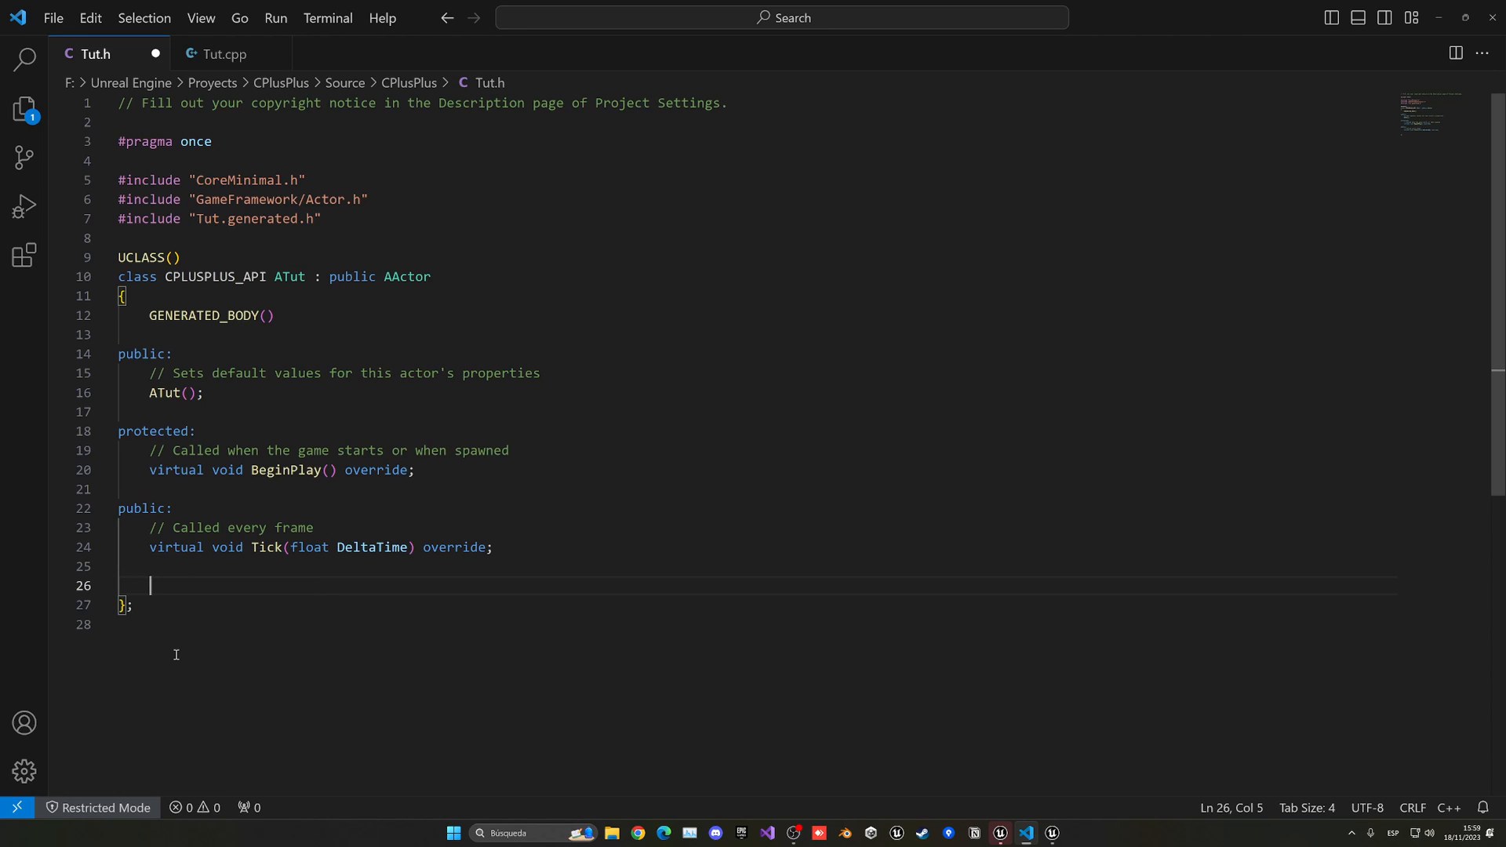
# Declare 'float floatA = 5;' in Tut.h, accepting the float suggestion
pyautogui.write('fl')
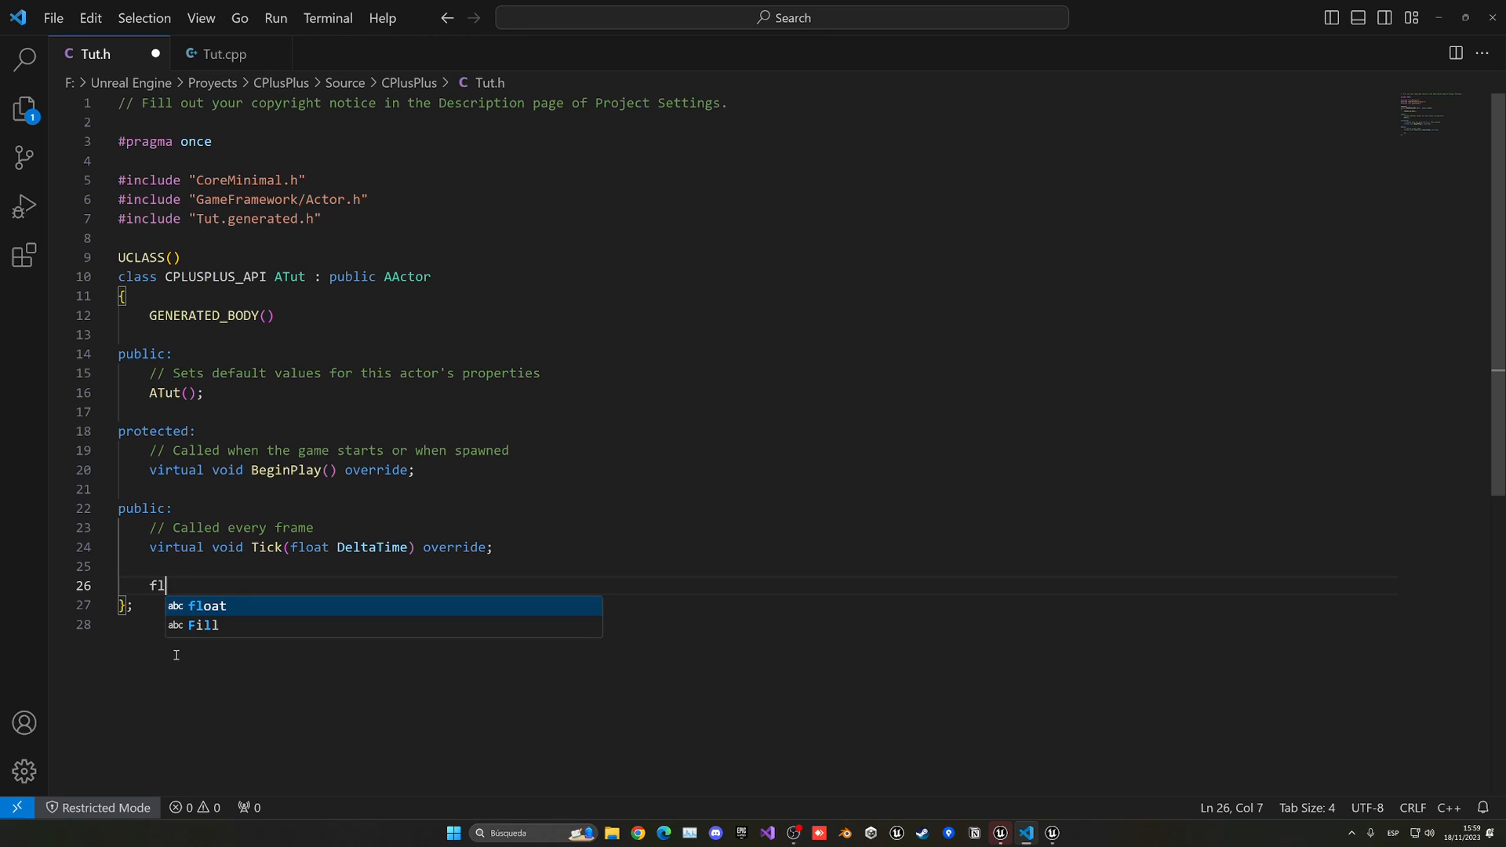
pyautogui.press('Tab')
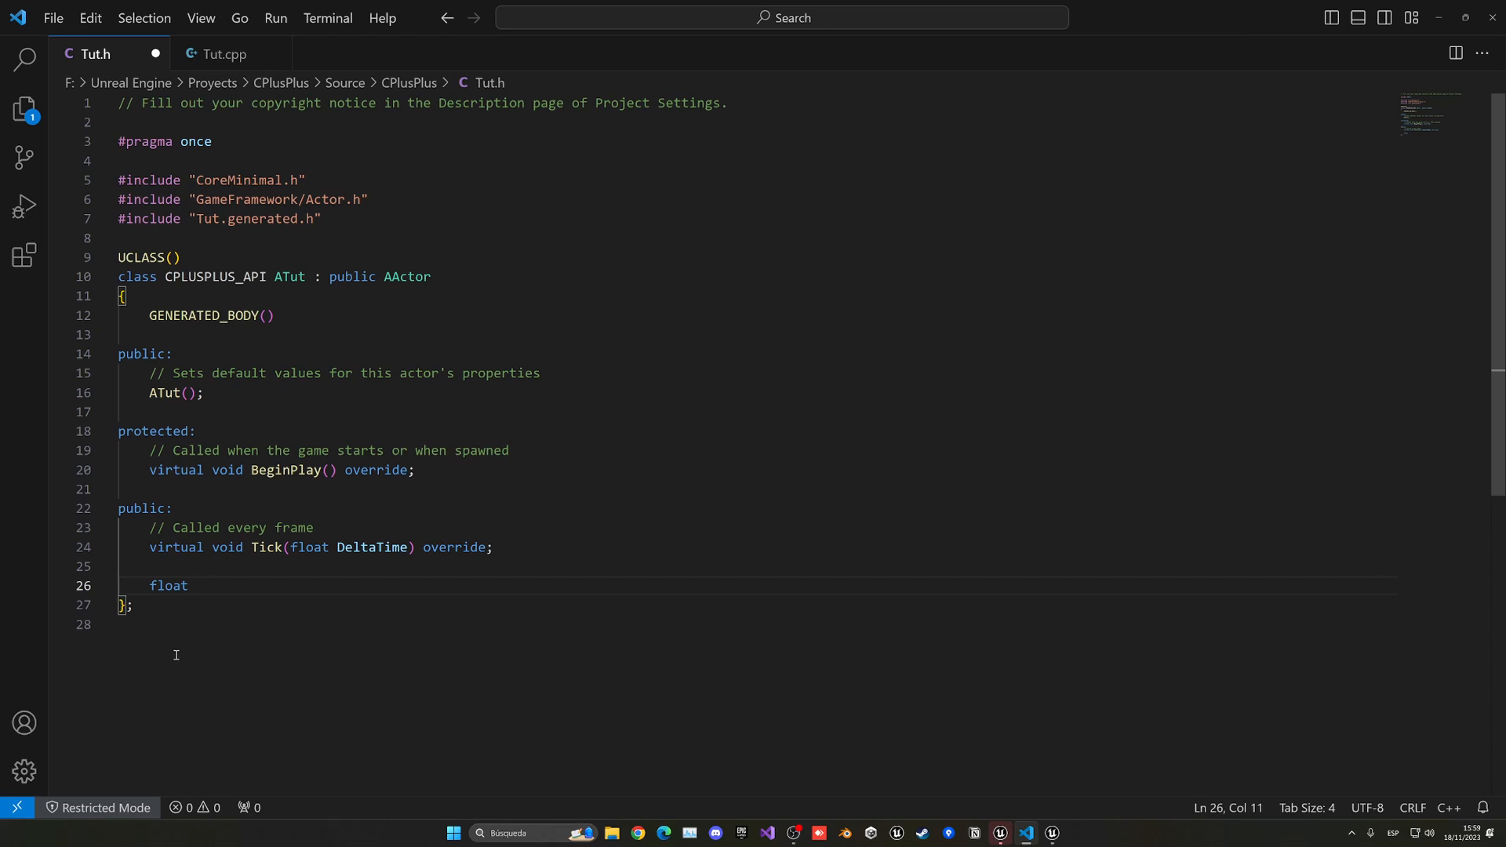
pyautogui.write('floatA')
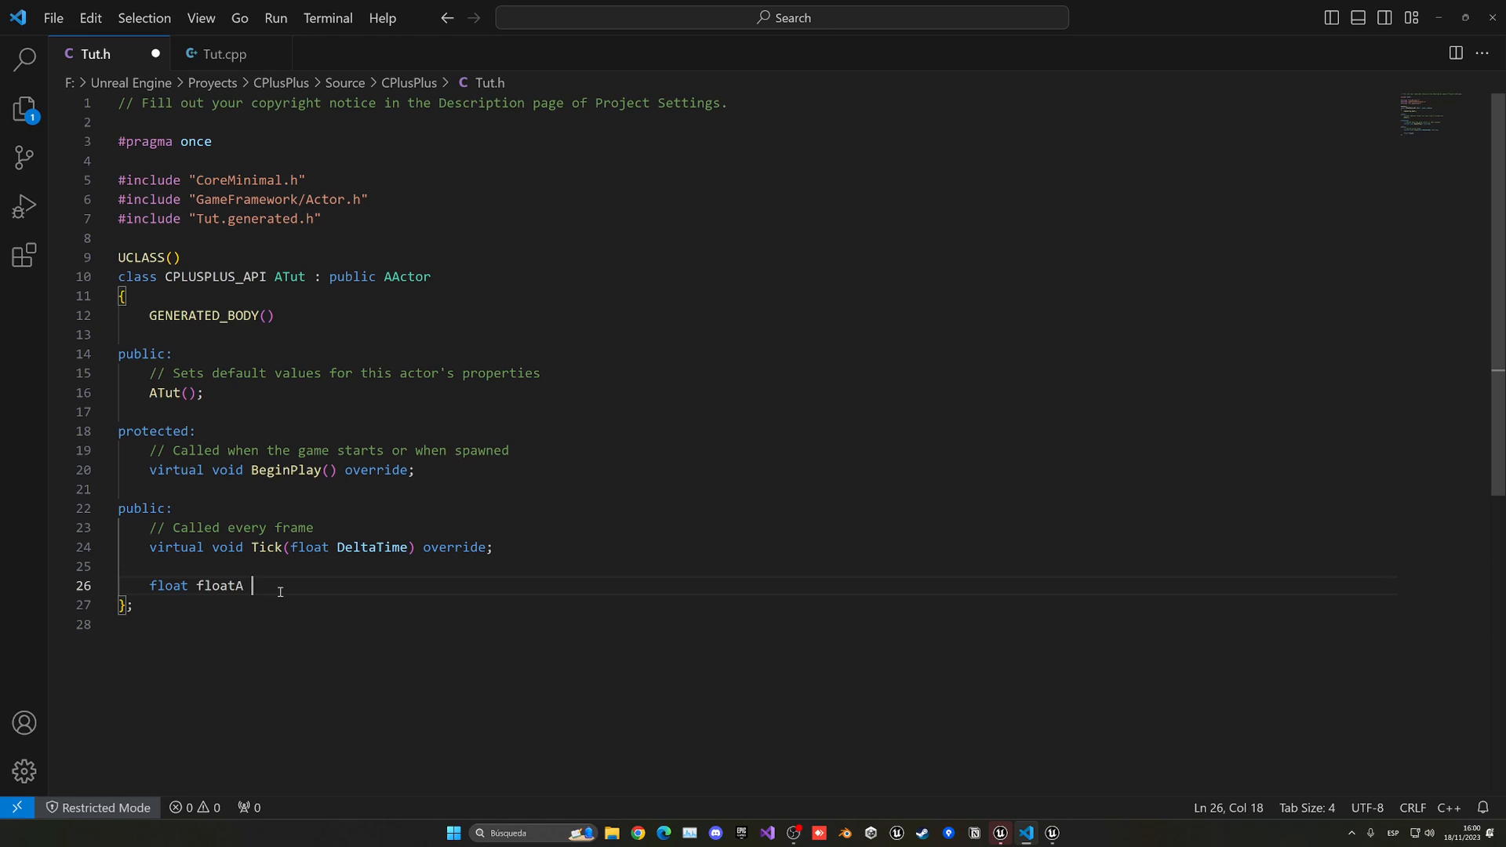
pyautogui.write('= 5')
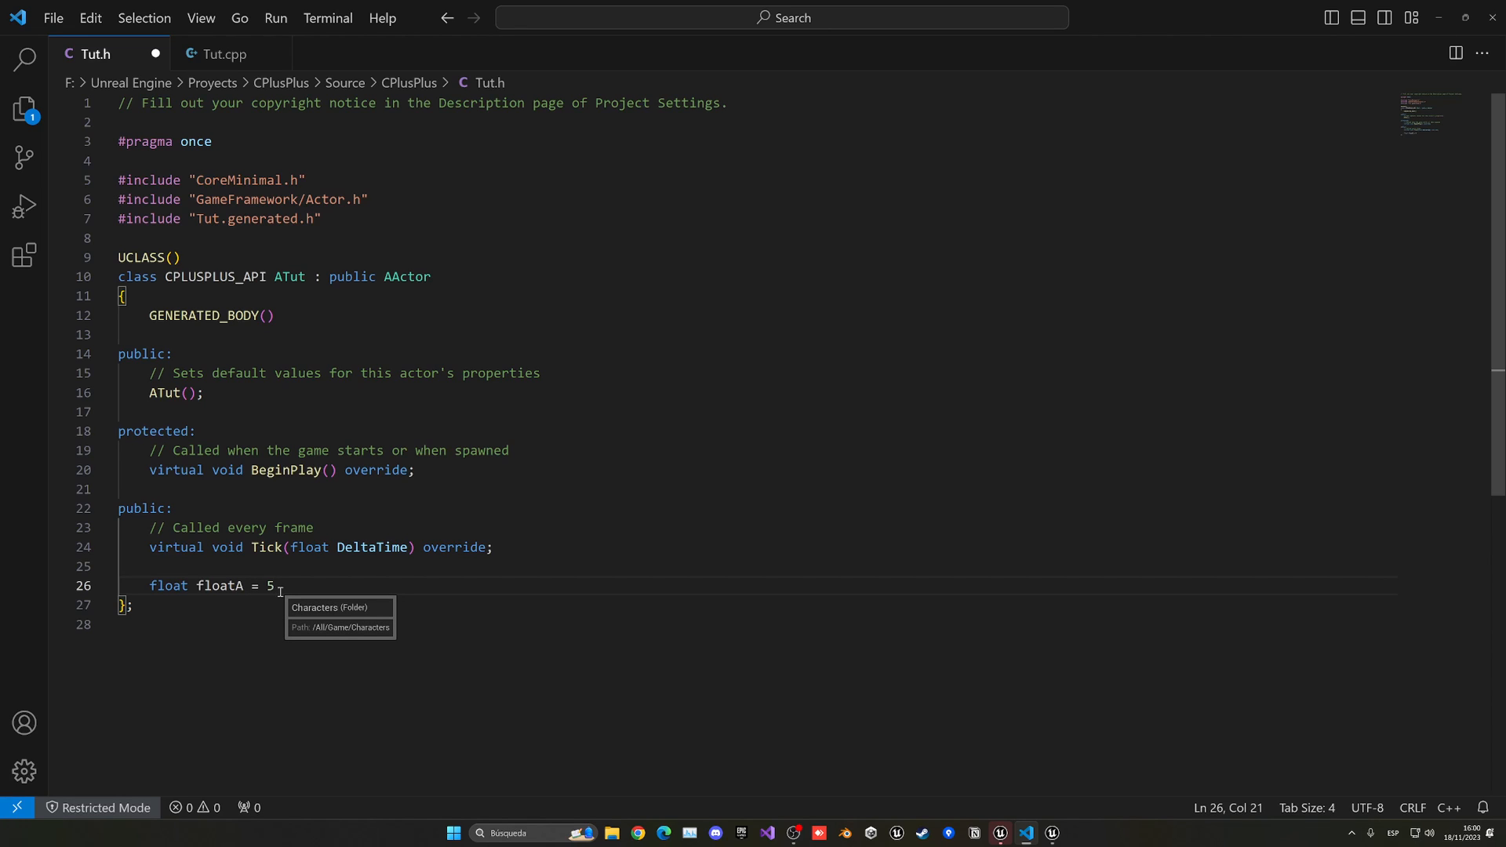
pyautogui.write(';')
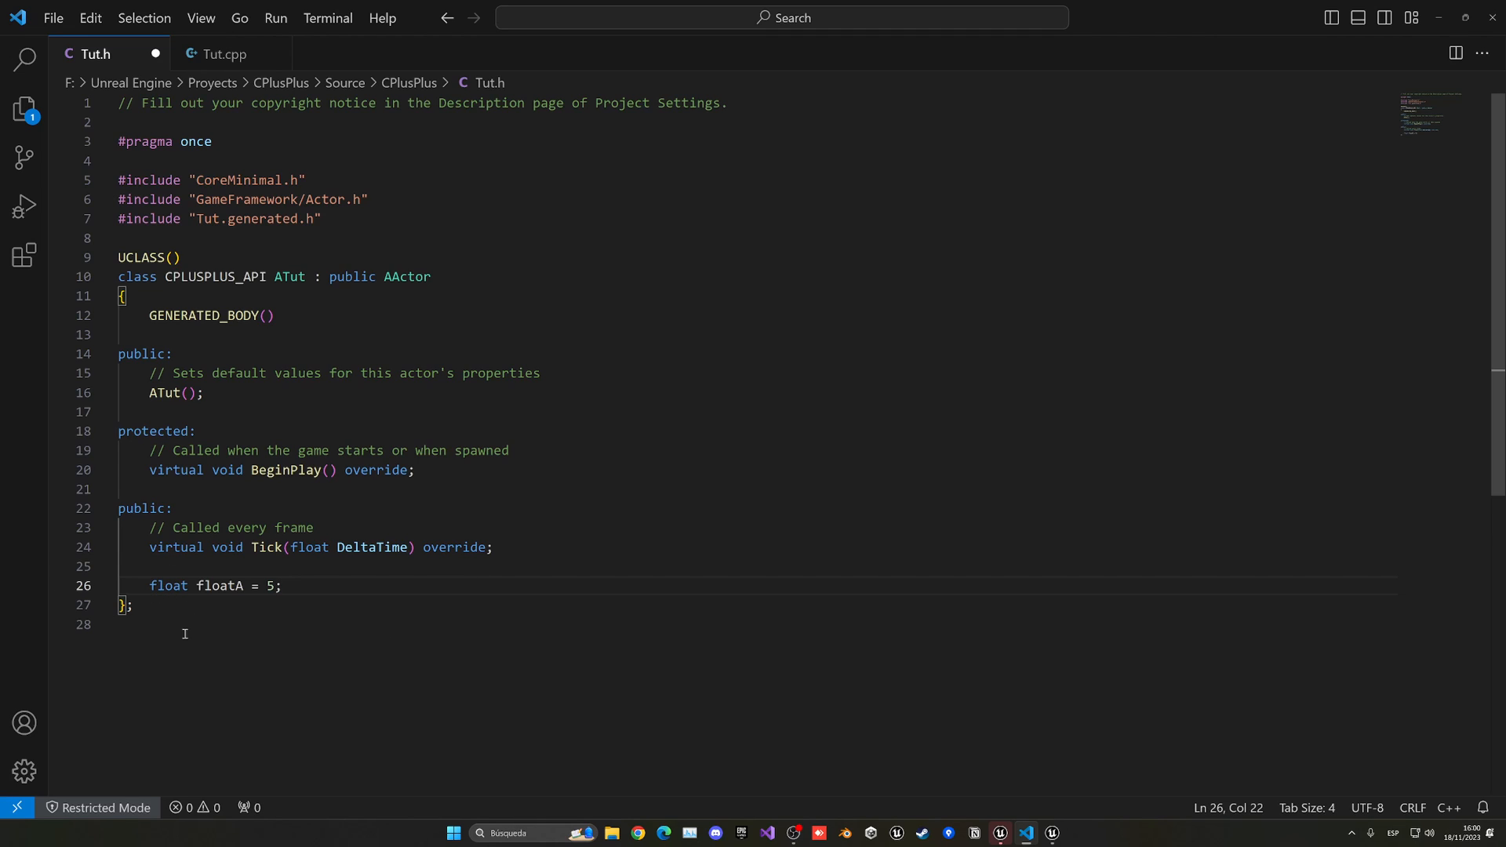
pyautogui.moveTo(251, 613)
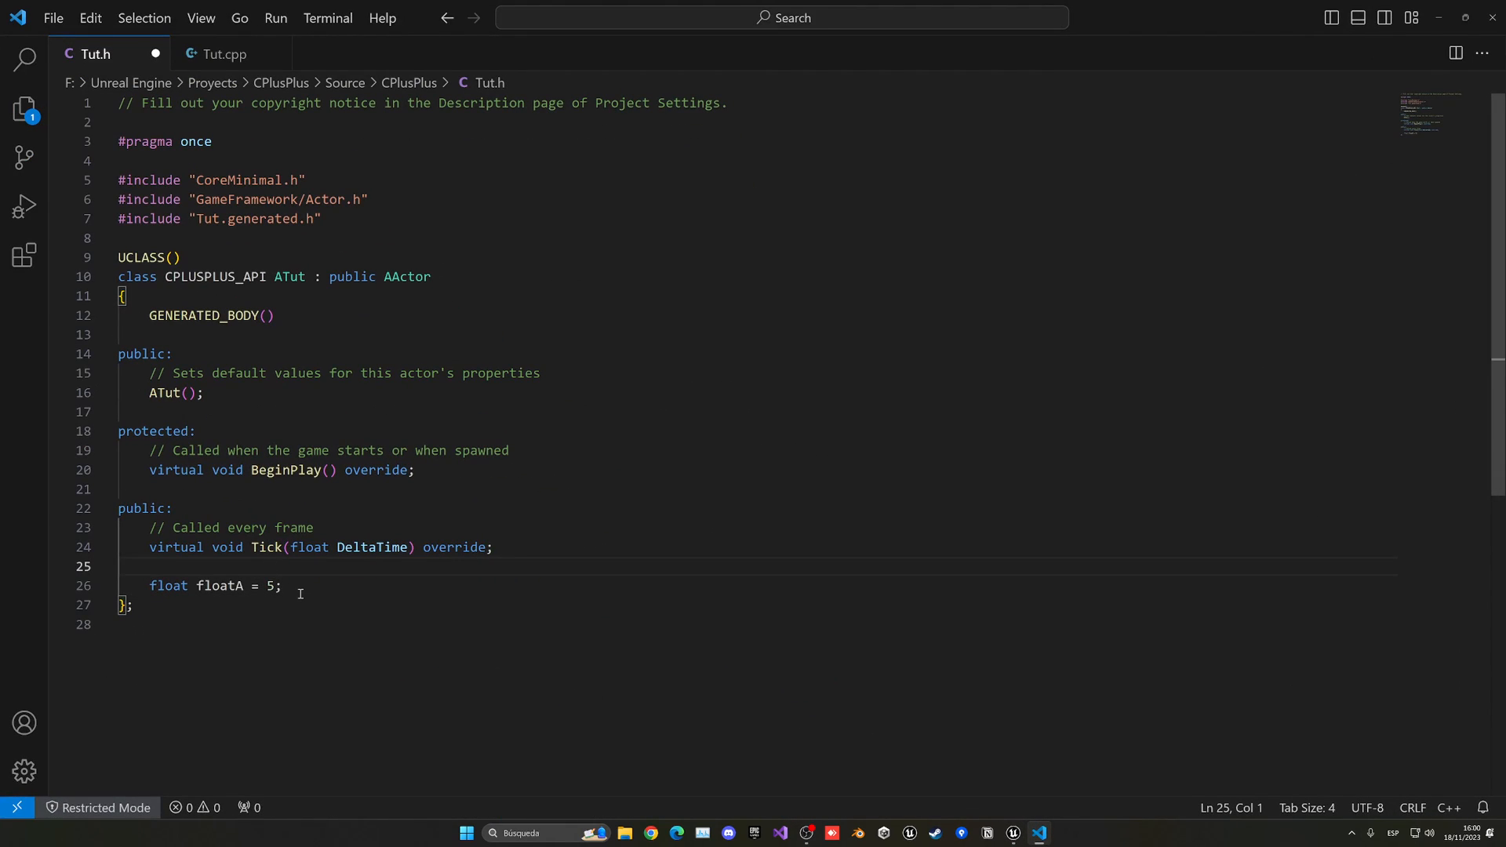
# Begin a UPROPERTY(EditAnywhere) line above the floatA declaration
pyautogui.press('Enter')
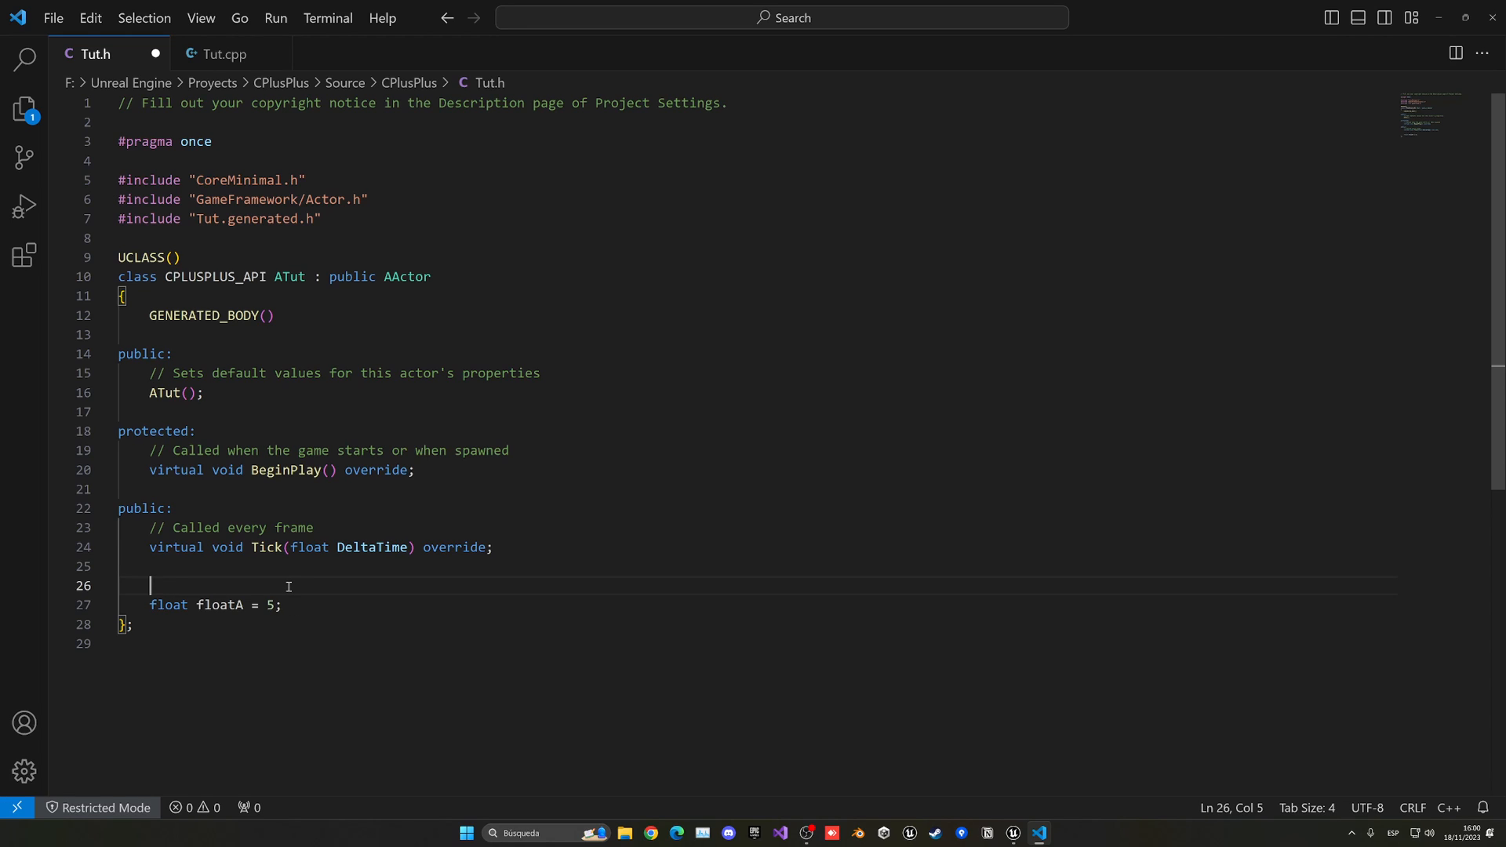
pyautogui.write('upro')
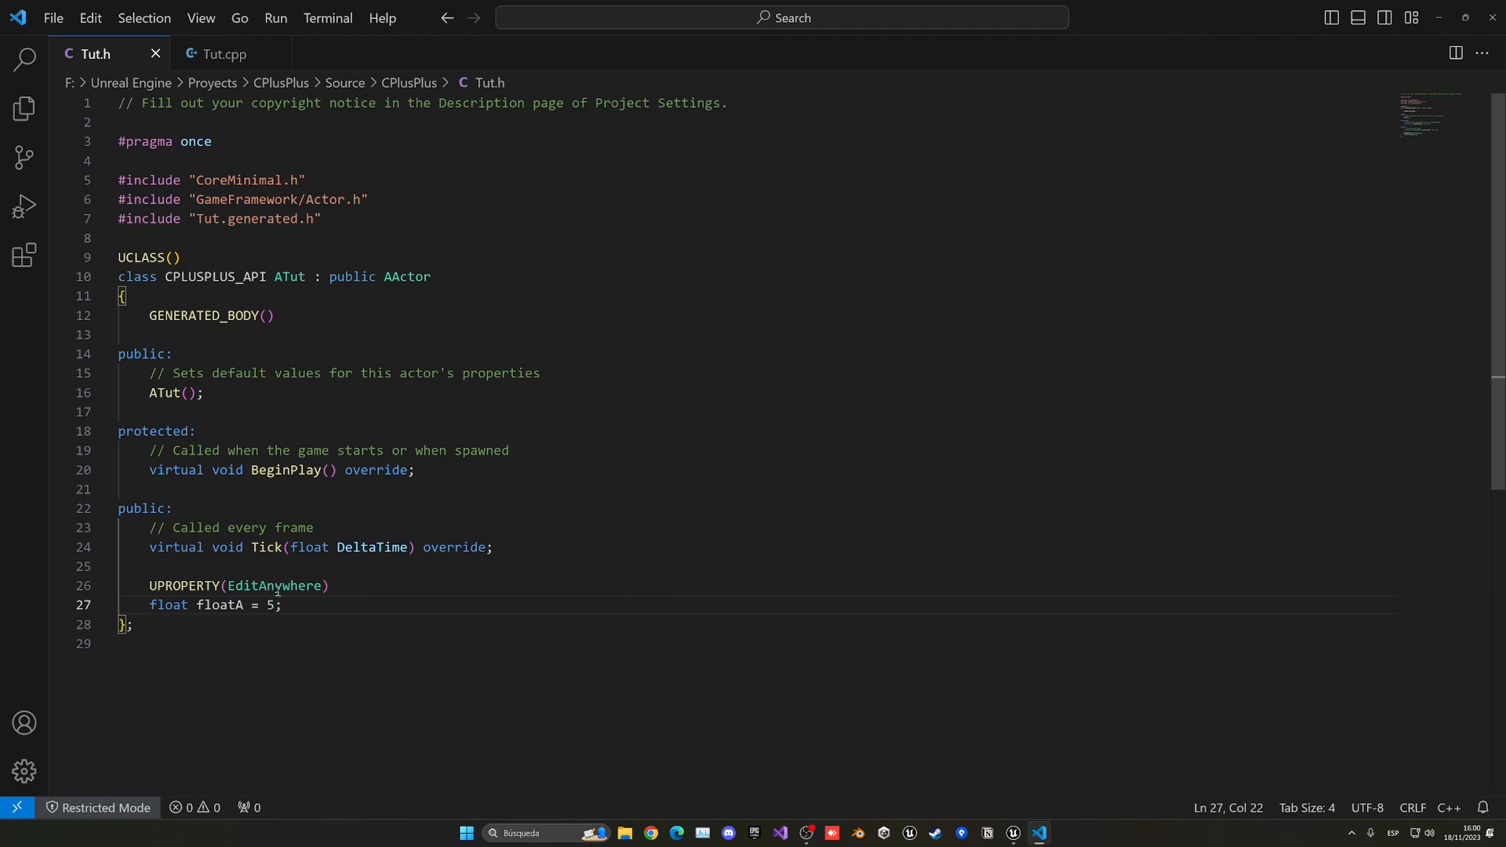
pyautogui.moveTo(292, 609)
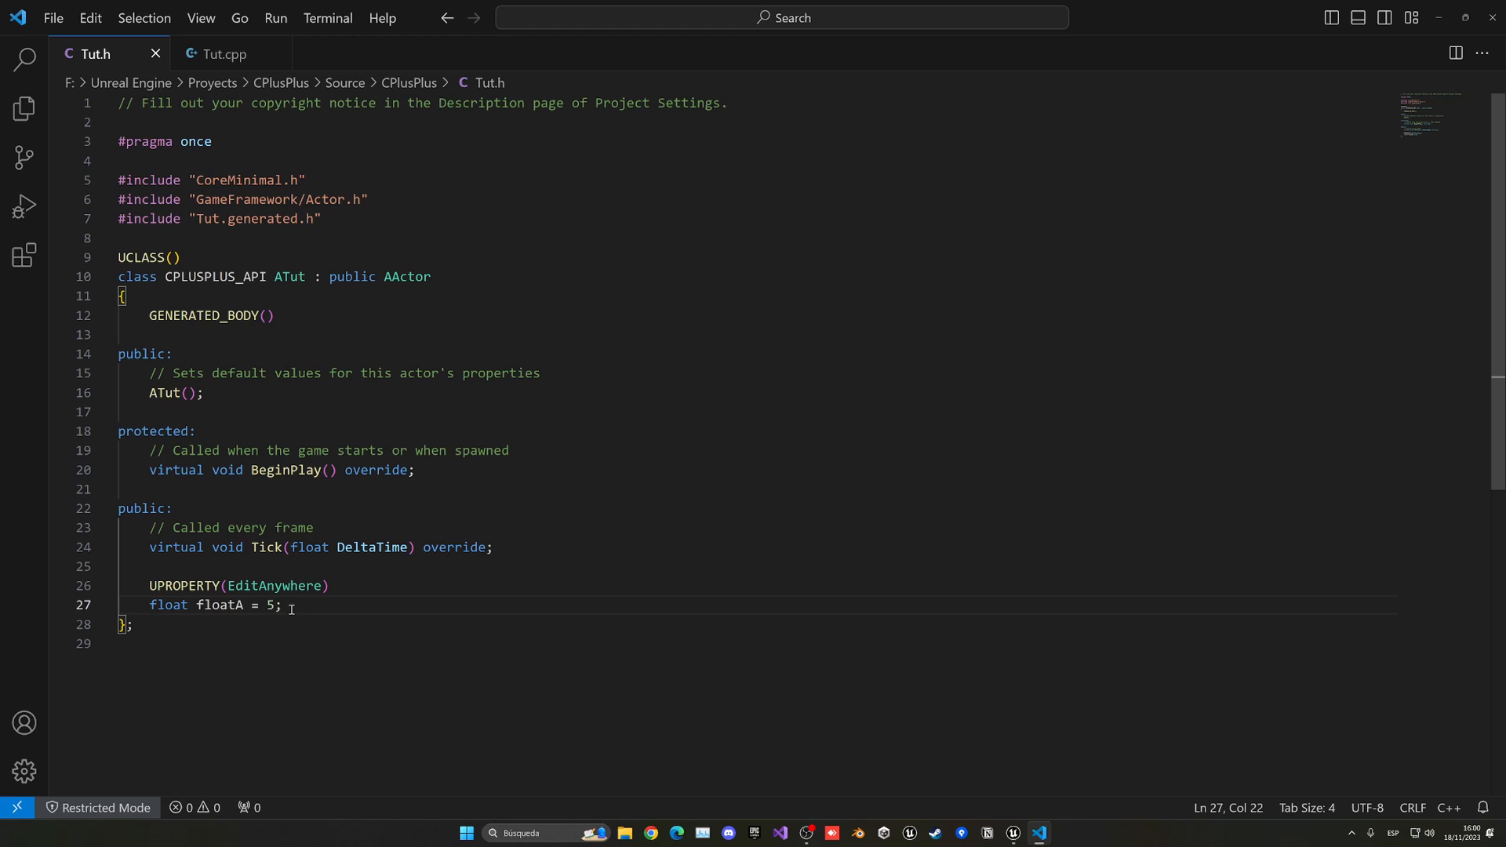
pyautogui.moveTo(891, 638)
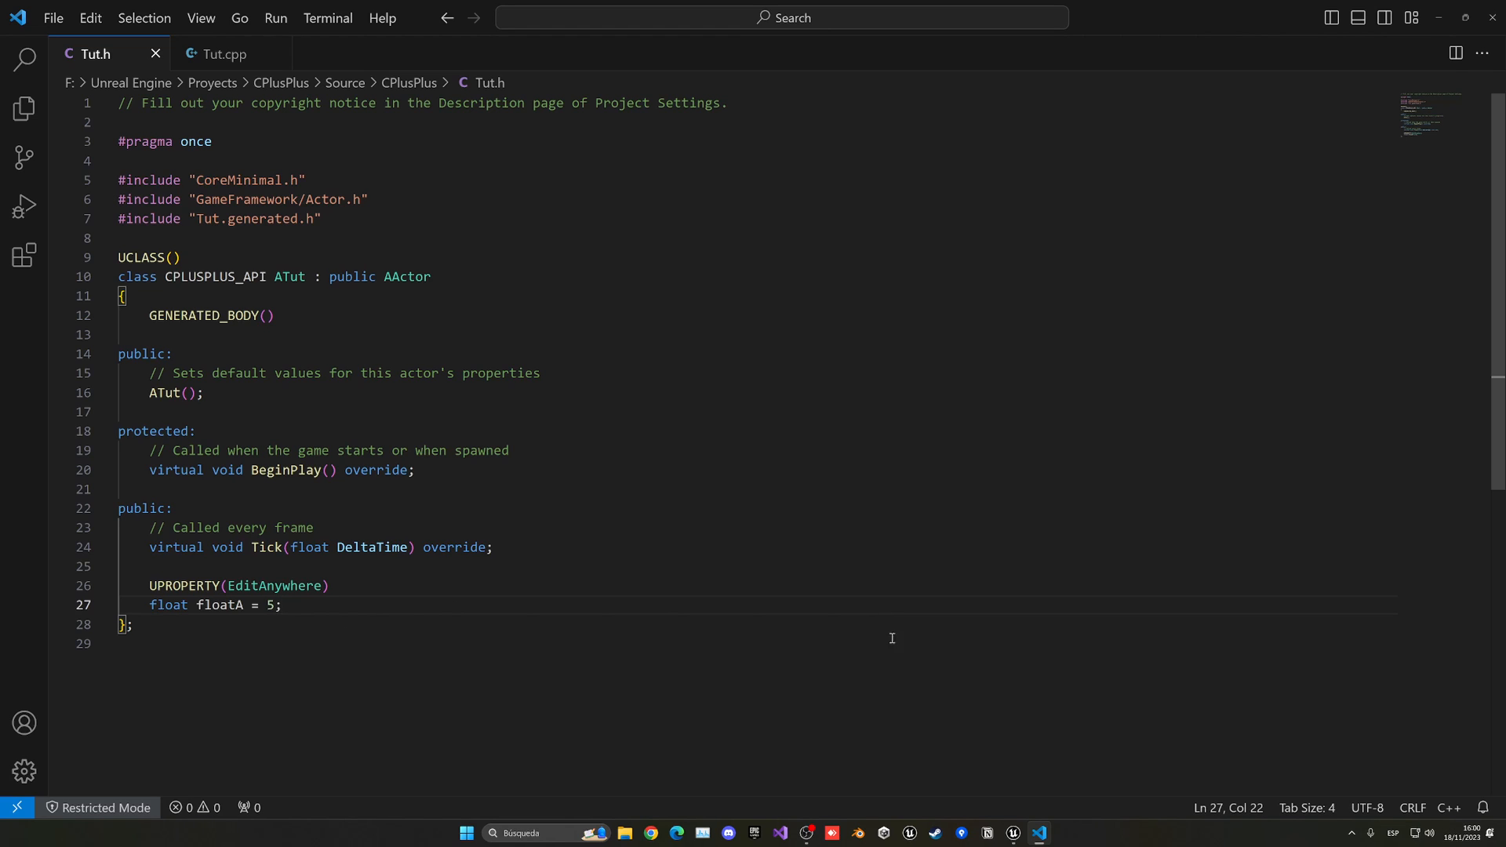
# Switch to Unreal, run Live Coding compile, and dismiss the log after success
pyautogui.click(1037, 833)
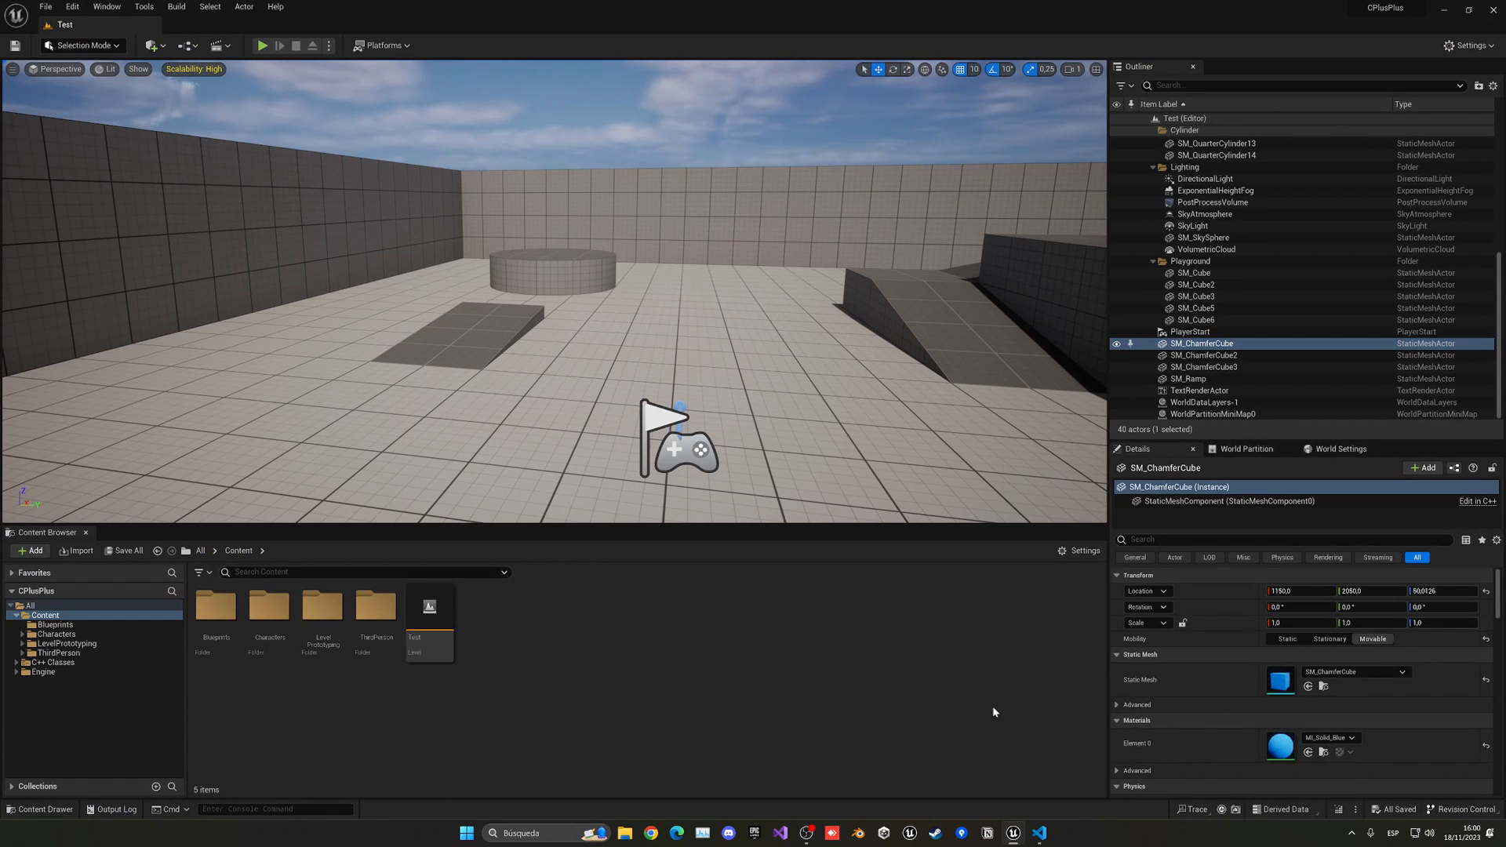
pyautogui.moveTo(1342, 810)
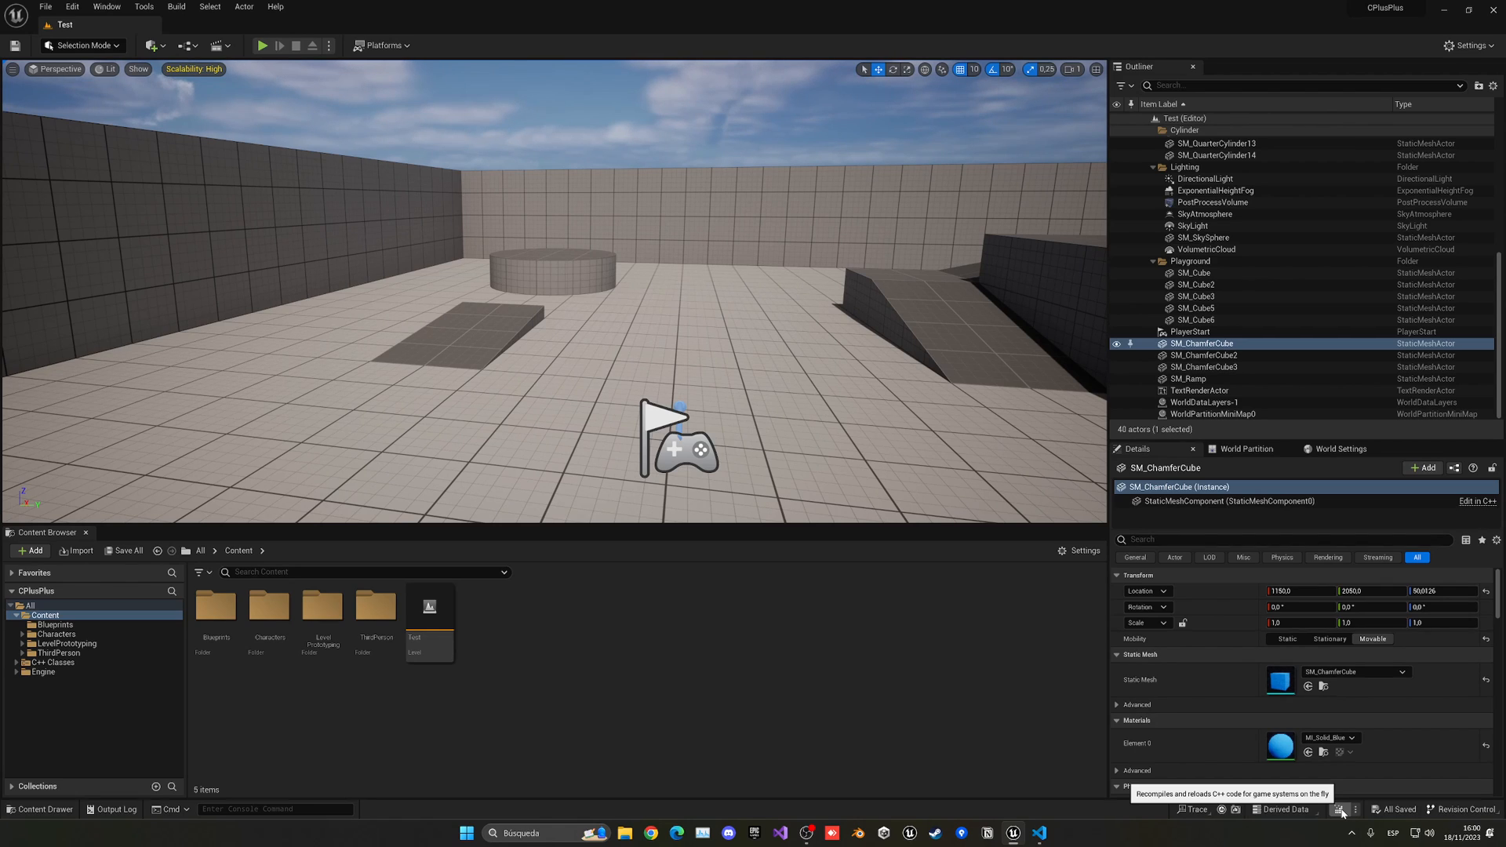
pyautogui.click(1345, 810)
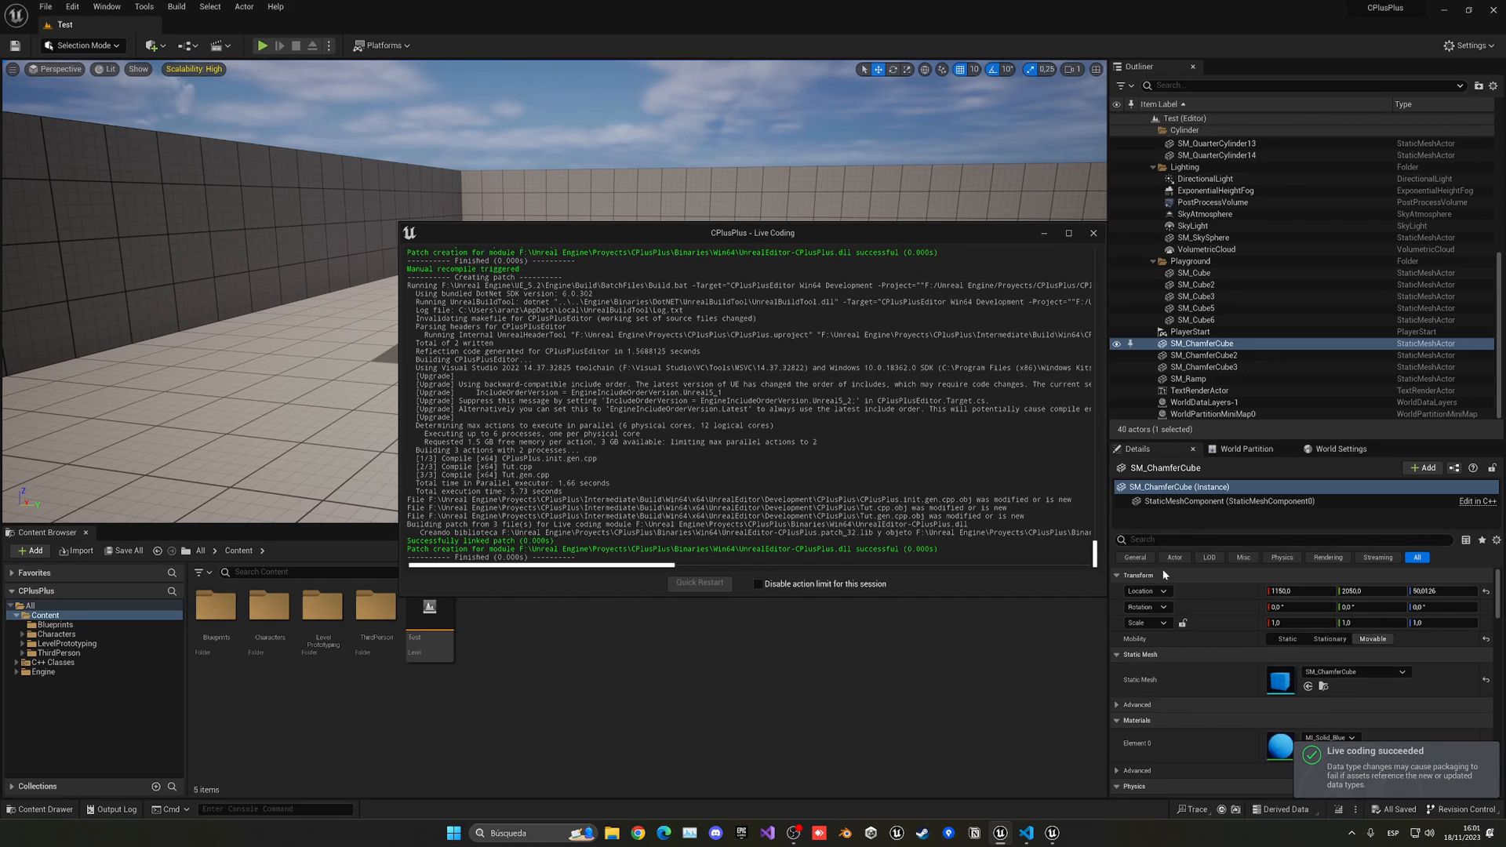
pyautogui.click(1092, 232)
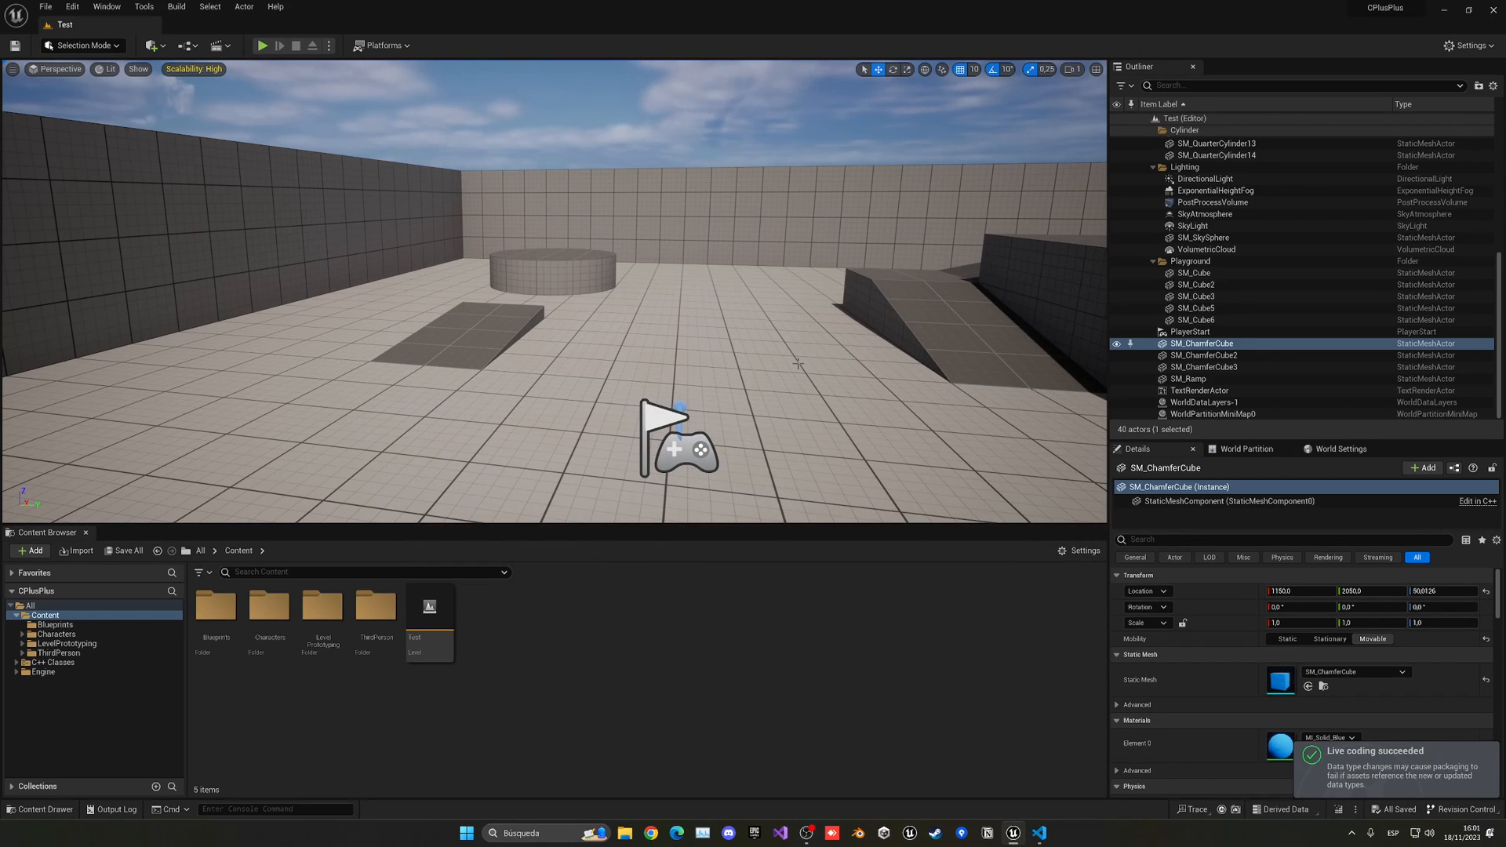
# Search C++ Classes for 'tut', select the placed Tut actor showing Float A 5.0, then clear the filter
pyautogui.click(54, 662)
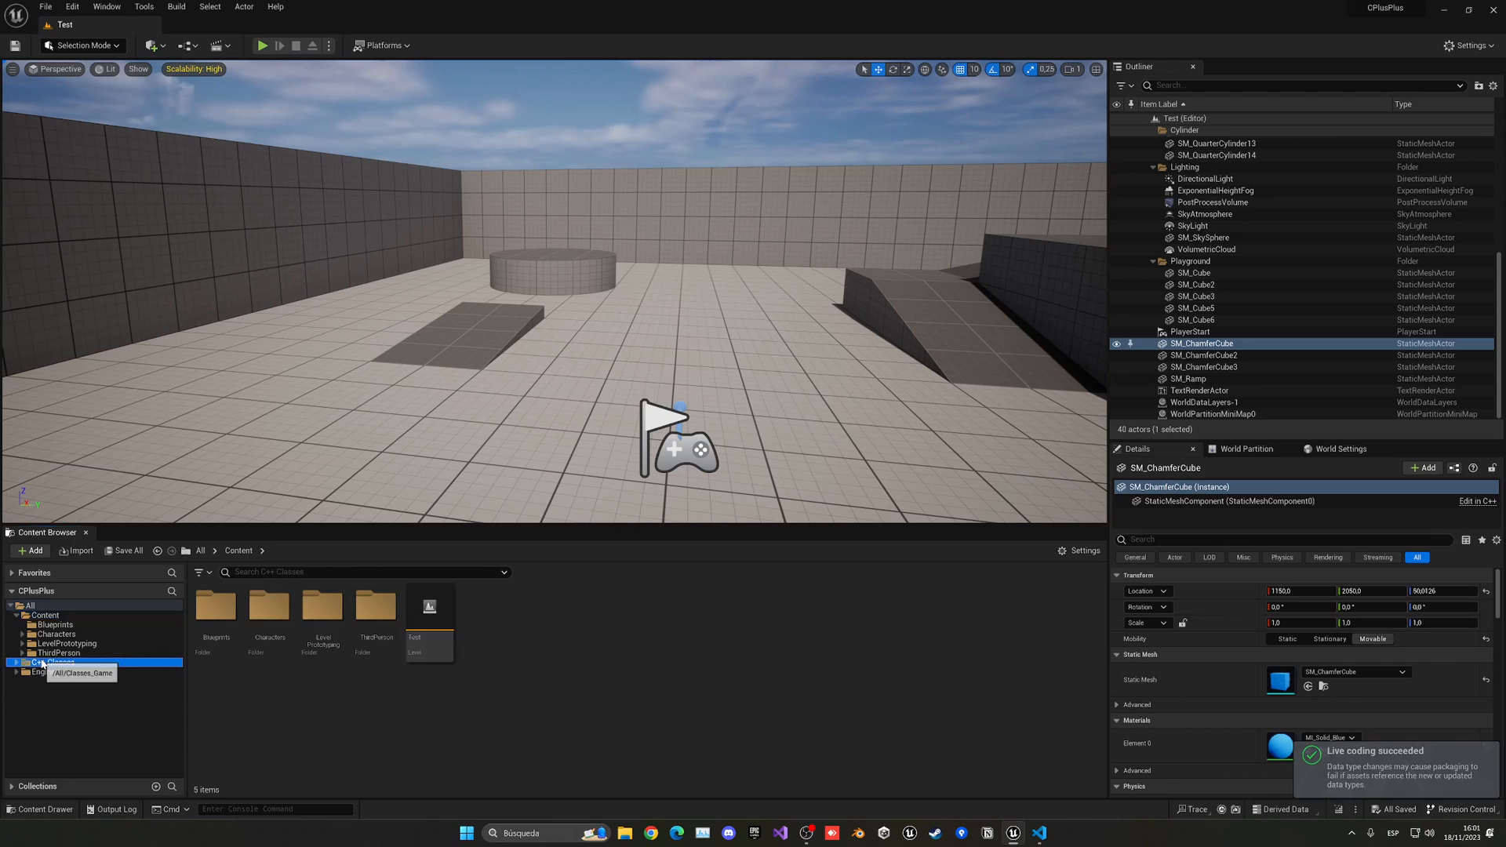
pyautogui.click(53, 662)
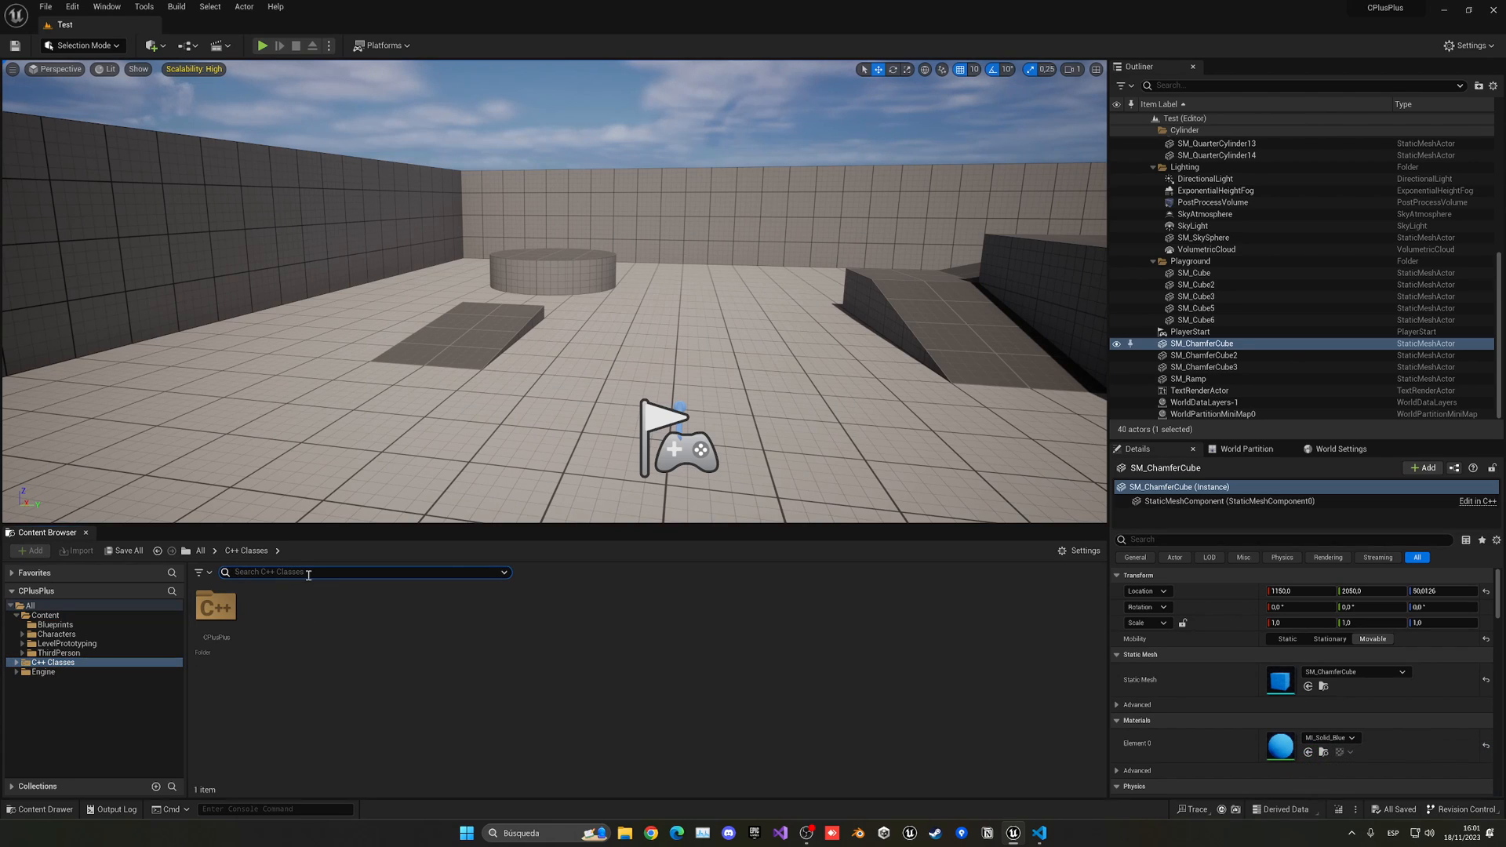
pyautogui.write('tut')
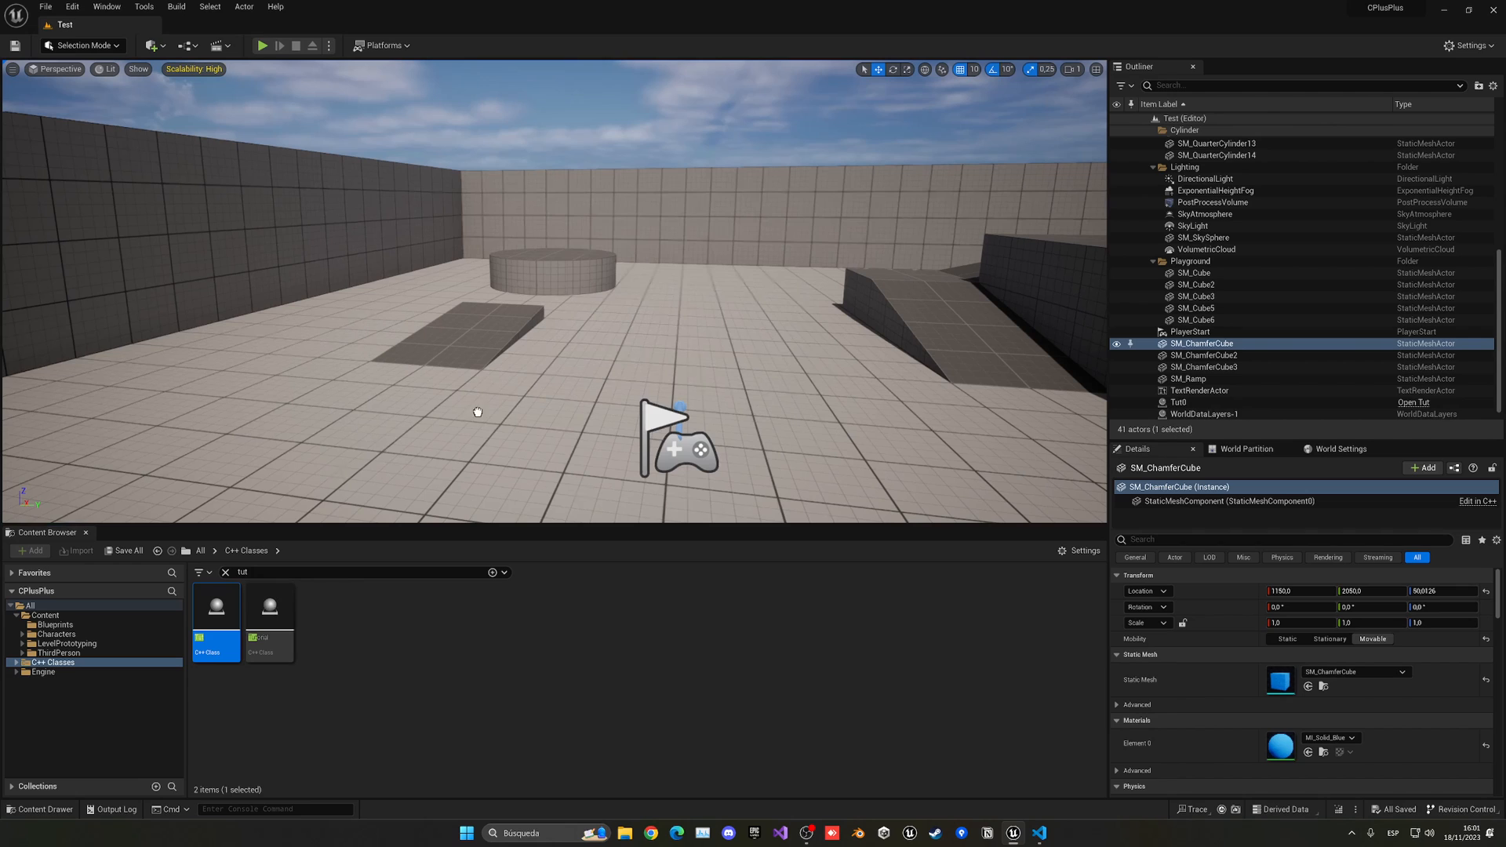
pyautogui.click(1179, 402)
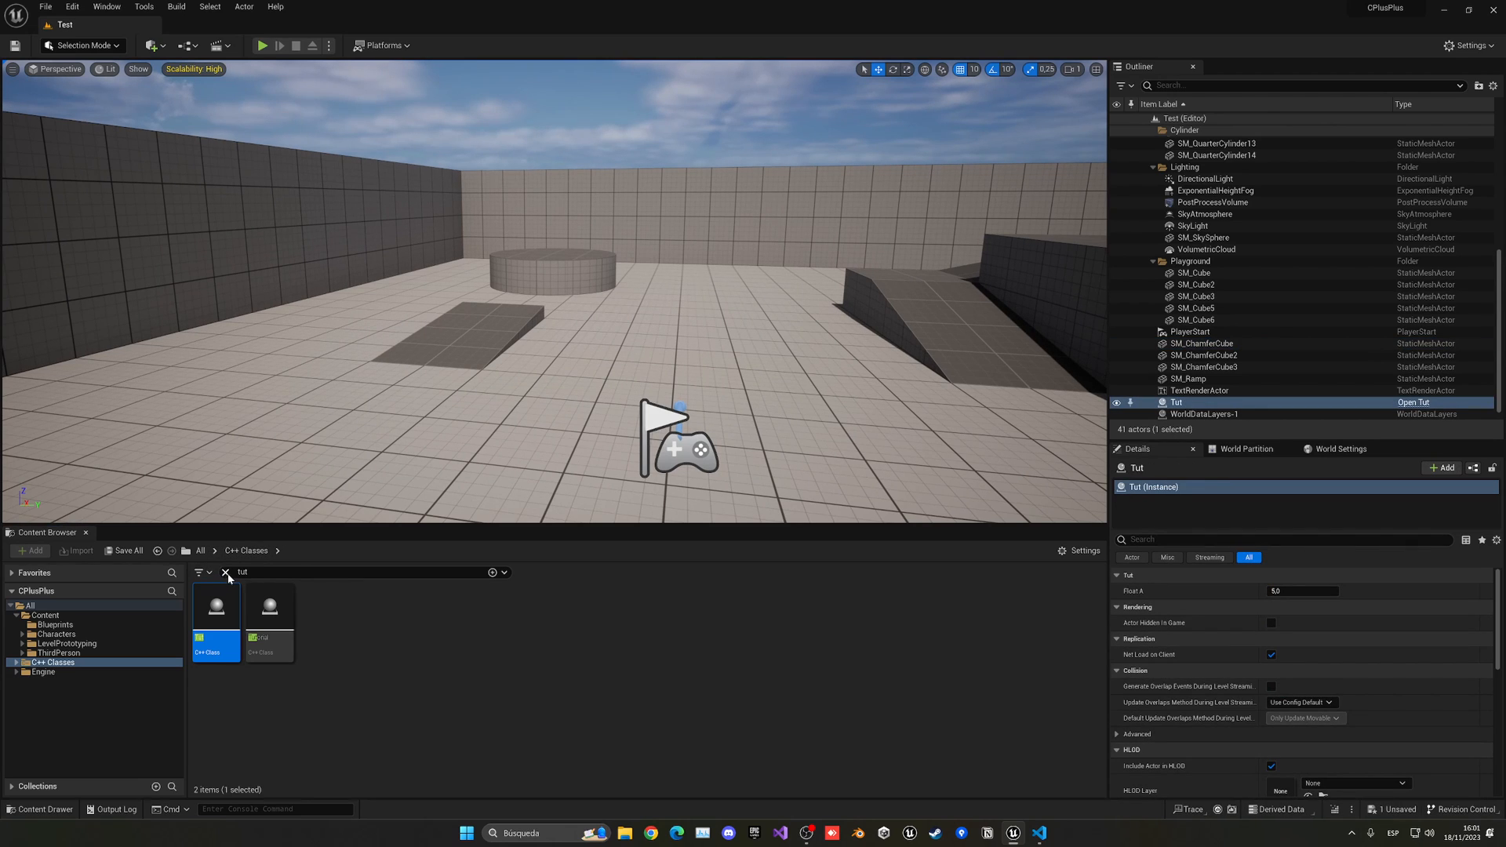
pyautogui.click(224, 573)
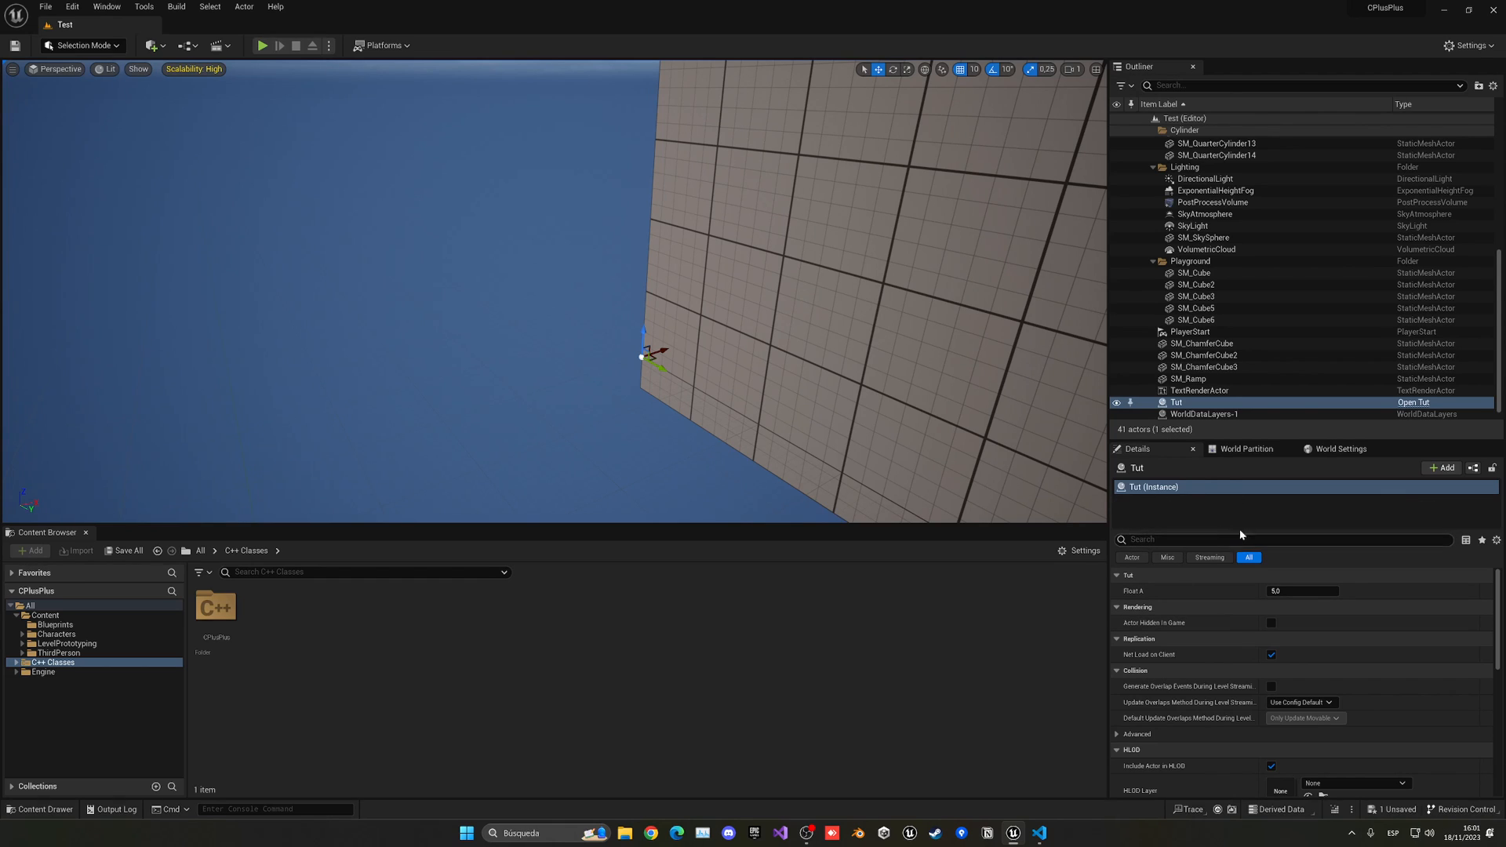
pyautogui.moveTo(1253, 516)
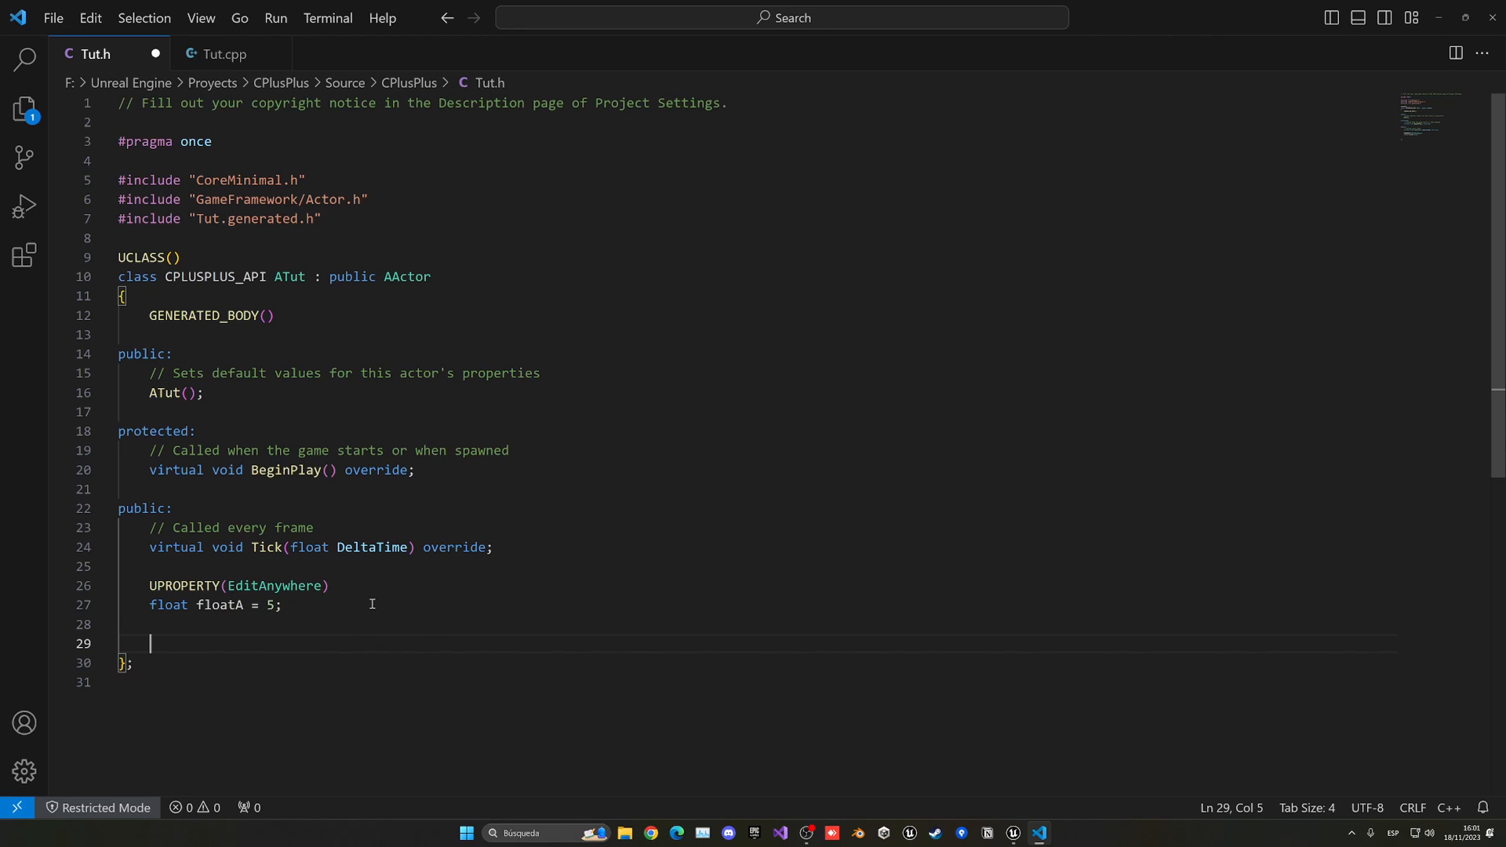
# Add 'int32 myInt = 7;' with UPROPERTY(EditAnywhere) and change floatA to 5.5
pyautogui.write('int32')
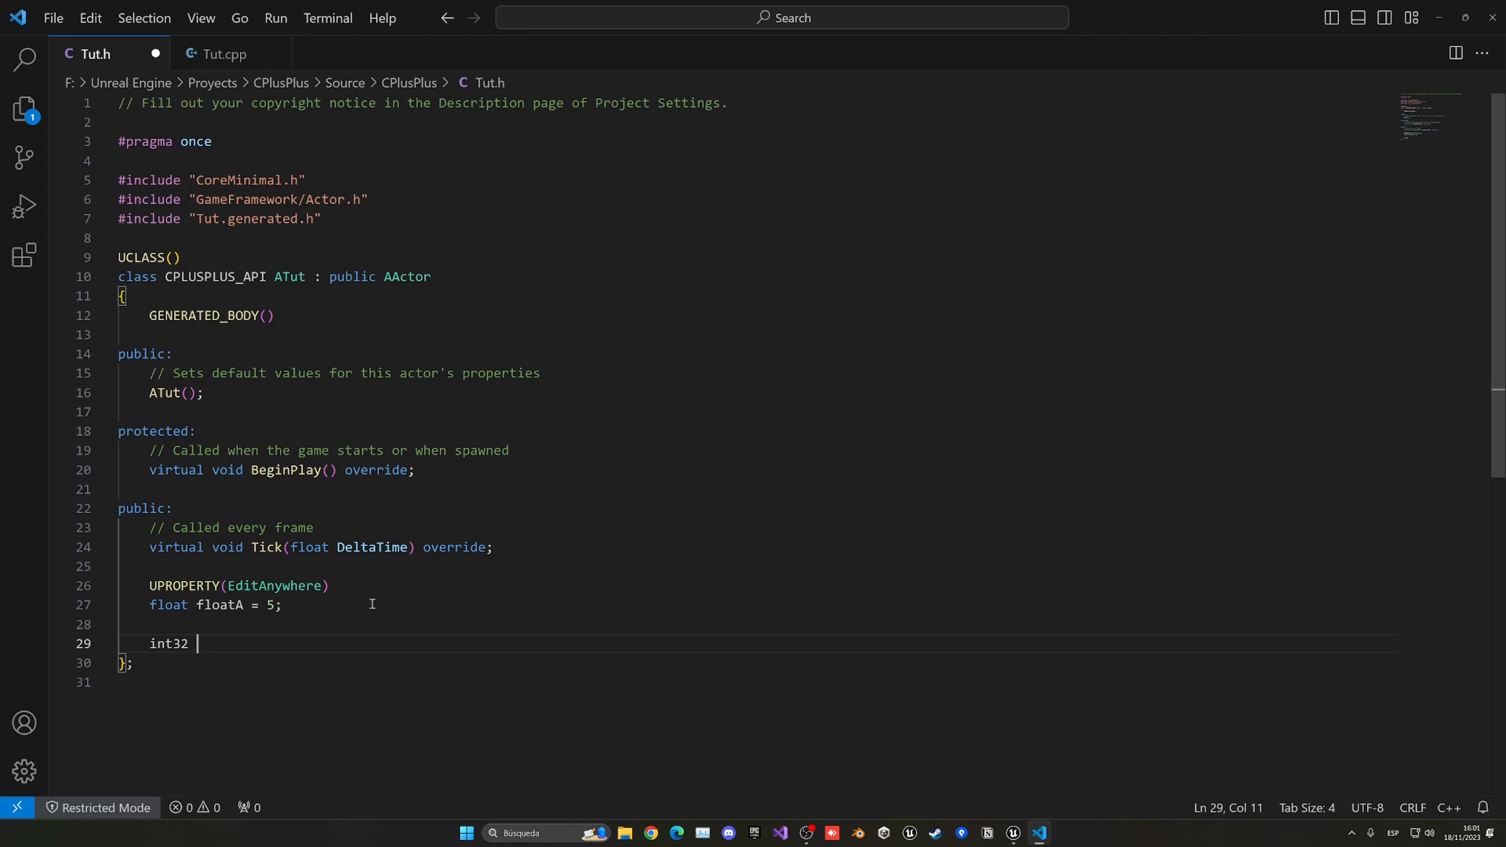
pyautogui.write('m')
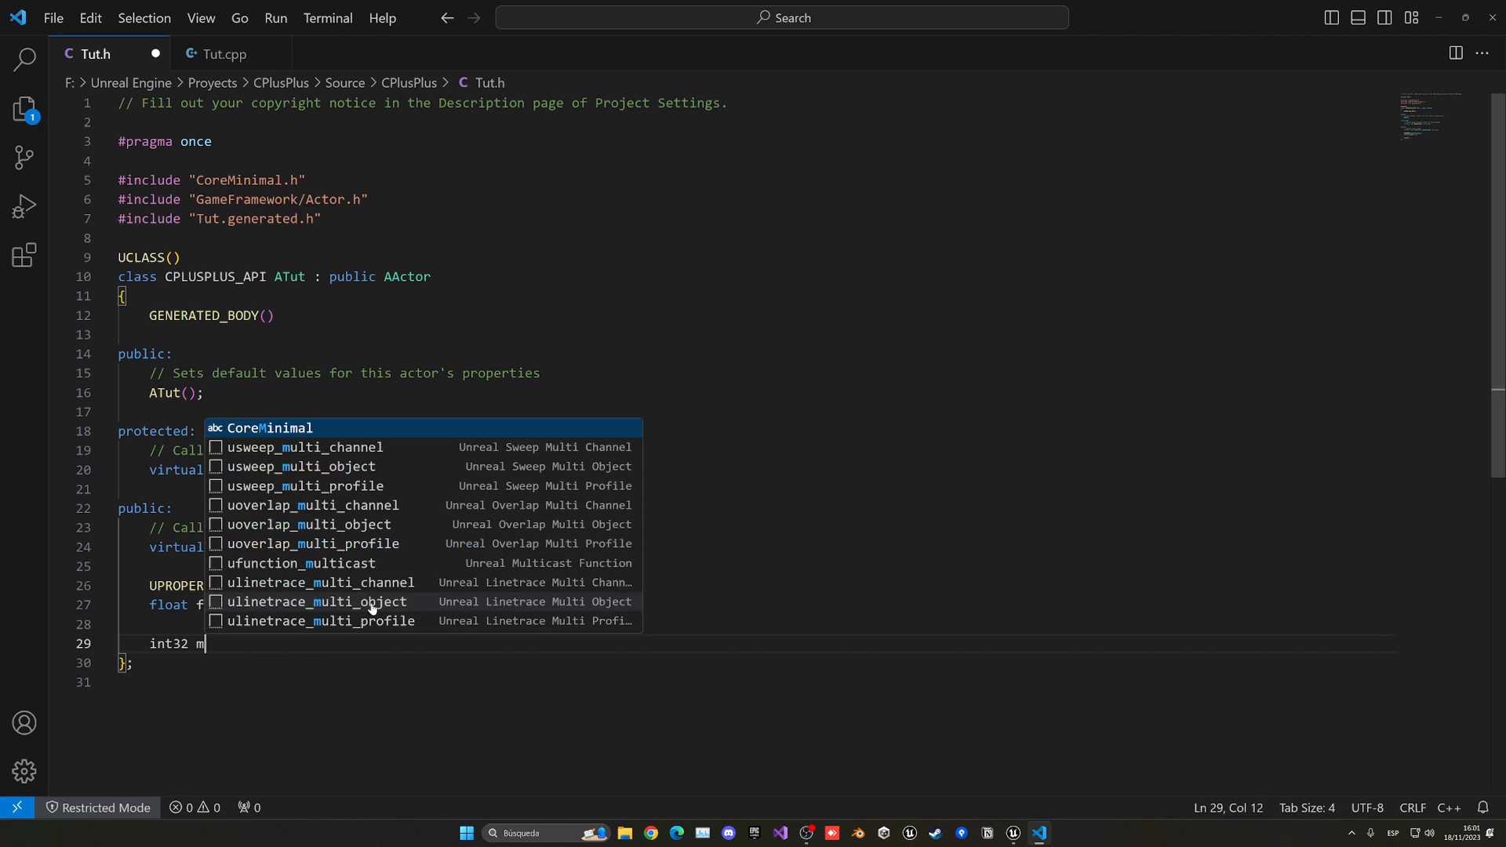
pyautogui.write('yInt')
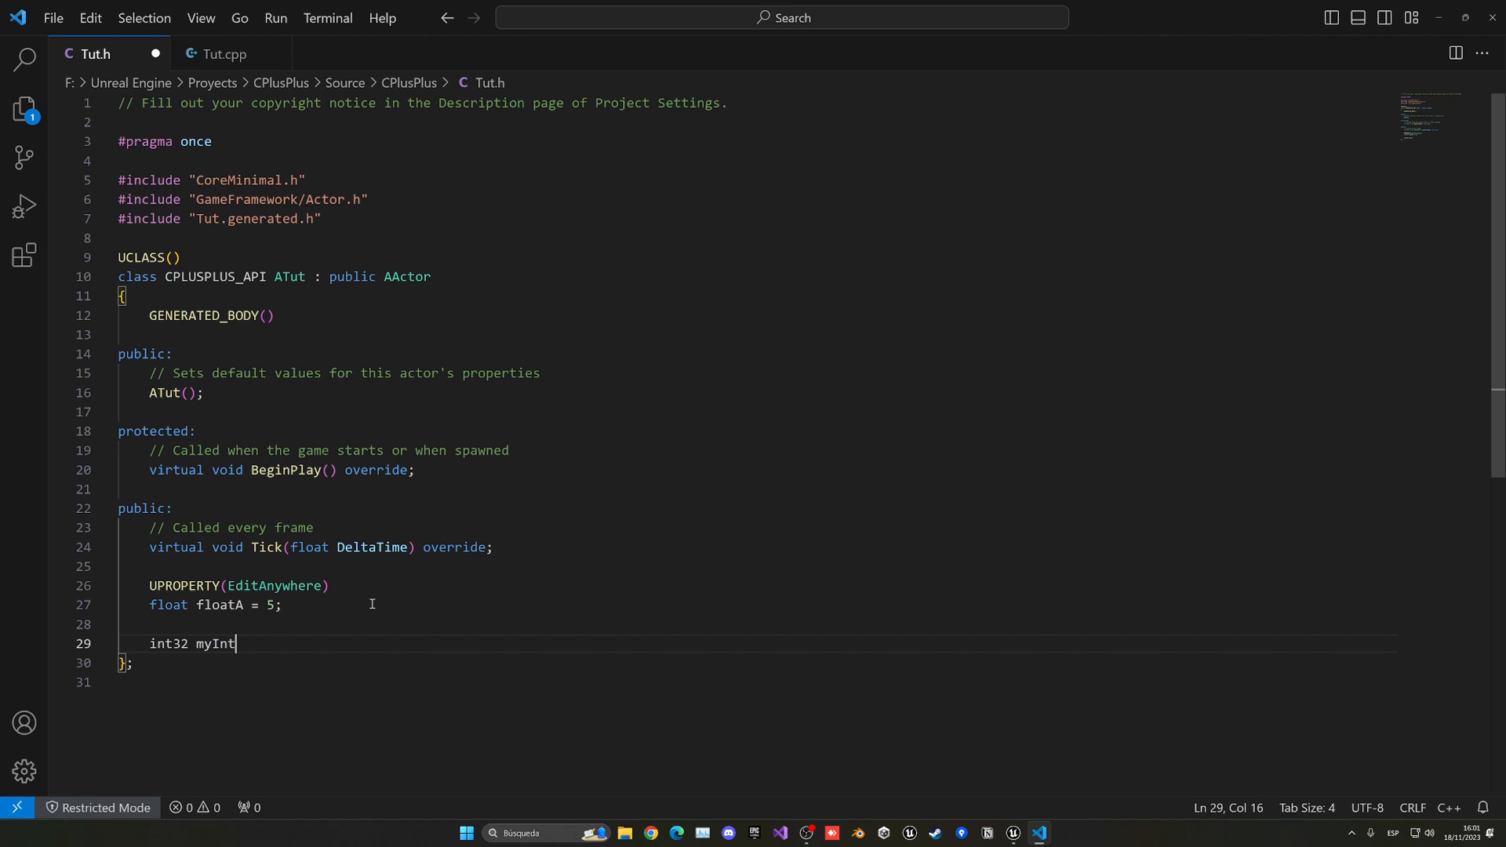
pyautogui.write('=')
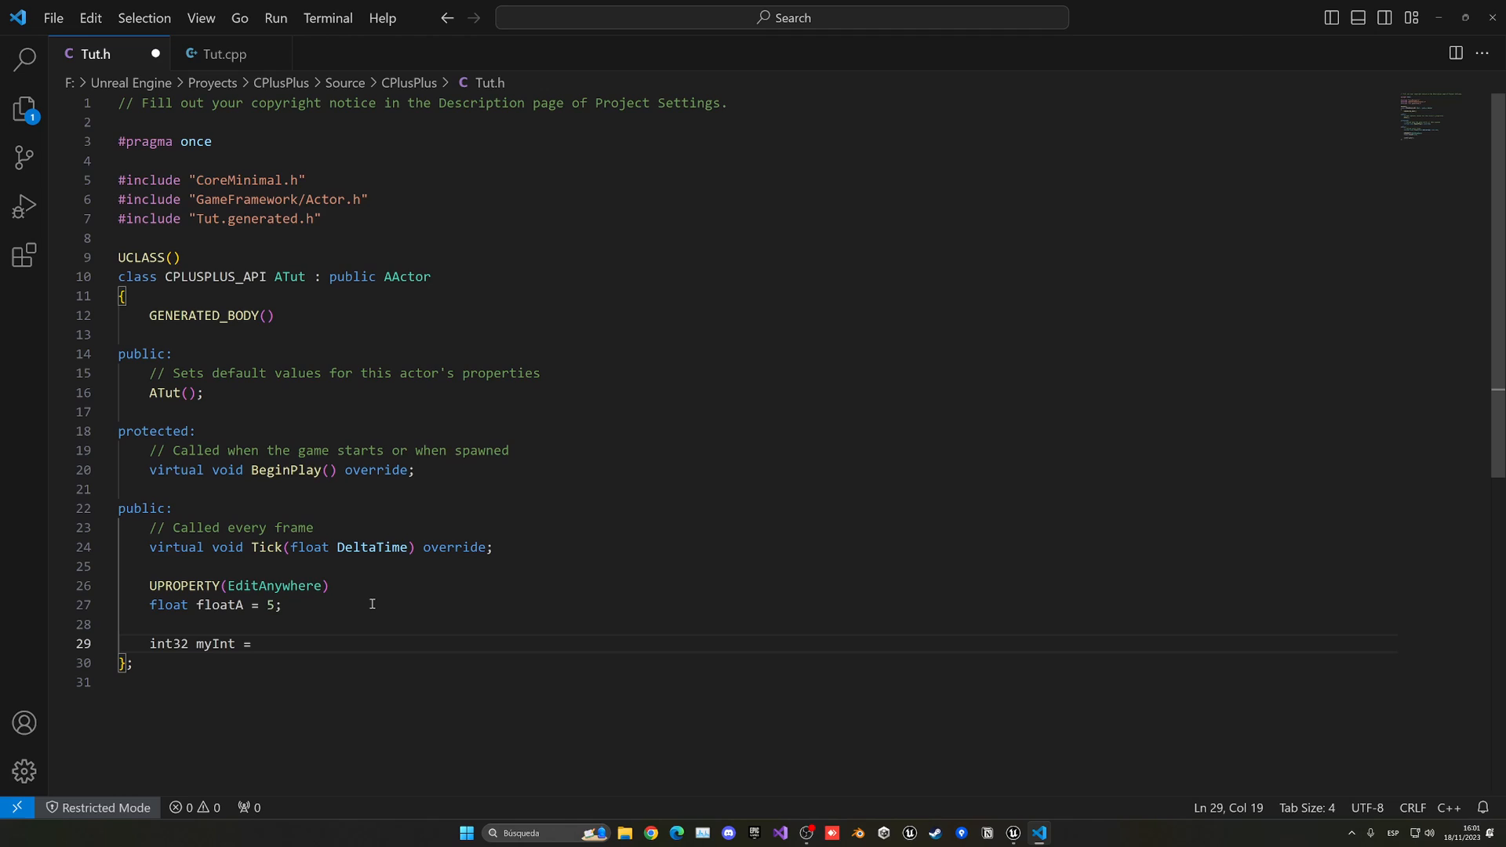
pyautogui.write('7;')
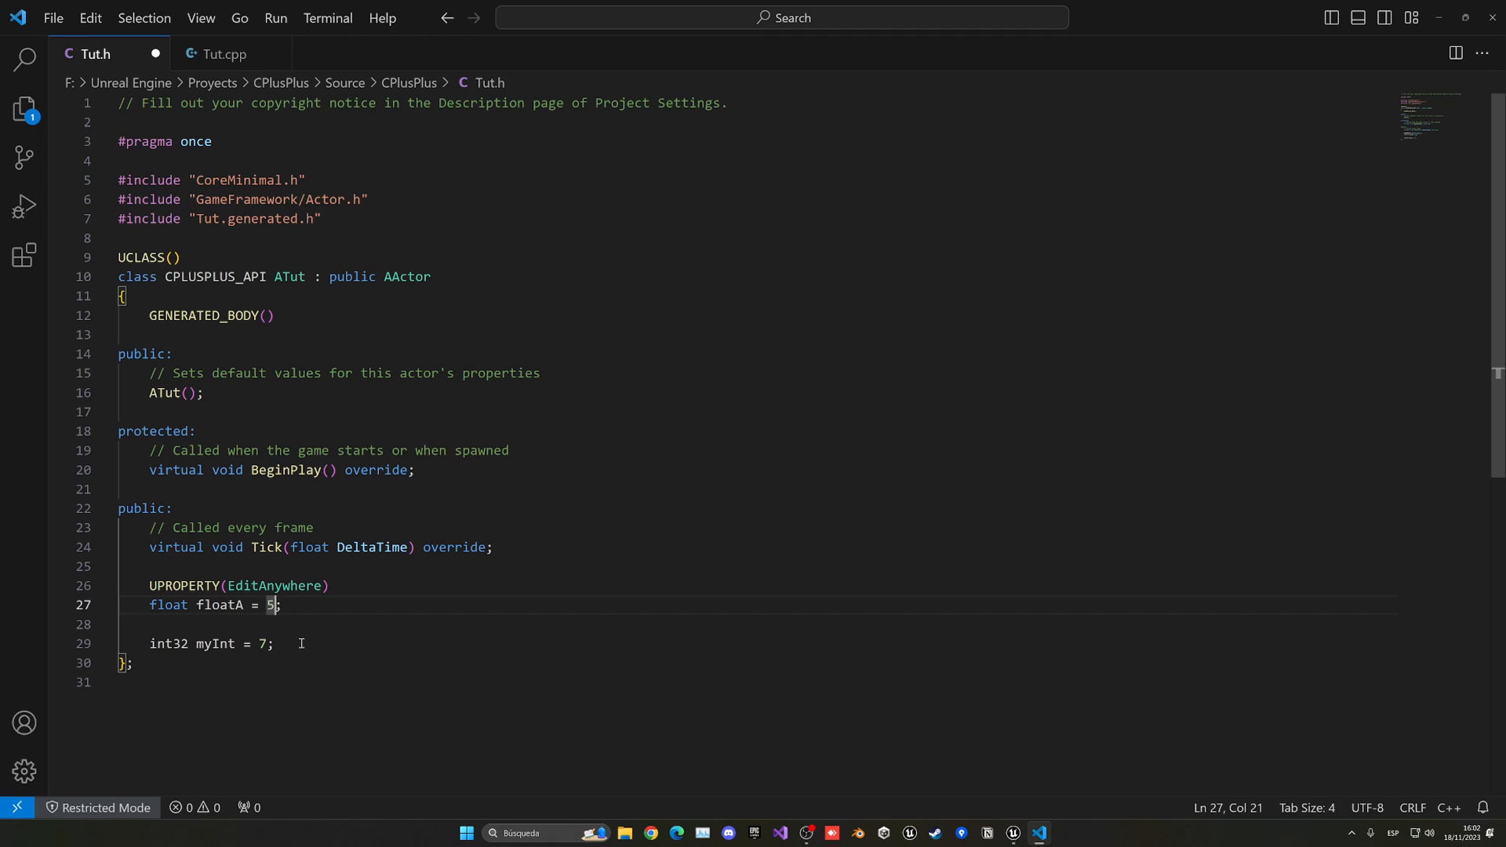
pyautogui.write('.5')
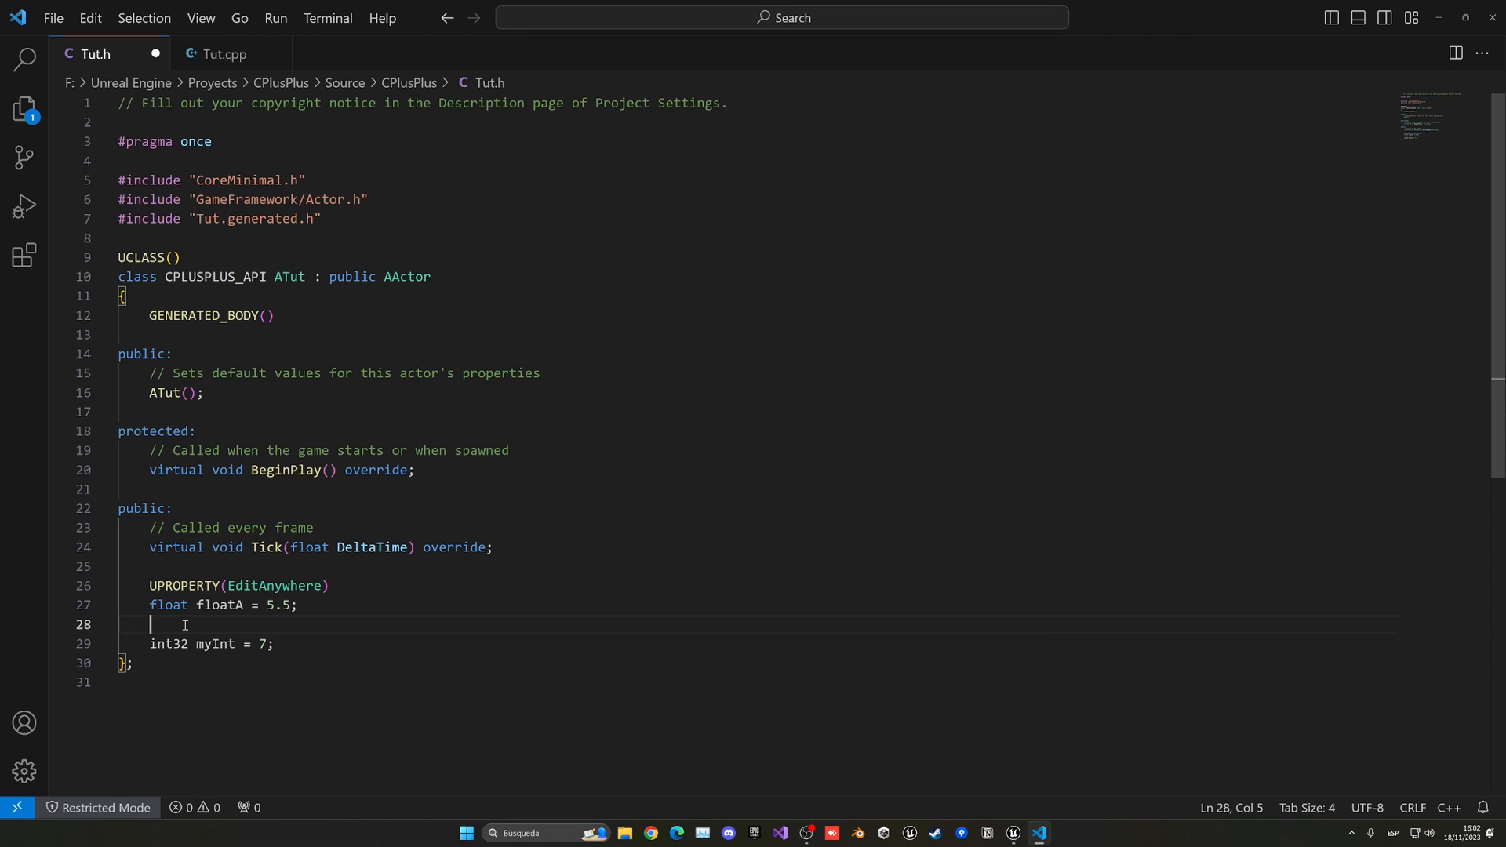
pyautogui.write('UPROPERTY(EditAnywhere)')
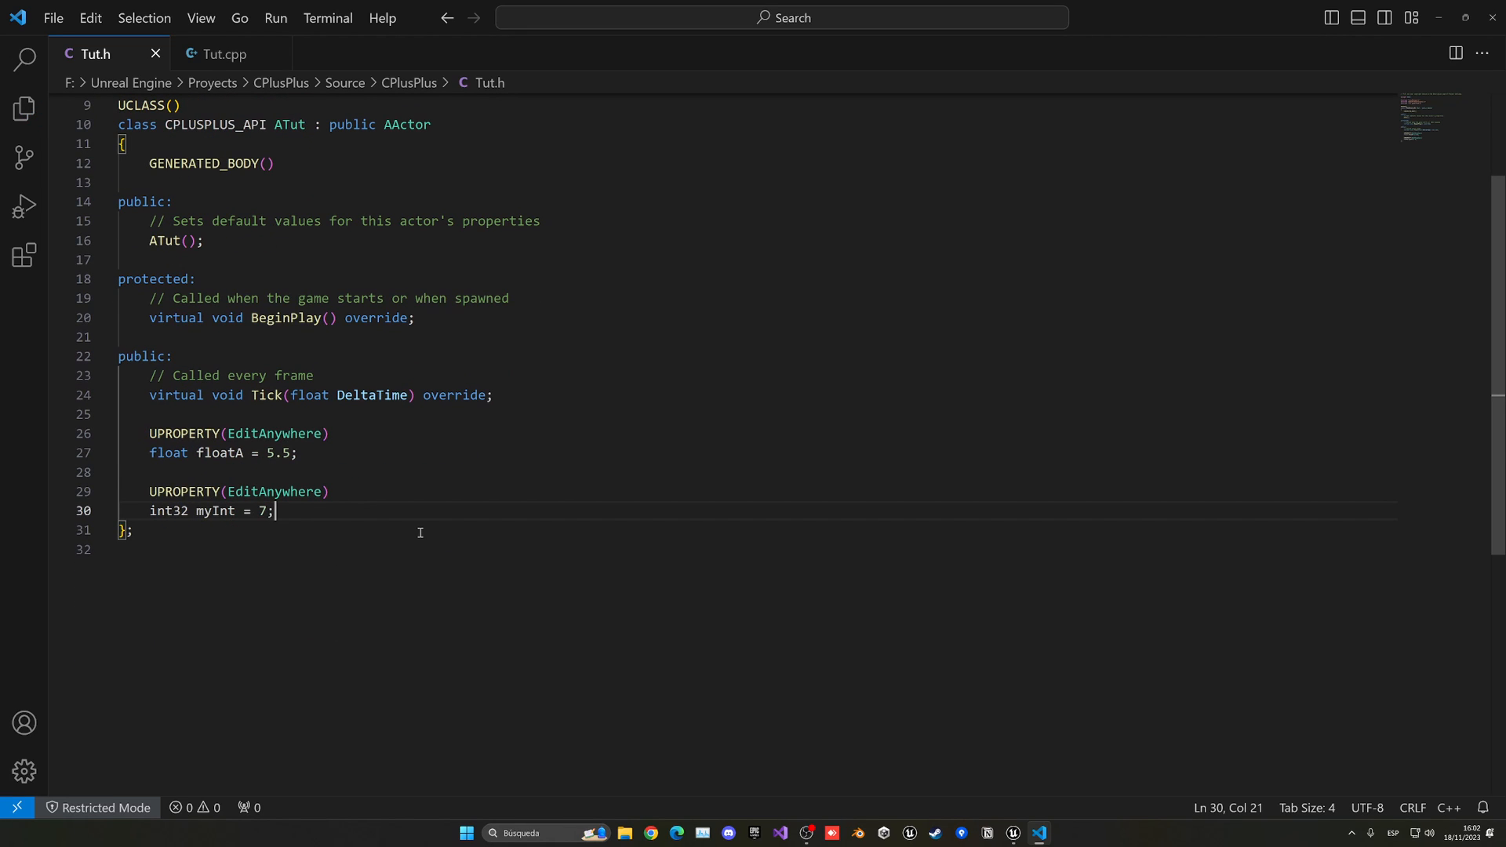
pyautogui.moveTo(314, 519)
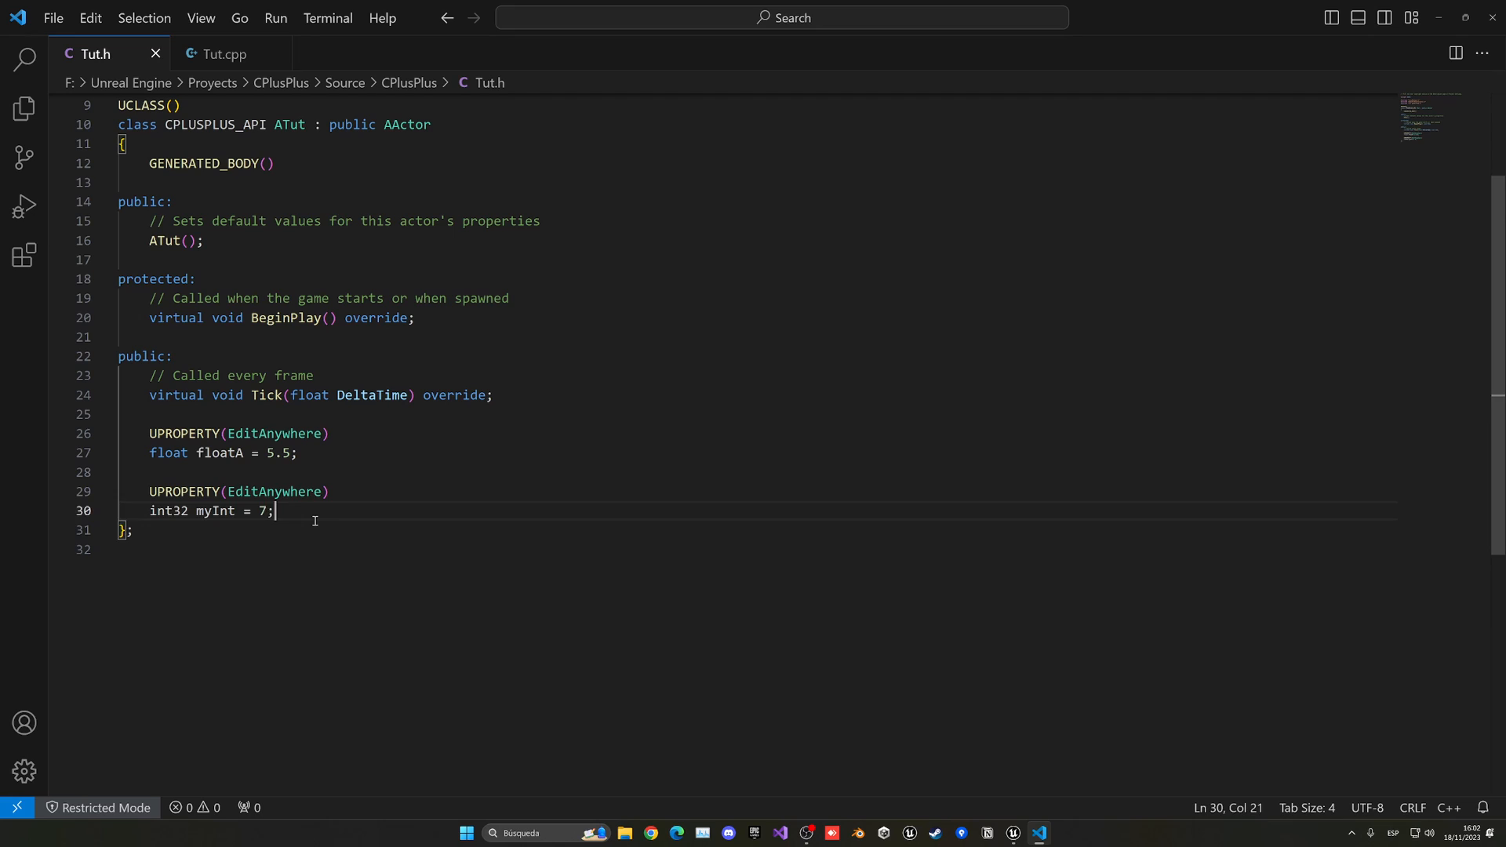
# Add 'bool myBool = true;' with a UPROPERTY(EditAnywhere) specifier above it
pyautogui.press('Enter')
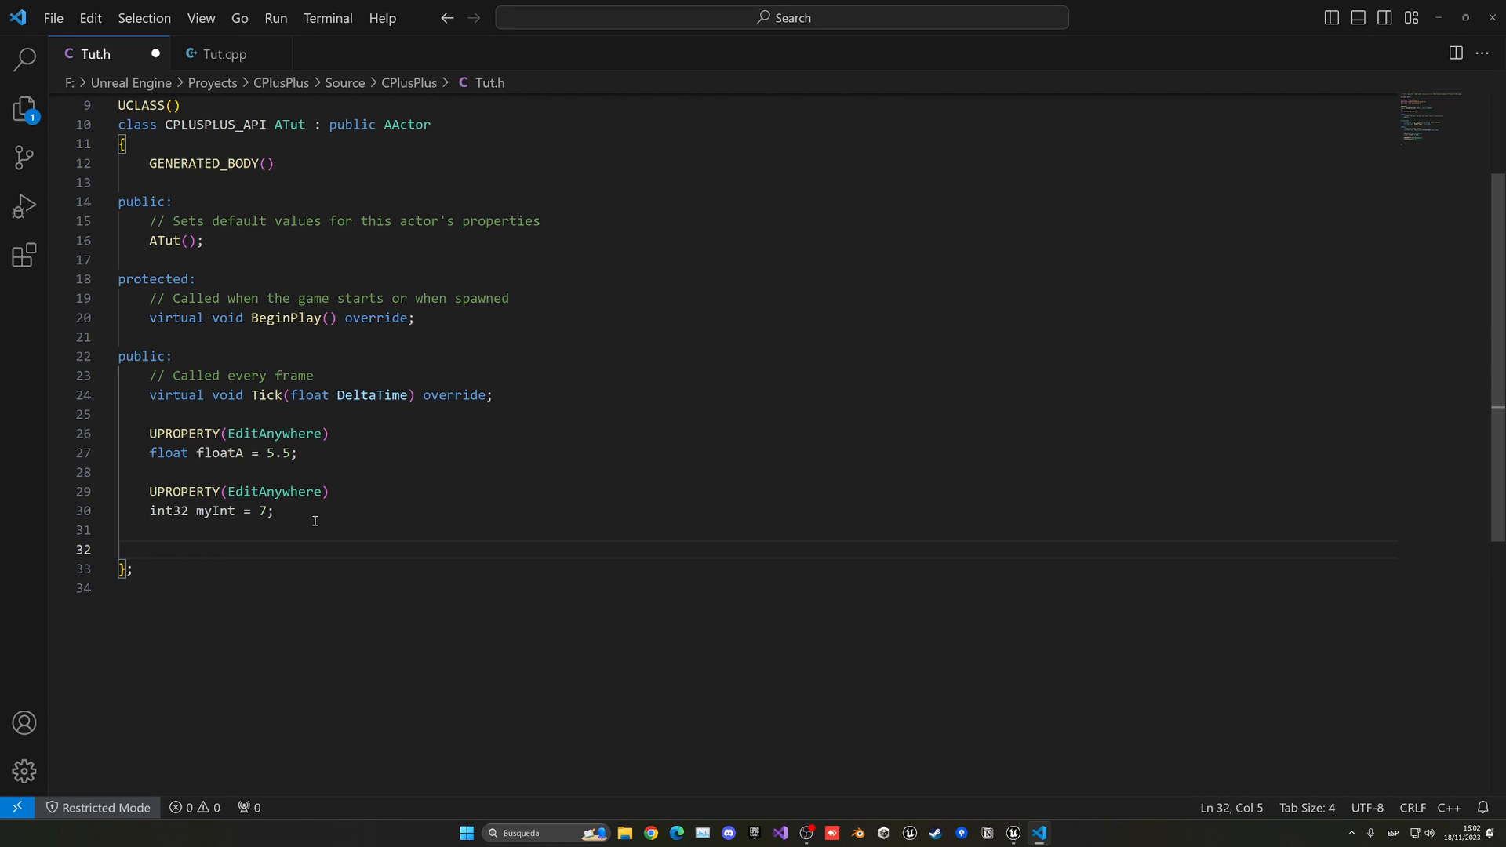
pyautogui.write('bool')
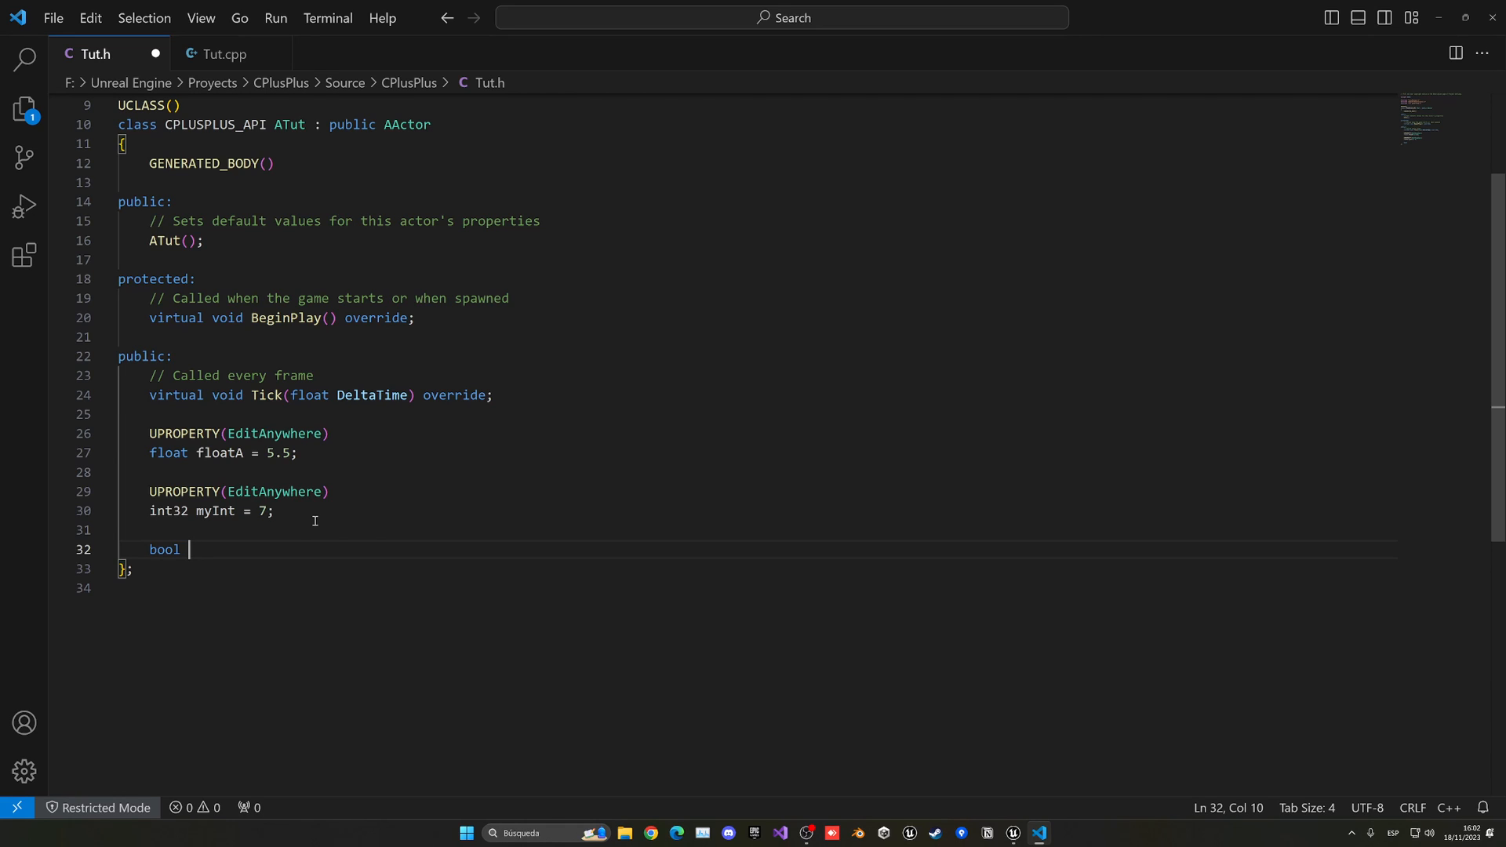
pyautogui.write('my')
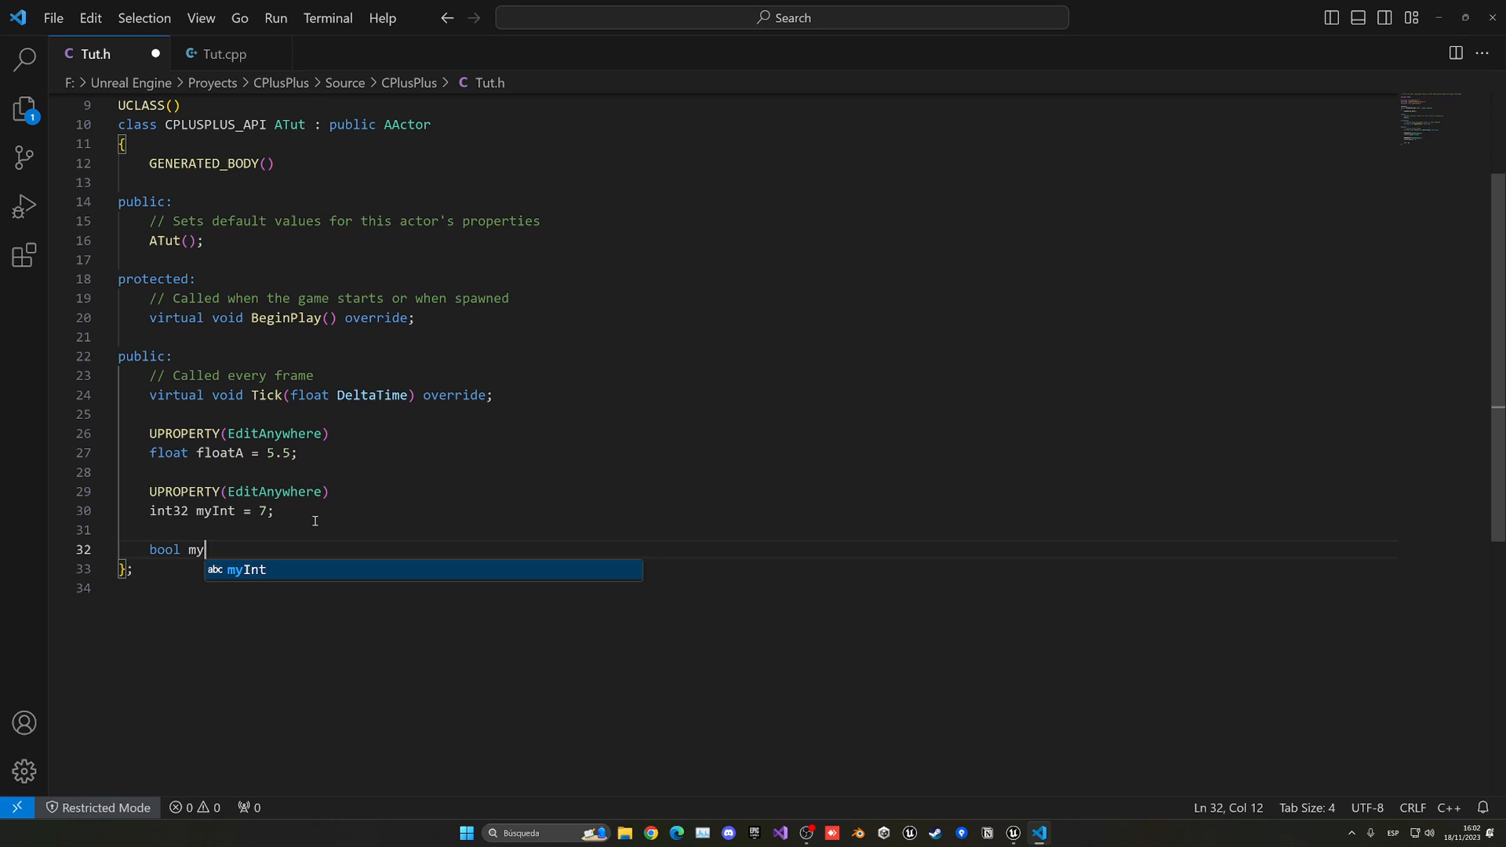
pyautogui.write('Bool =')
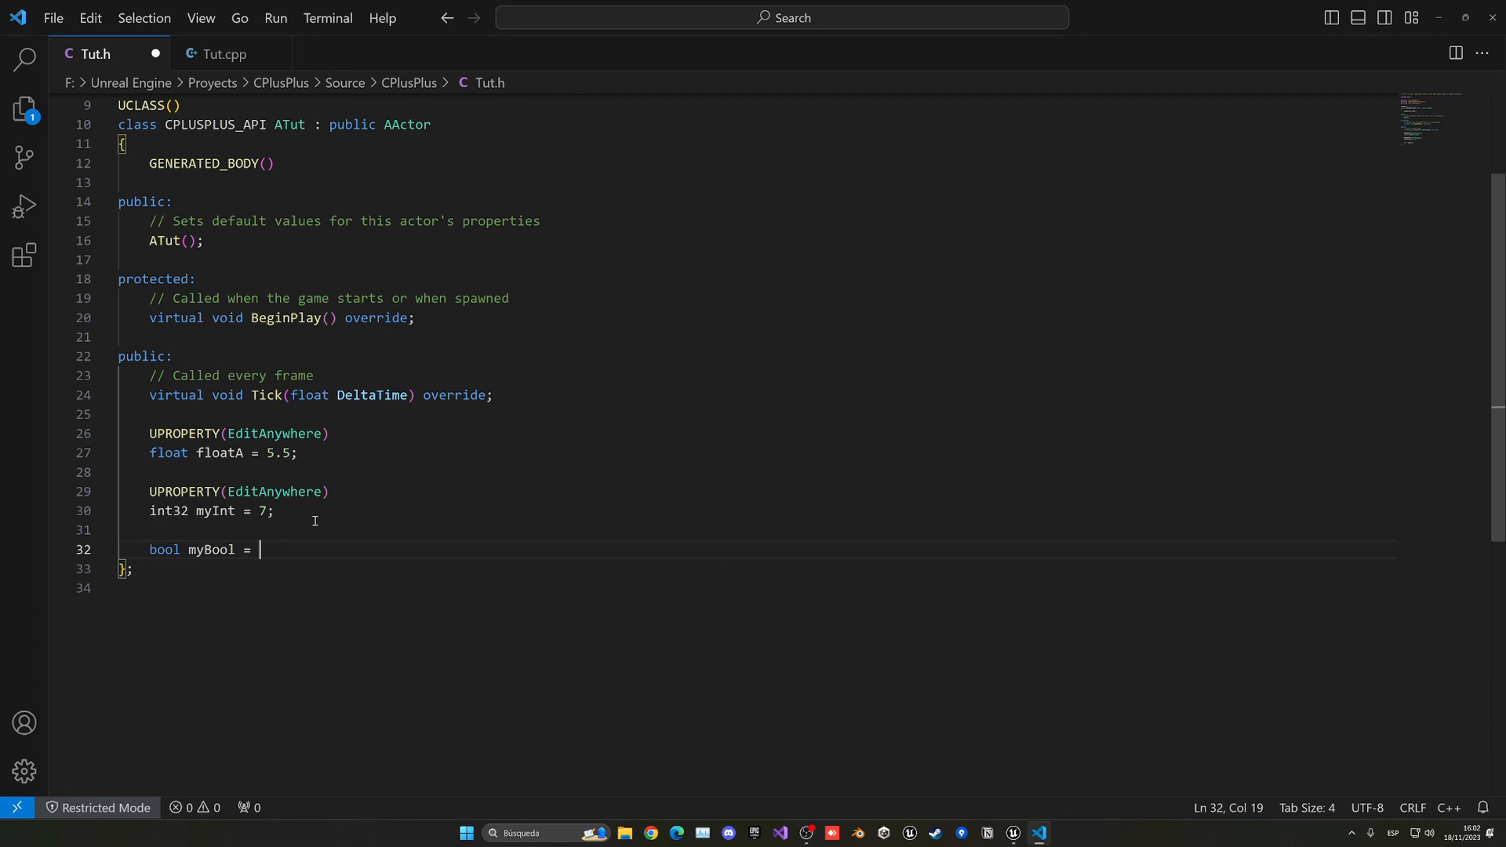
pyautogui.write('true;')
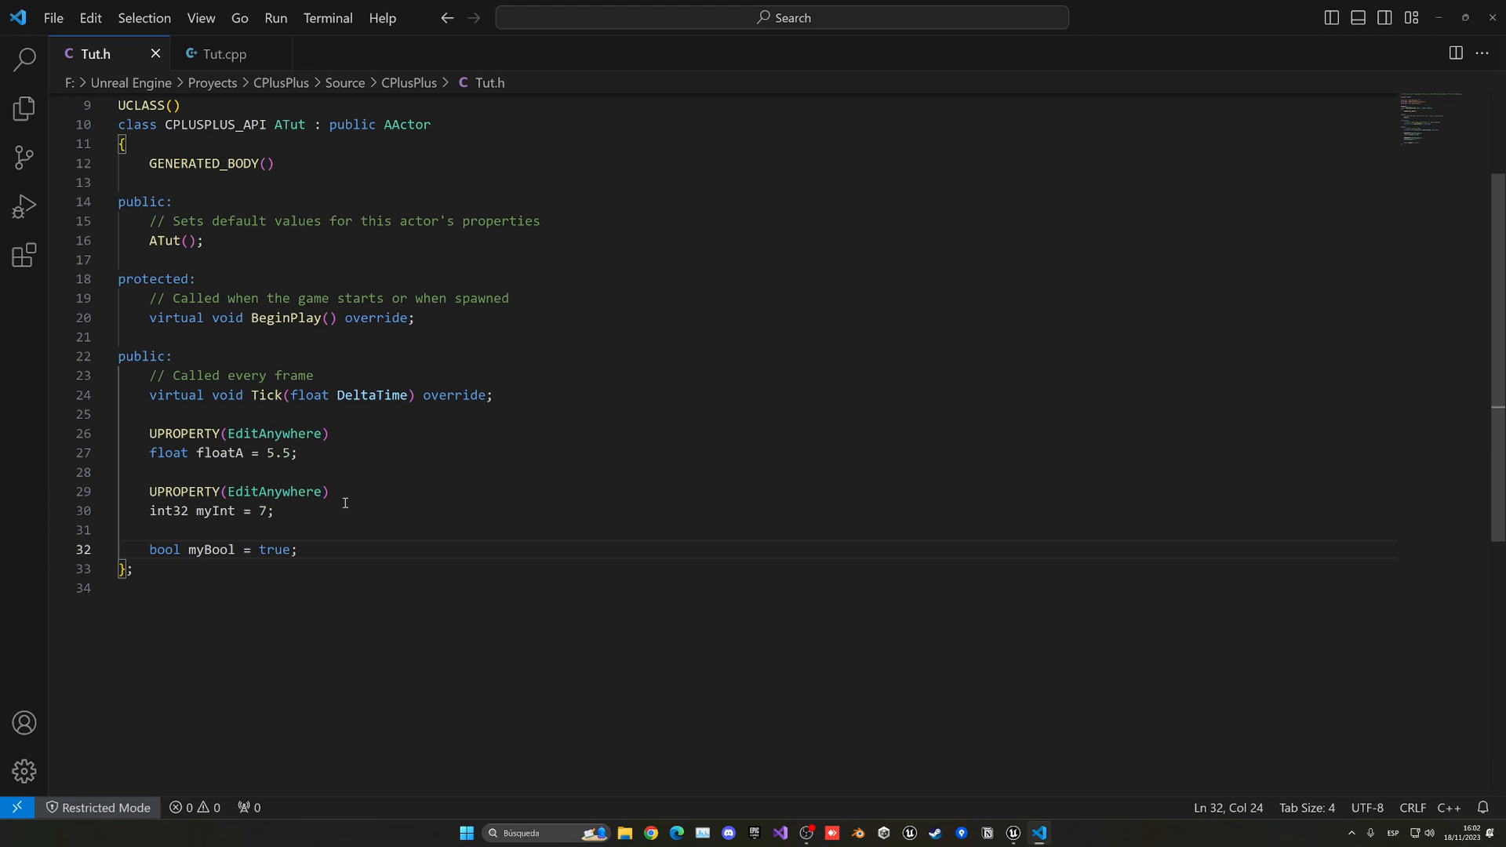
pyautogui.click(191, 528)
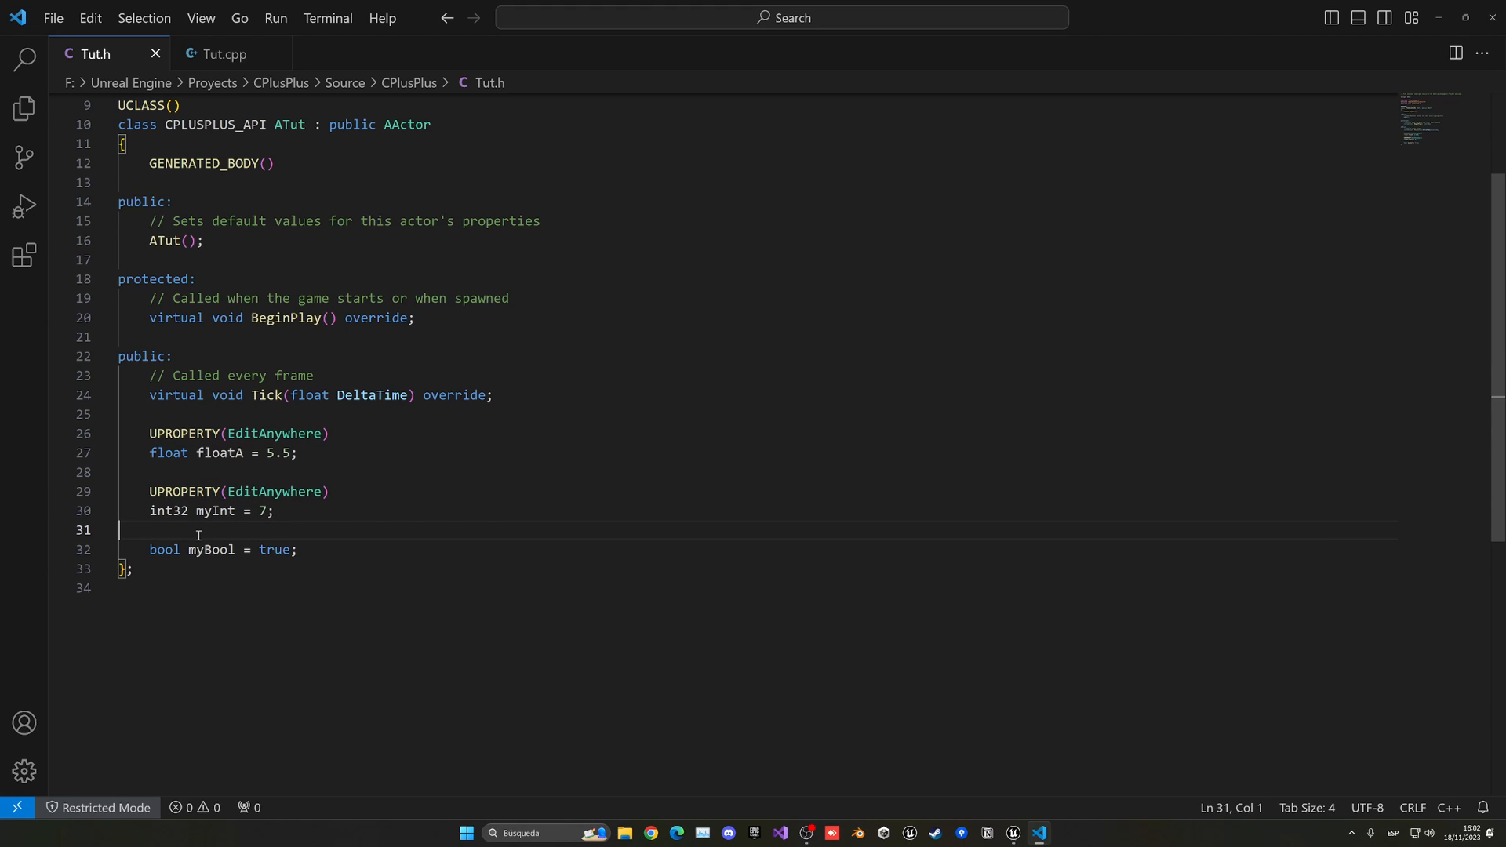
pyautogui.write('UPROPERTY(EditAnywhere)')
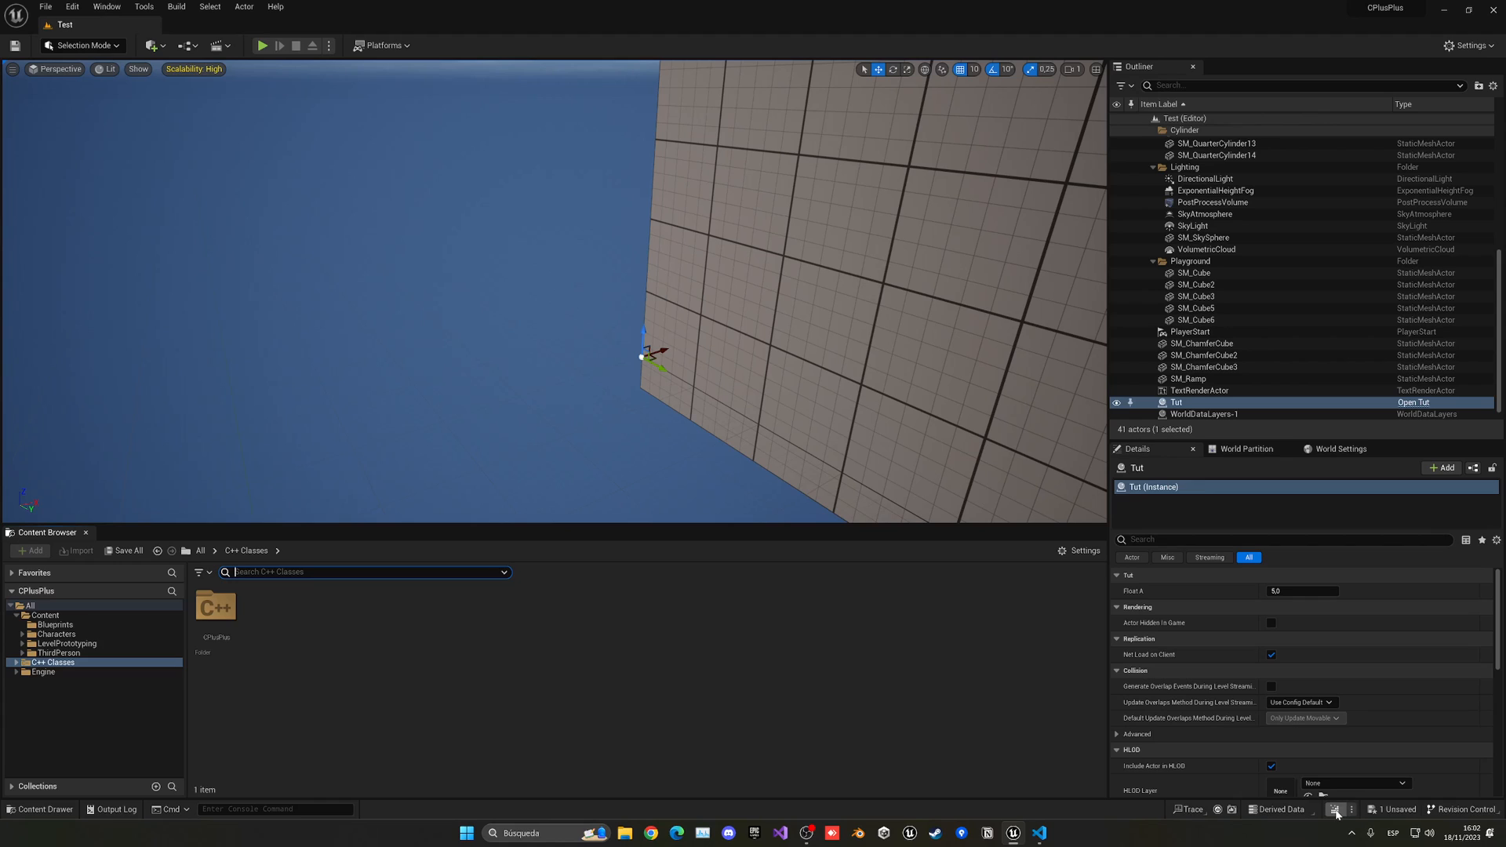
# Live-compile the changes so Tut shows Float A 5.5, My Int 7 and My Bool
pyautogui.click(1336, 809)
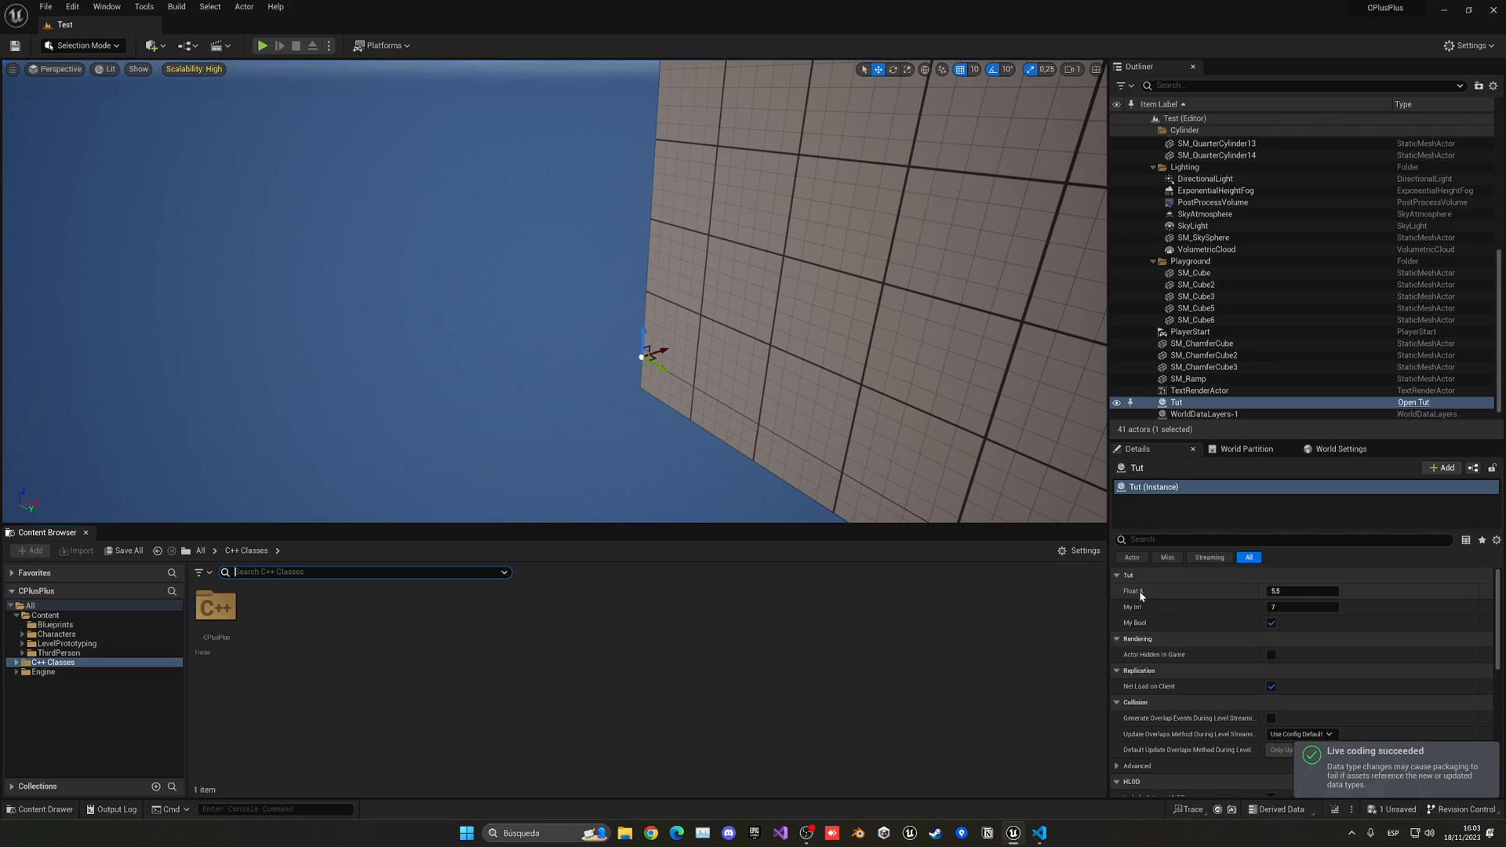
pyautogui.click(1272, 623)
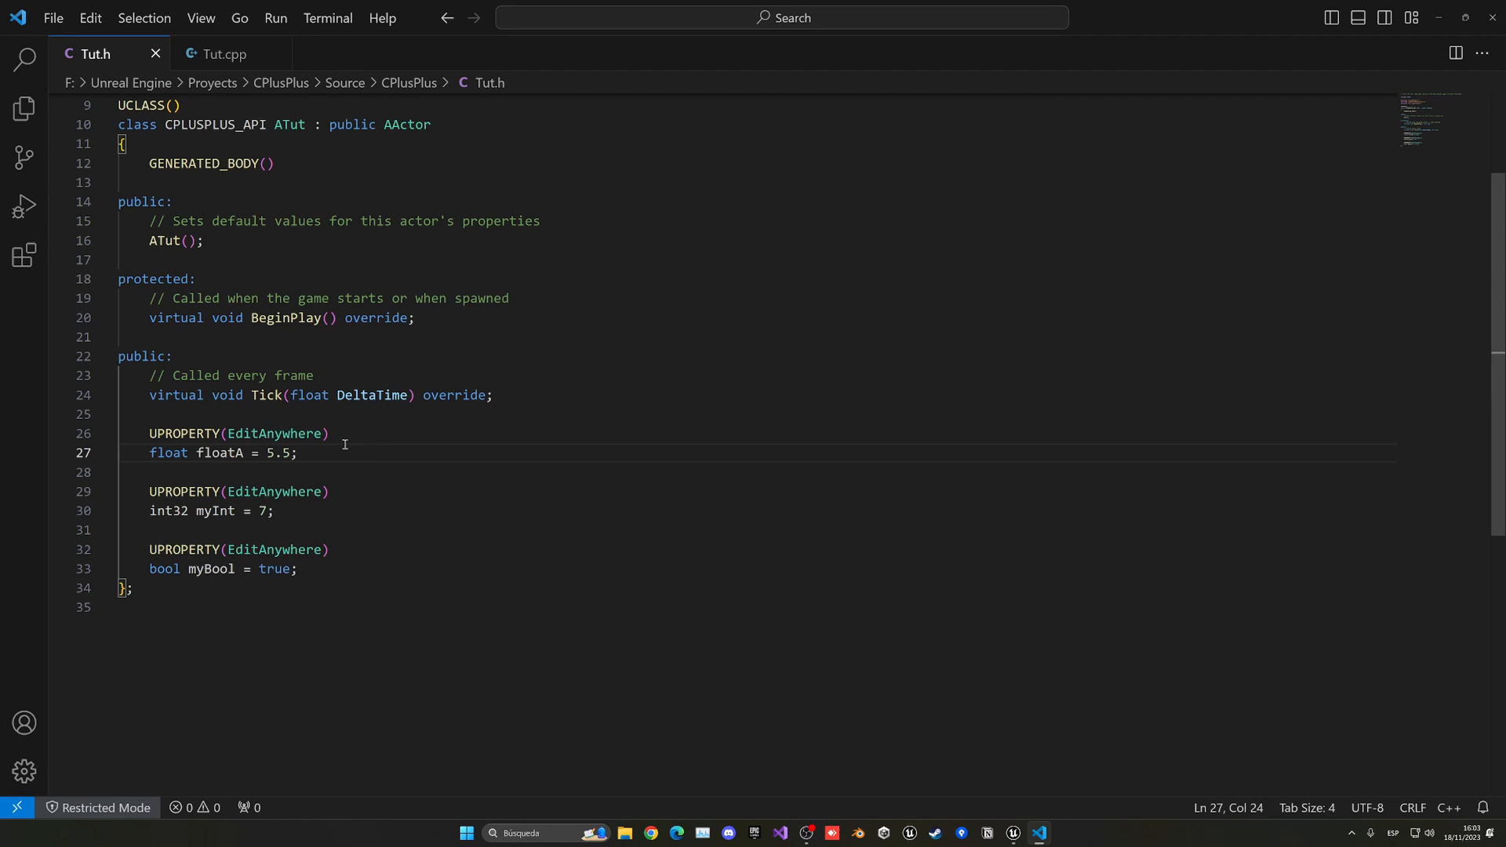
# Declare 'float floatB = 7.3;' beneath floatA in Tut.h and save the header
pyautogui.write('float flo')
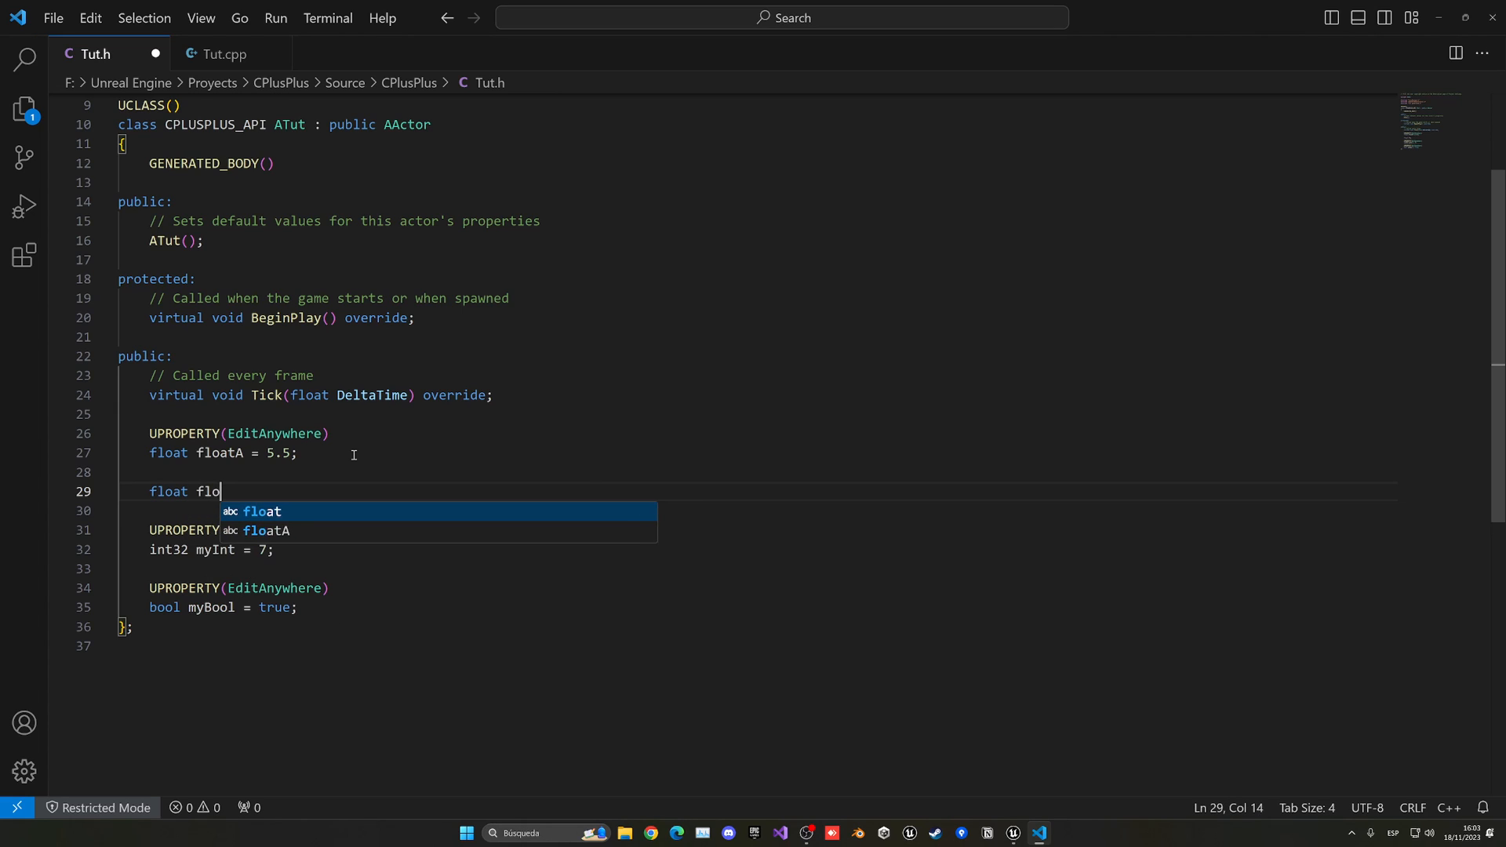
pyautogui.write('atB =')
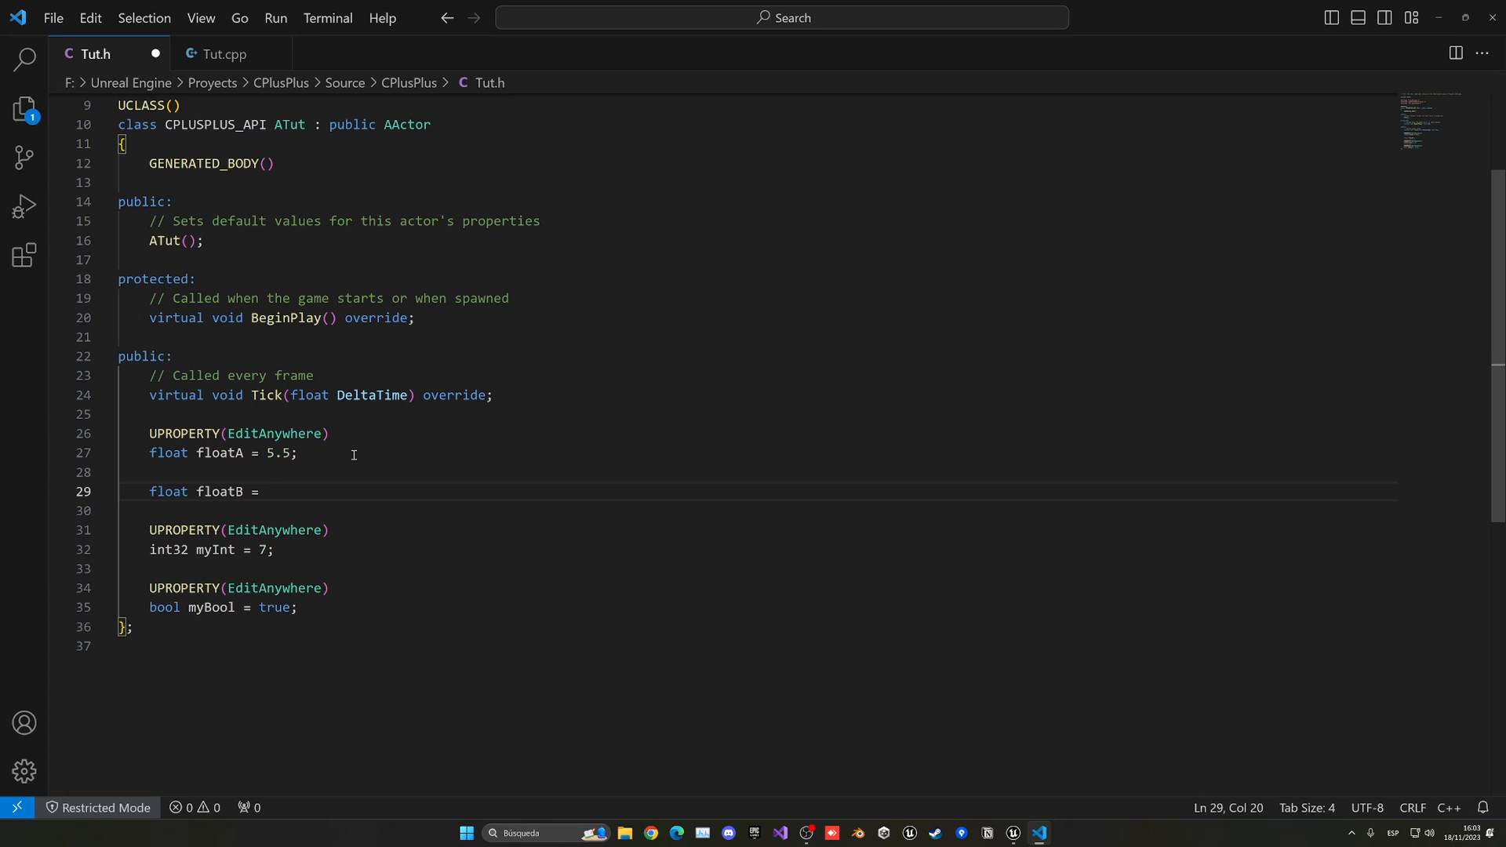
pyautogui.write('7.3;')
pyautogui.write('UPROPERTY(EditAnywhere)')
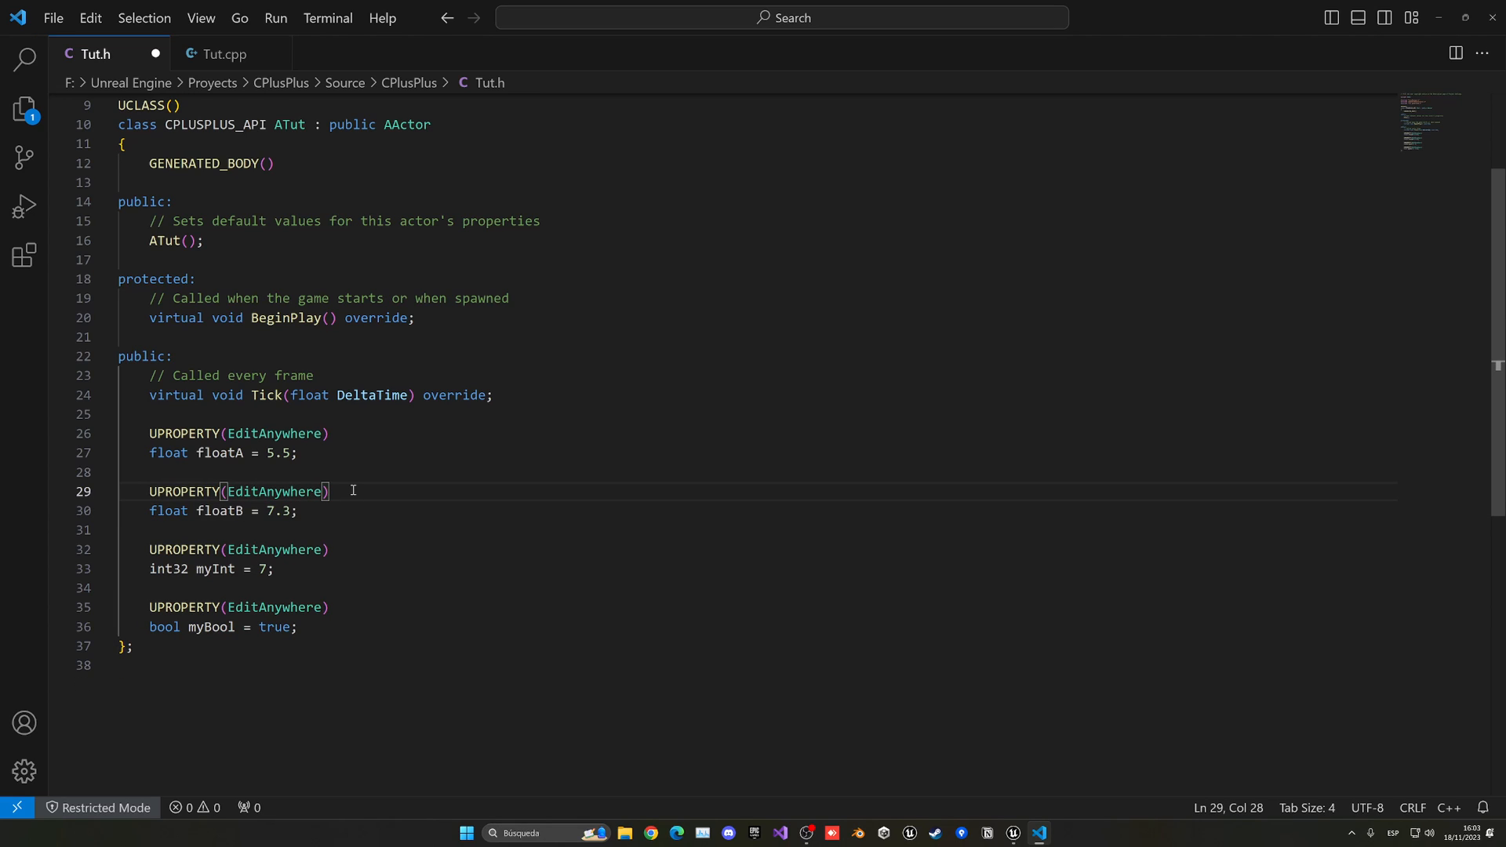
pyautogui.click(300, 510)
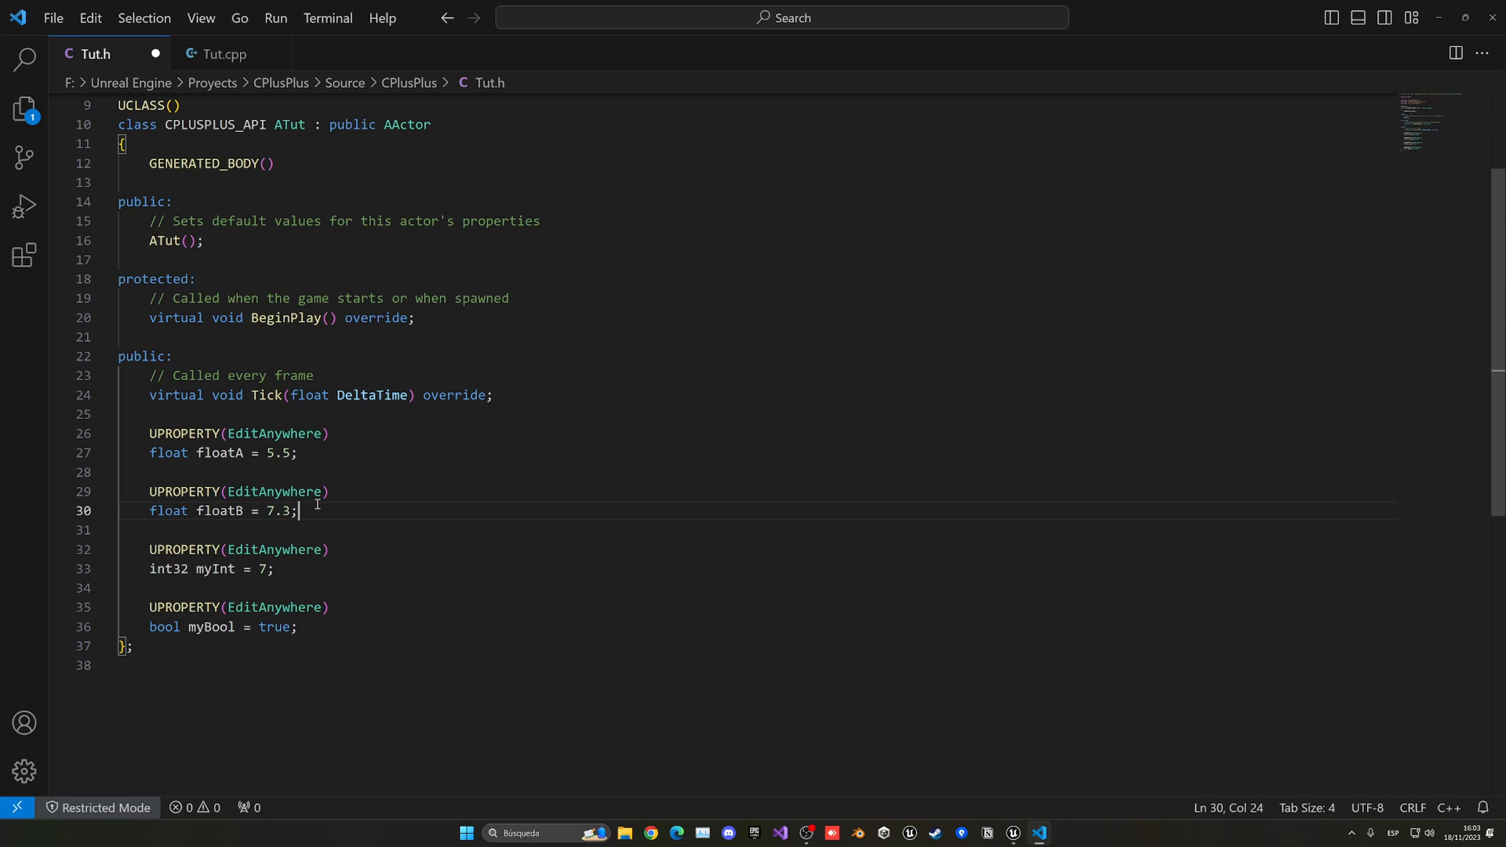
pyautogui.press('ctrl+s')
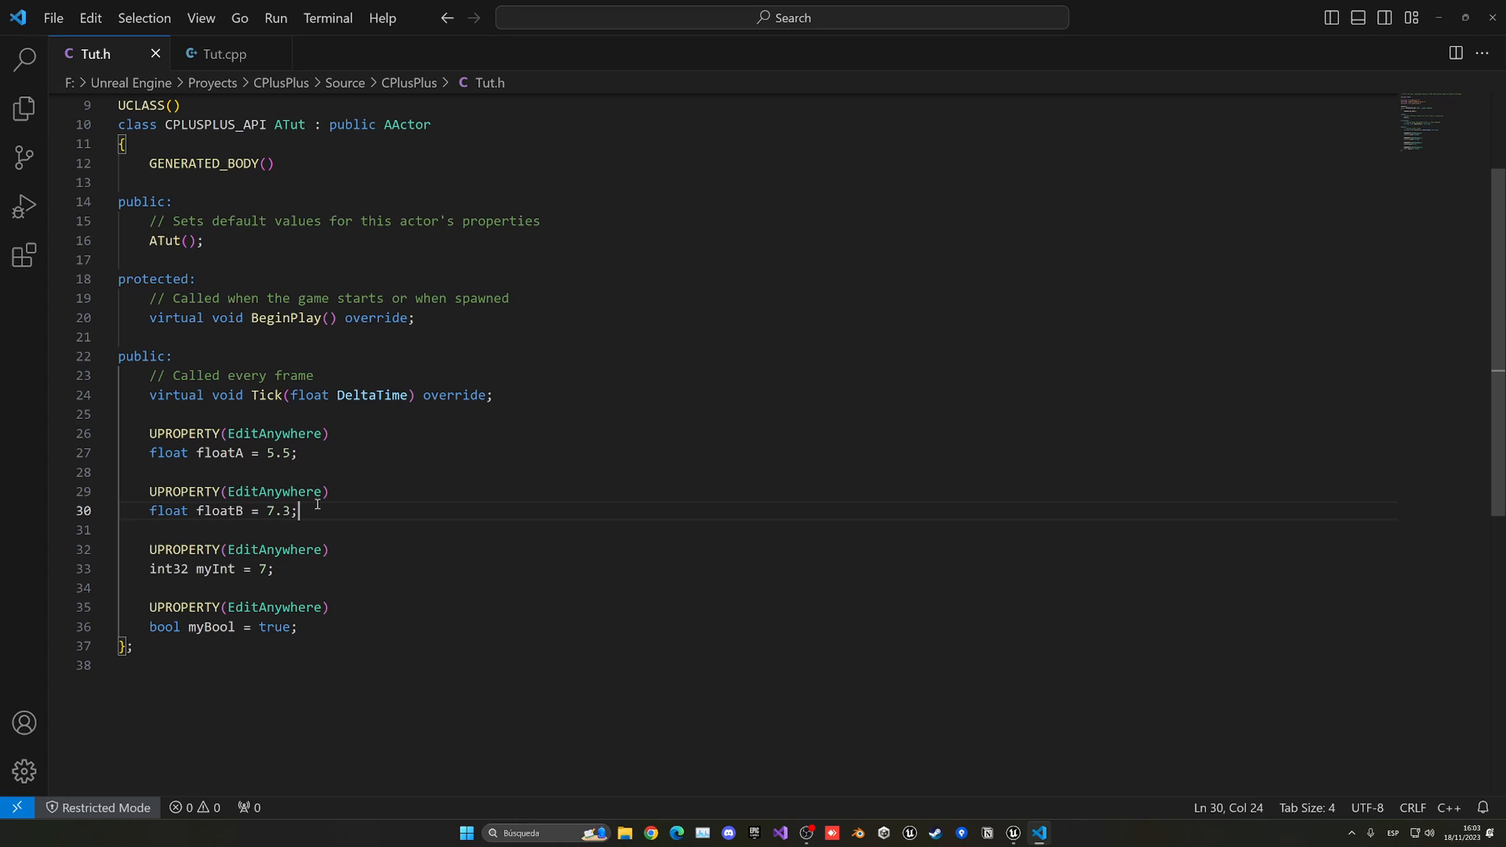
pyautogui.moveTo(224, 53)
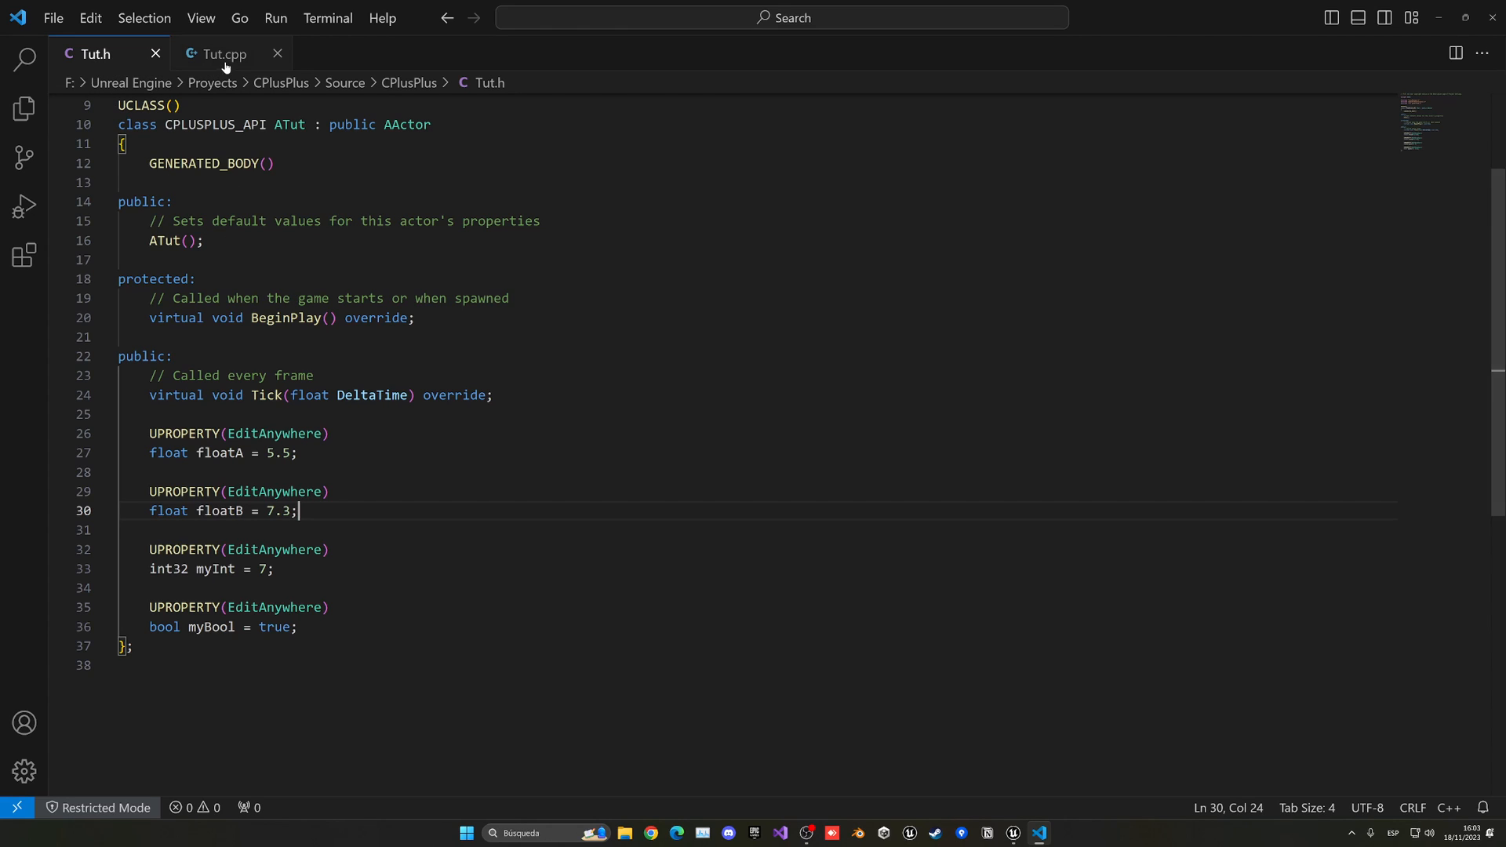
# Prepare an empty line inside BeginPlay in Tut.cpp, glancing at Tut.h for the float names
pyautogui.click(224, 53)
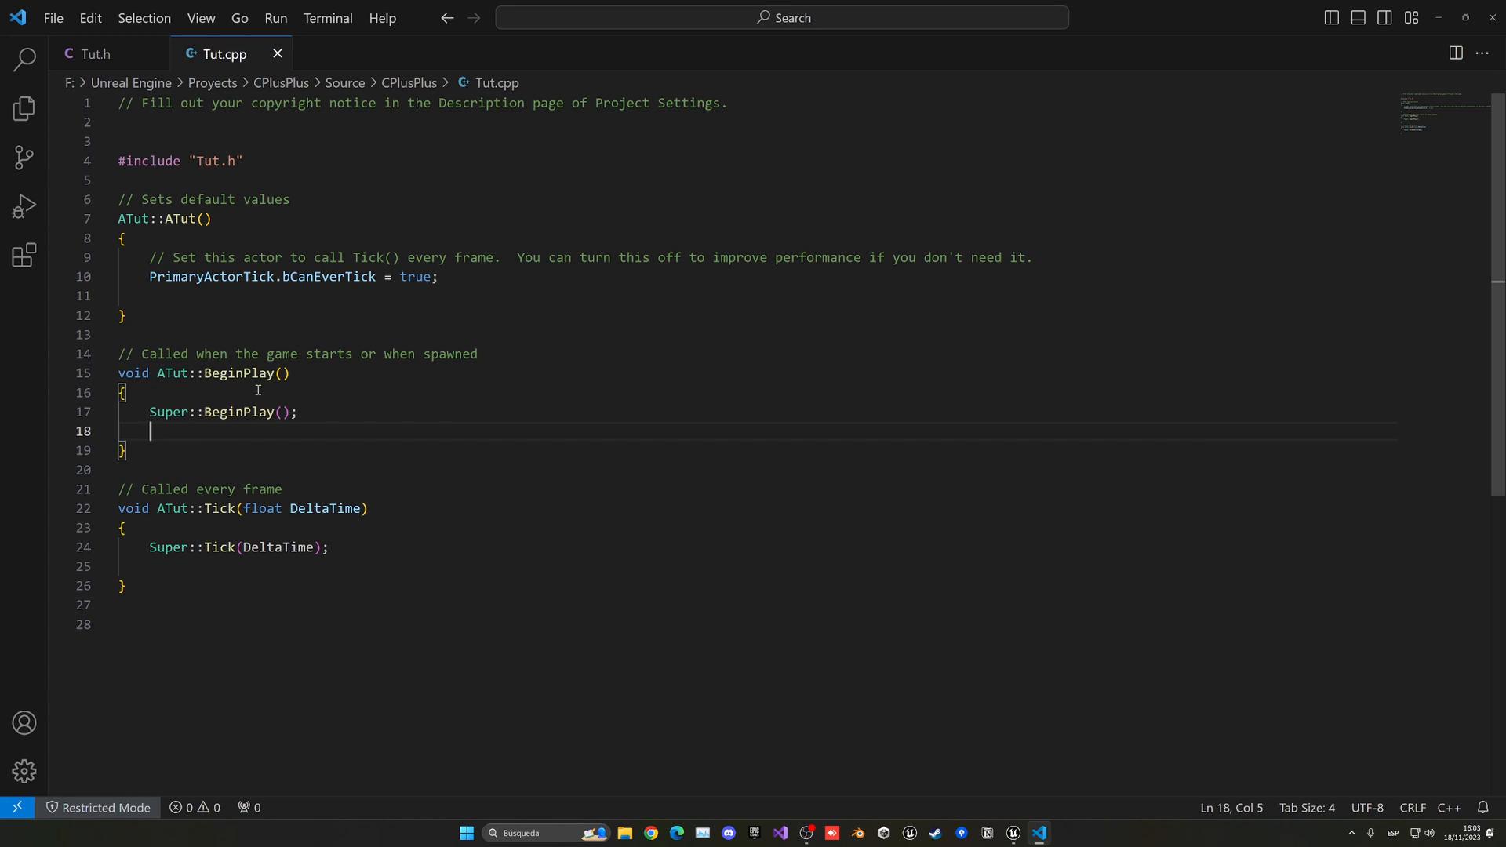
pyautogui.press('enter')
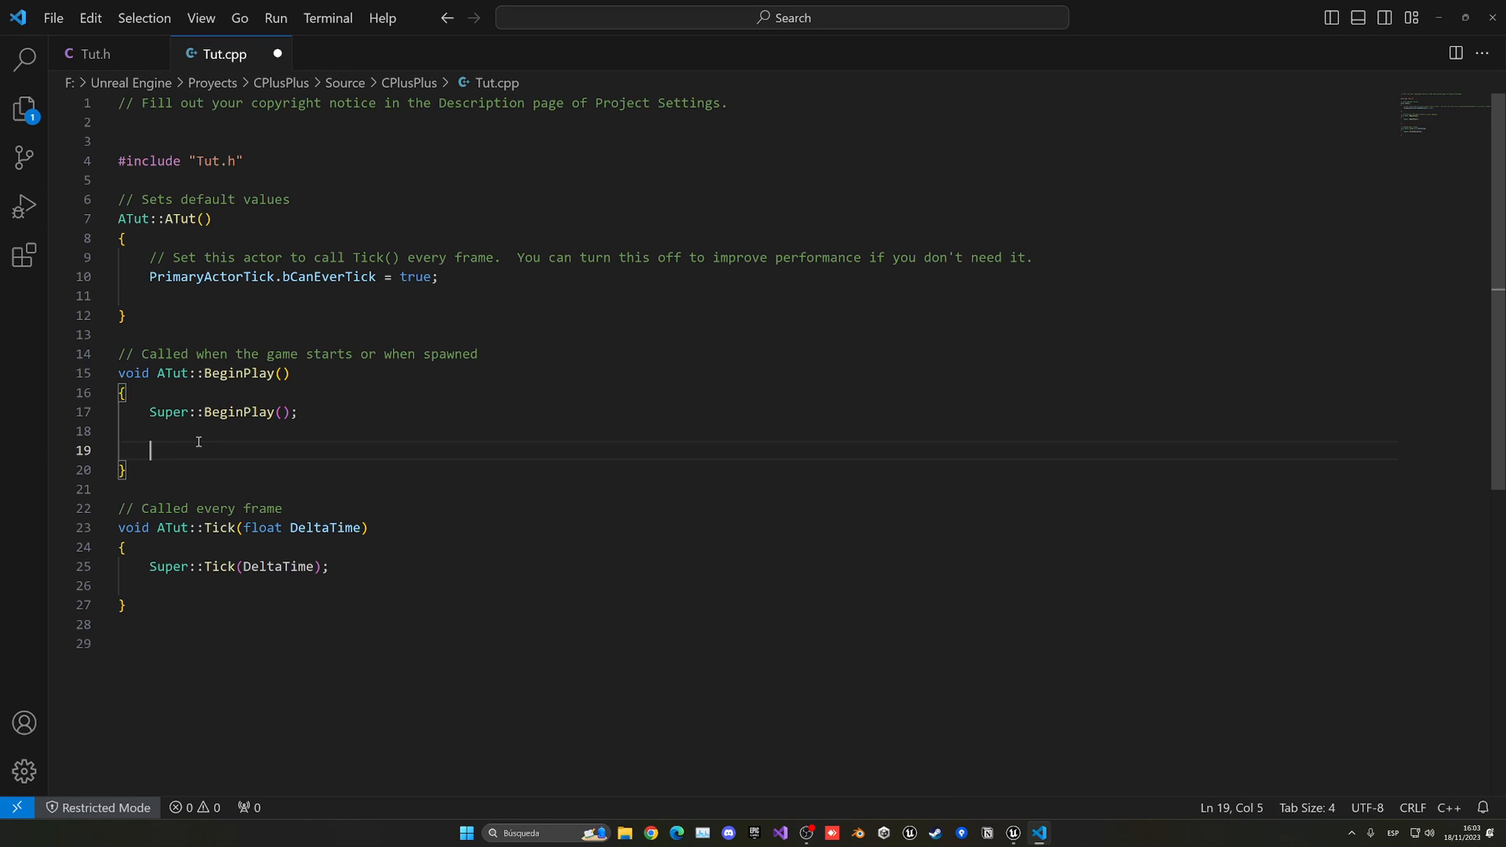
pyautogui.moveTo(119, 114)
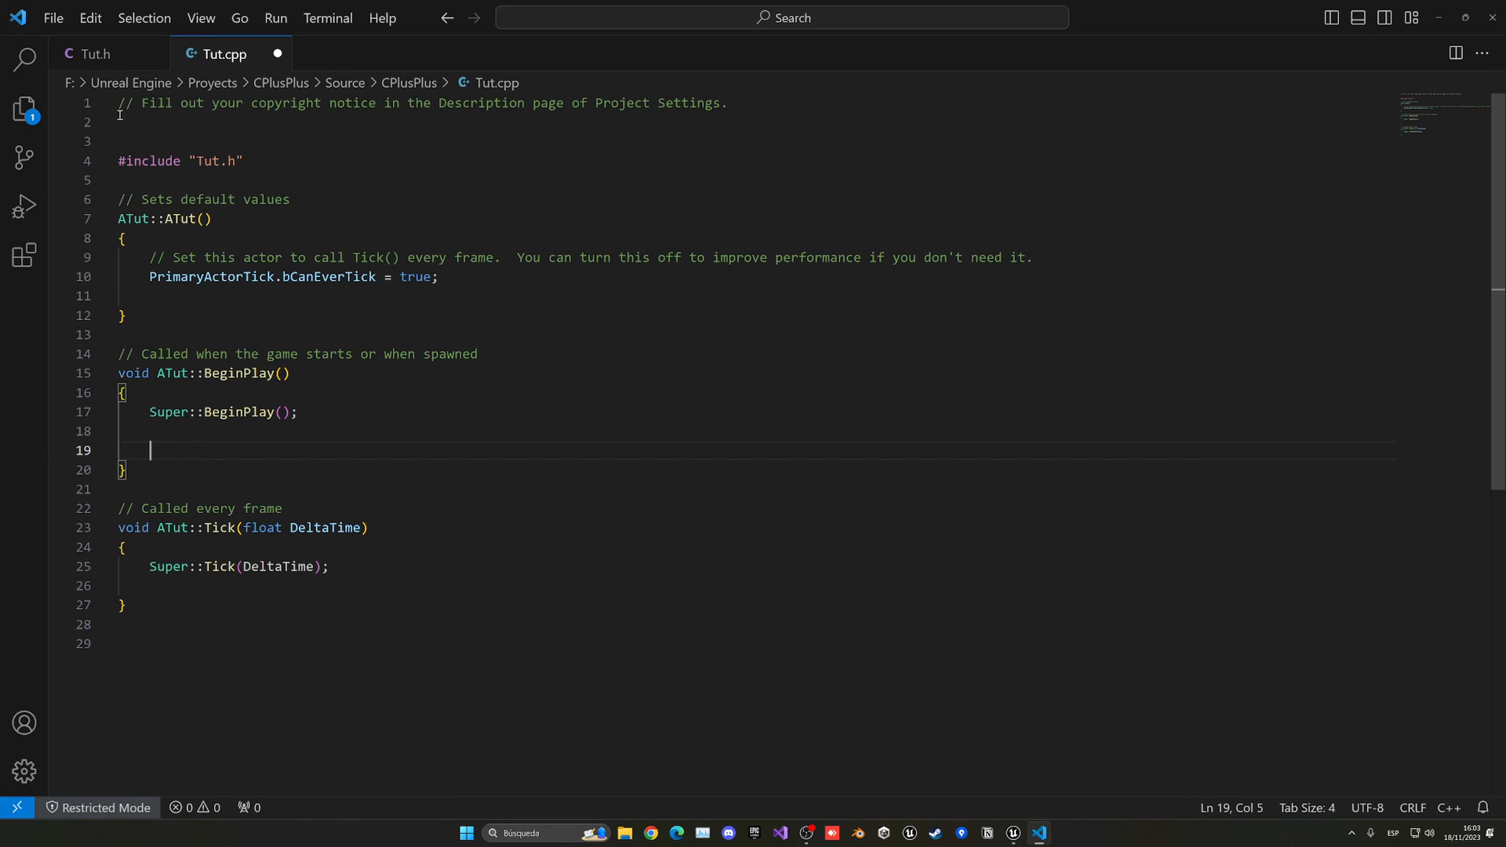
pyautogui.click(96, 53)
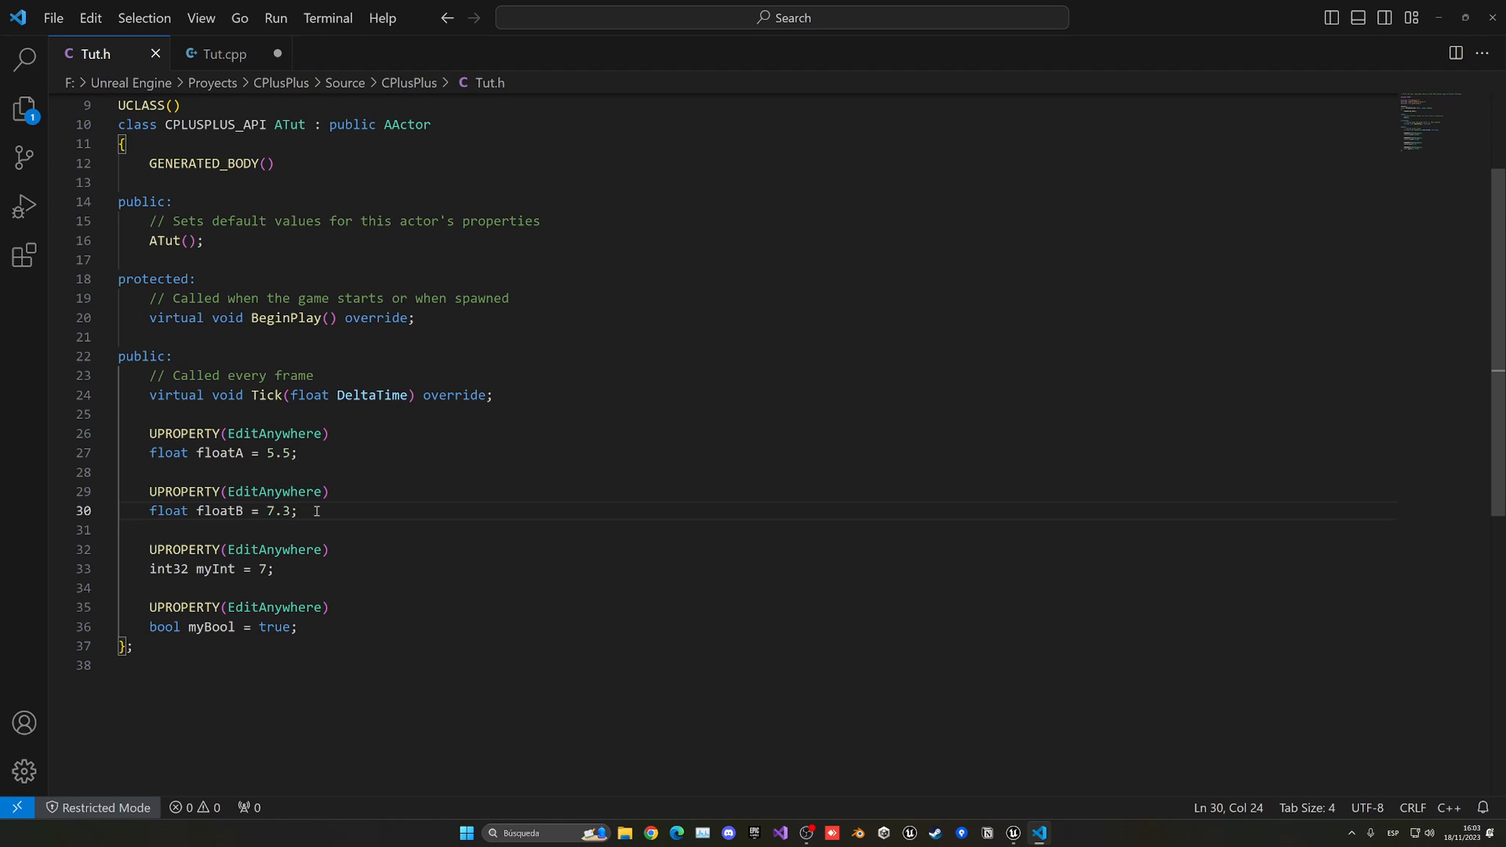
pyautogui.press('Enter')
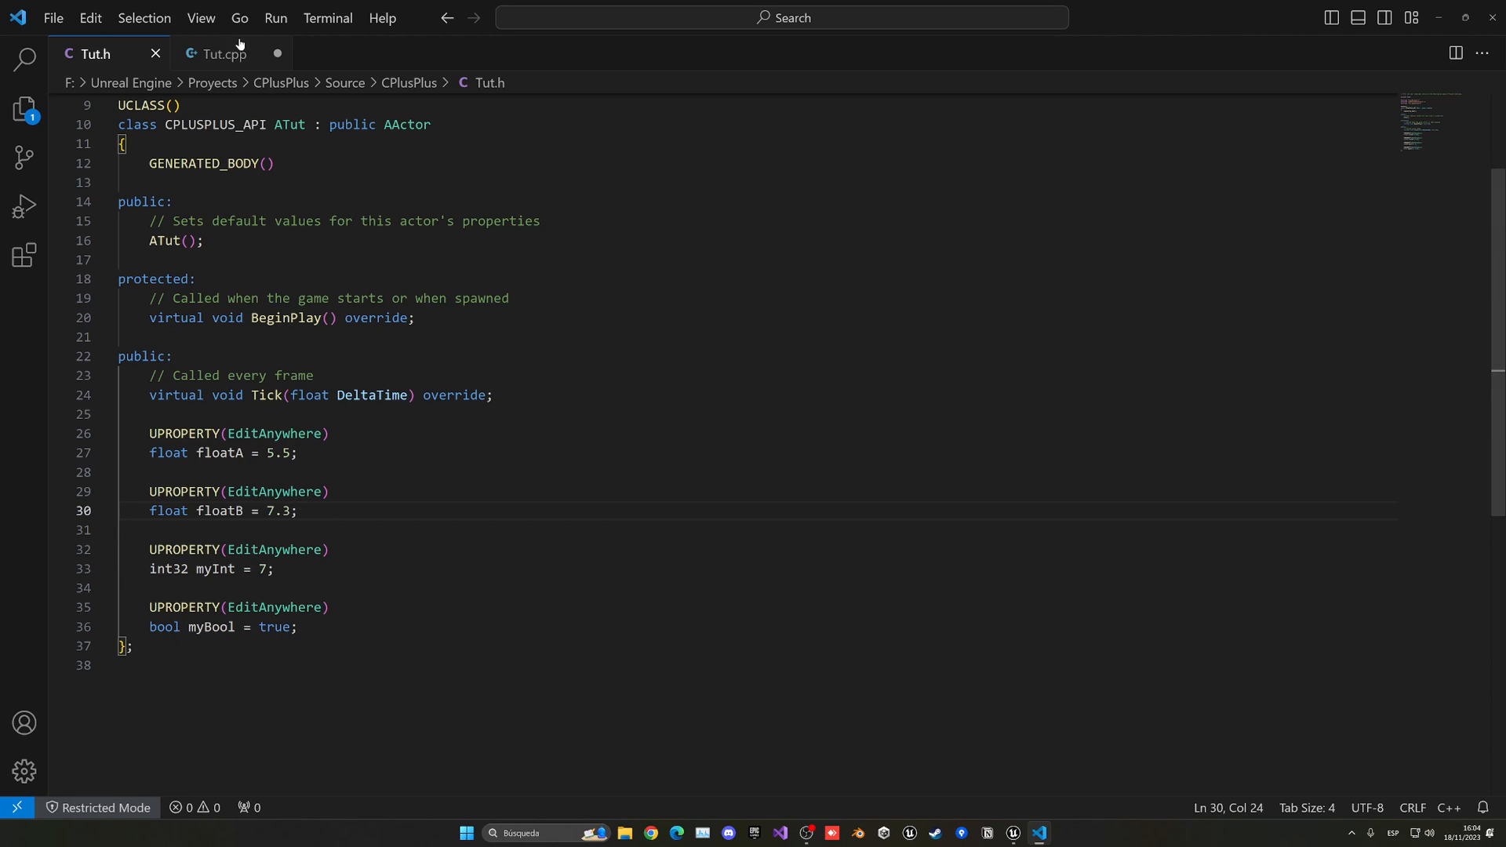
pyautogui.click(222, 53)
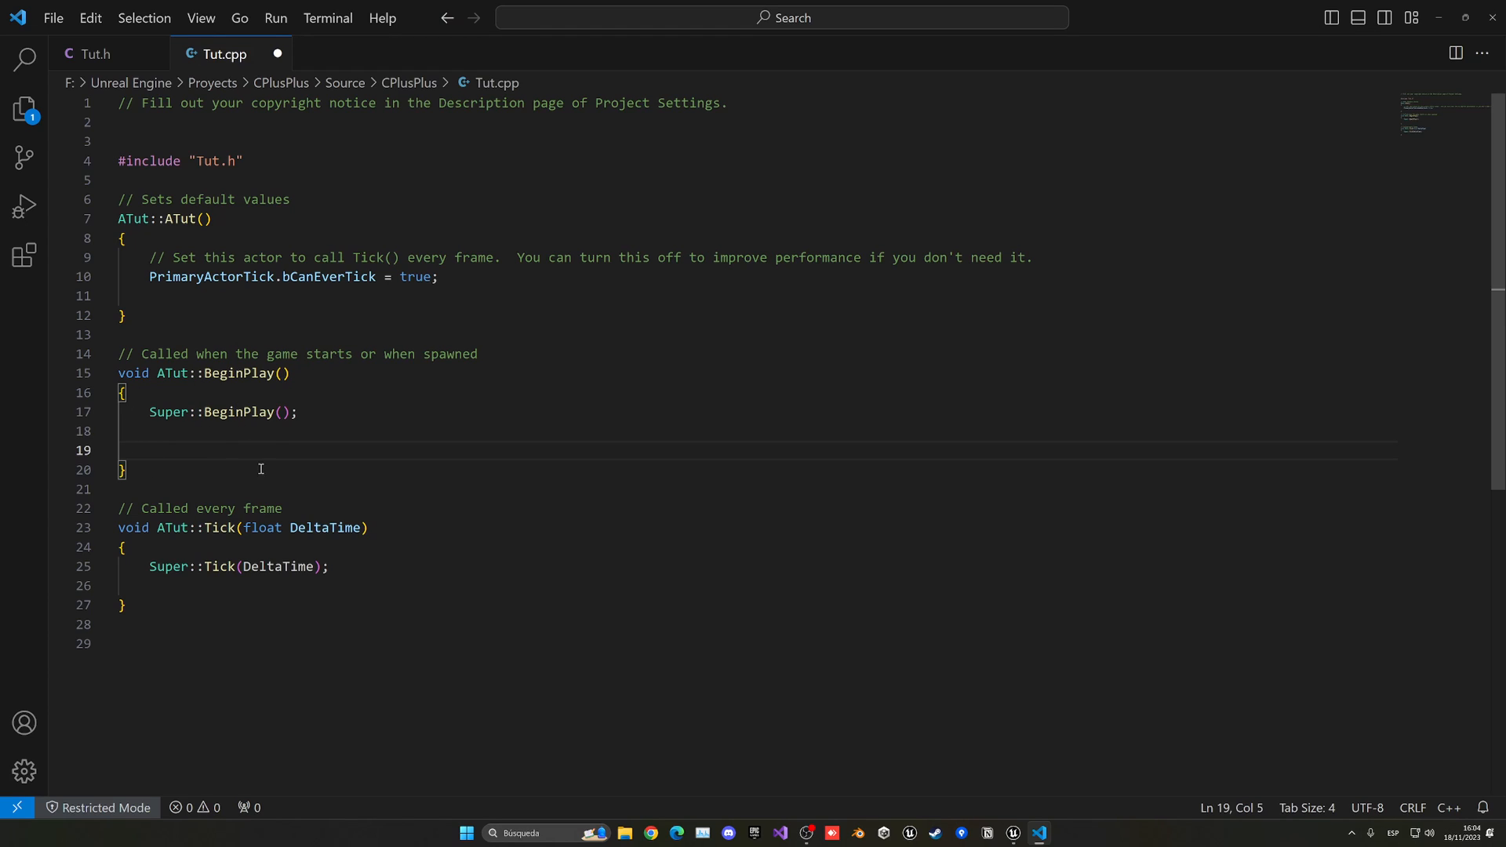
pyautogui.moveTo(183, 482)
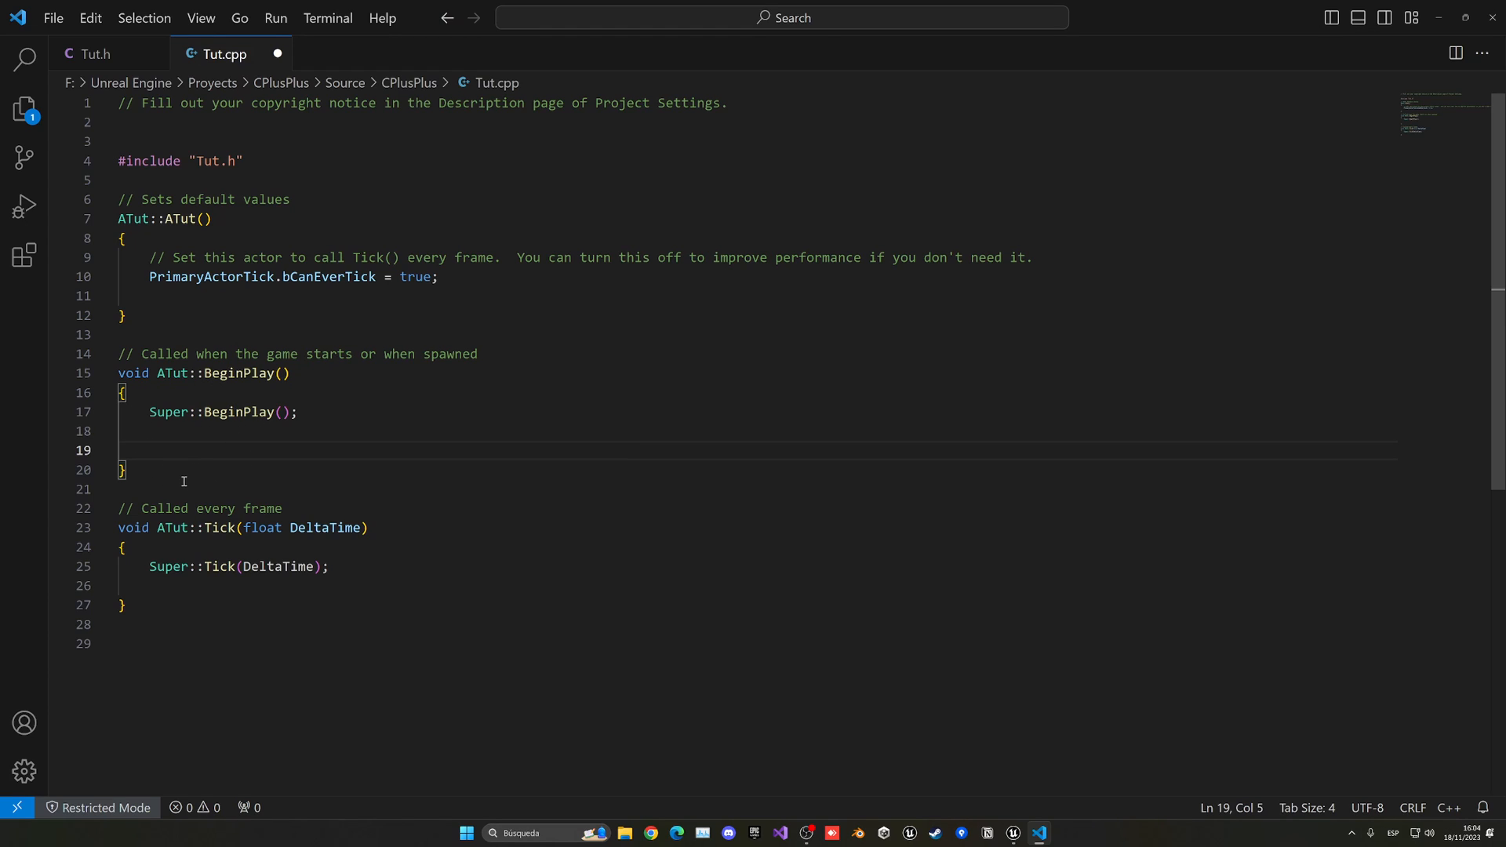
pyautogui.moveTo(200, 453)
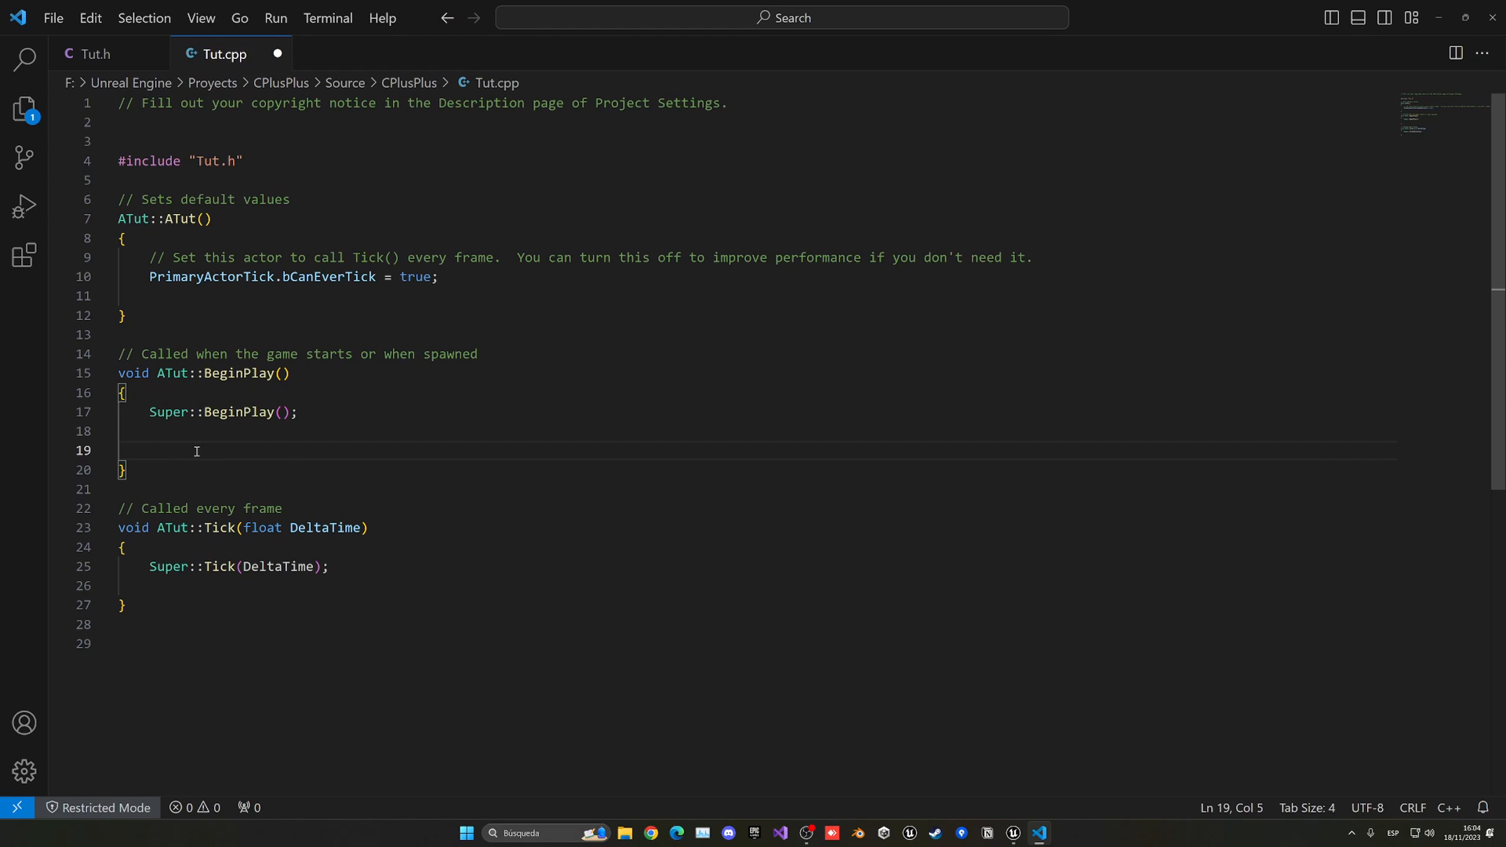
pyautogui.moveTo(196, 450); pyautogui.dragTo(122, 469)
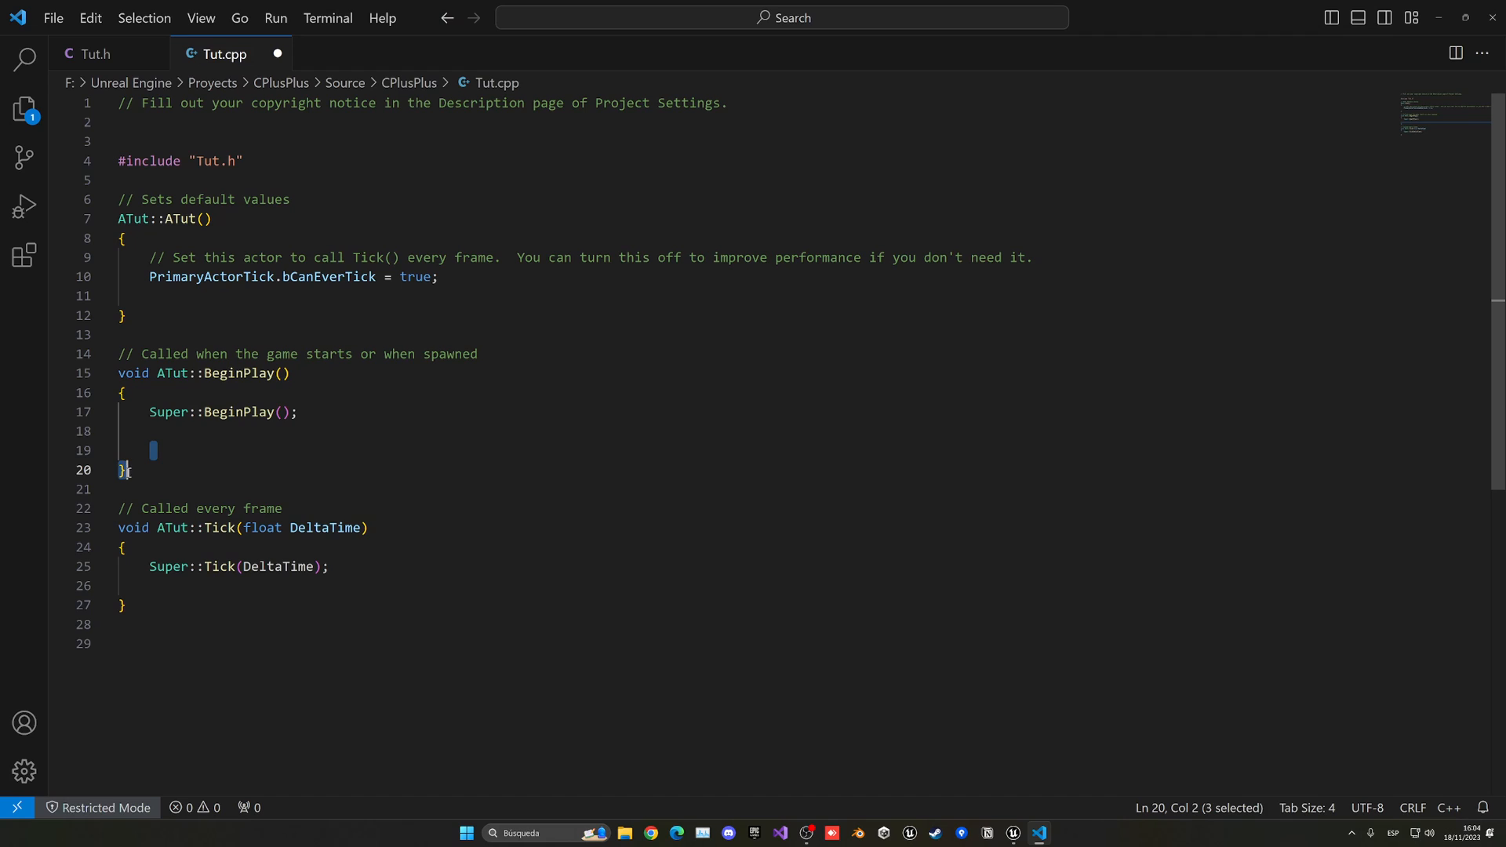
pyautogui.click(176, 450)
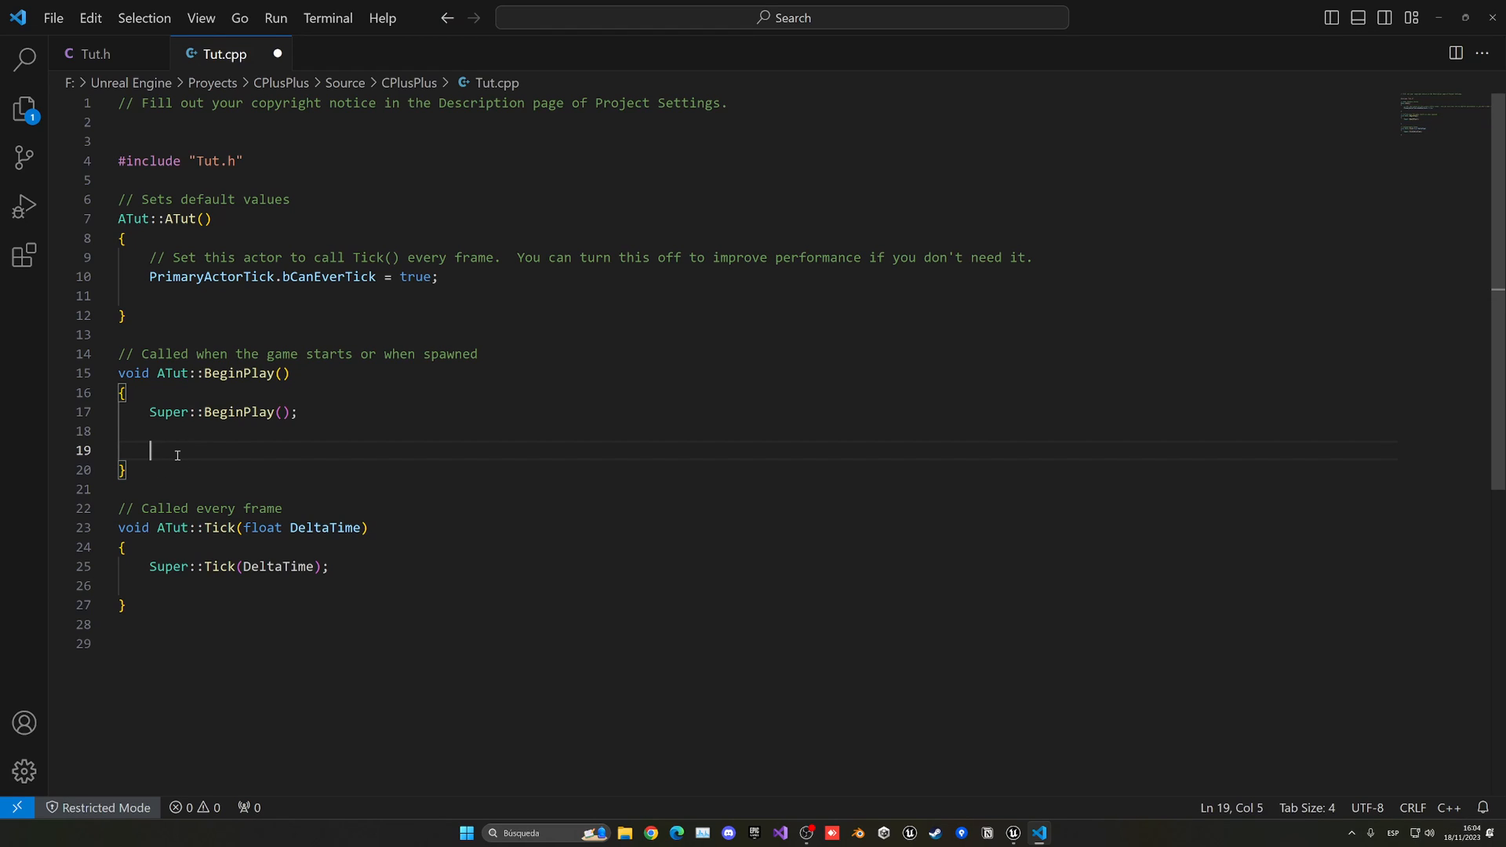
# Write 'float outputValue = 0;' and 'outputValue = floatA + floatB;' in BeginPlay
pyautogui.write('float')
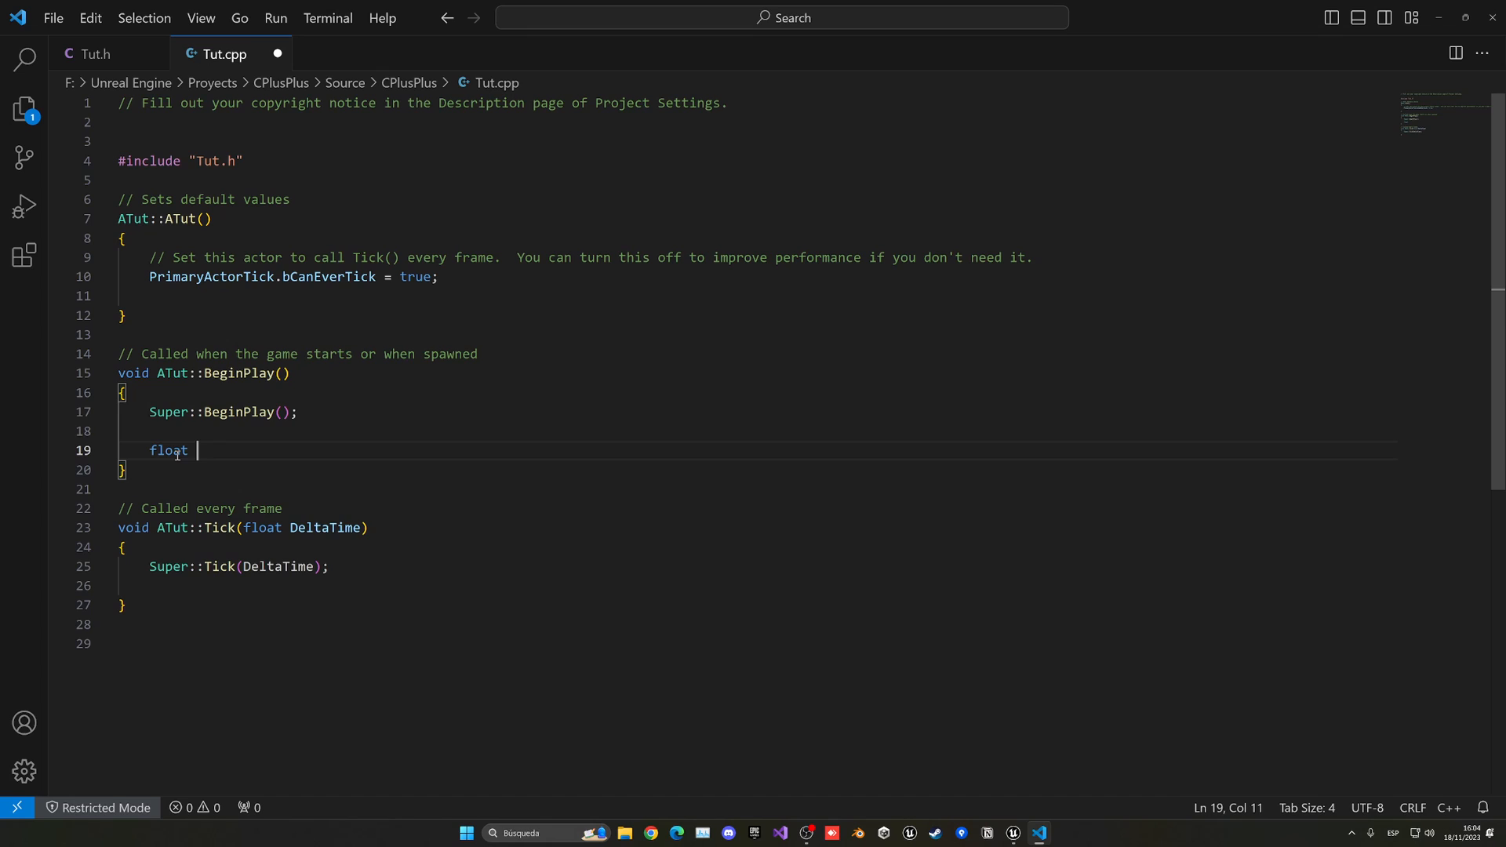
pyautogui.write('outputV')
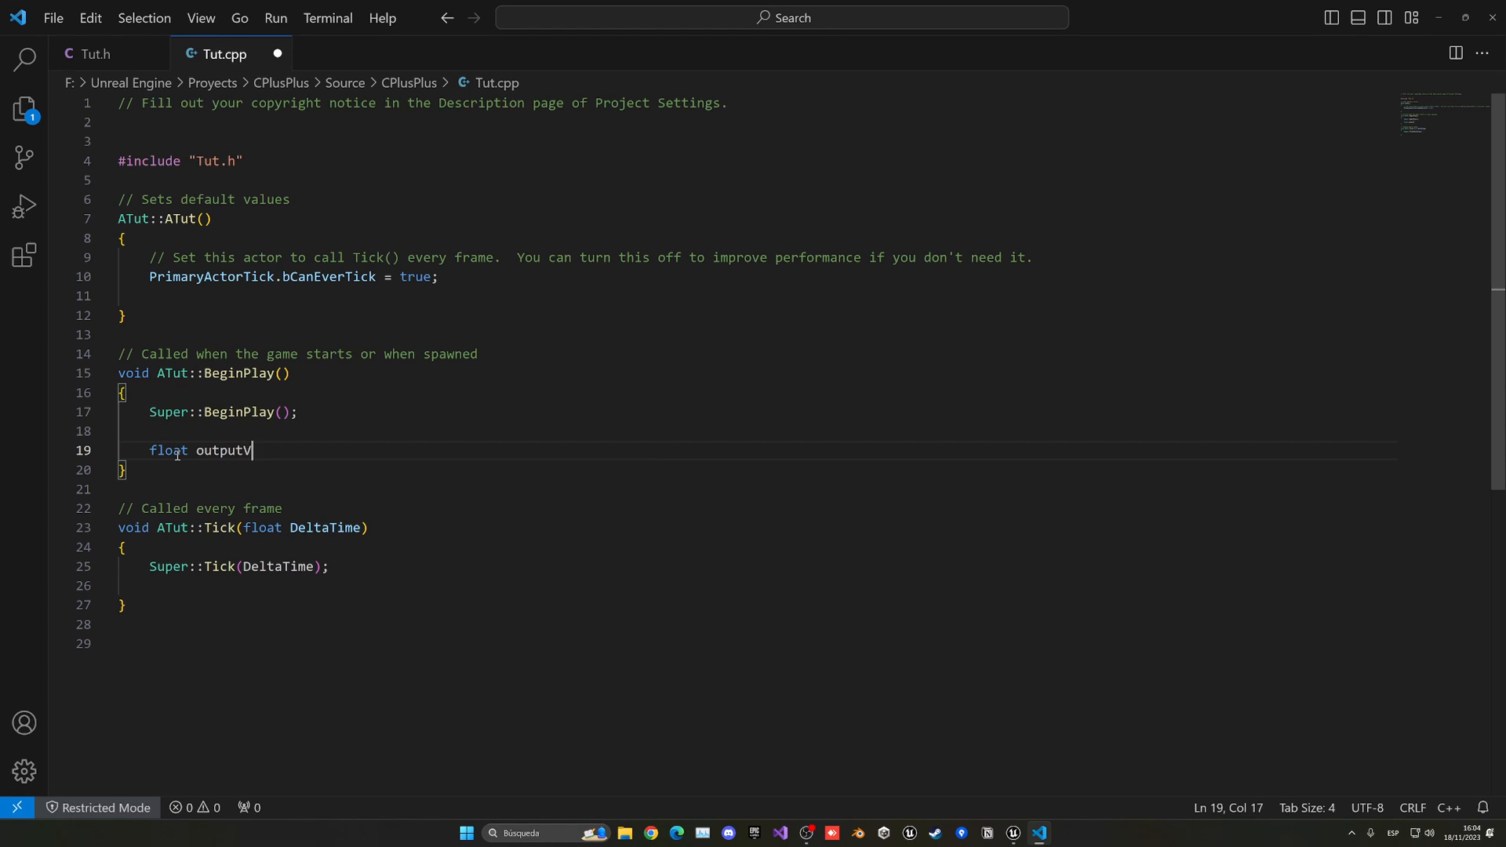
pyautogui.write('alue = 0;')
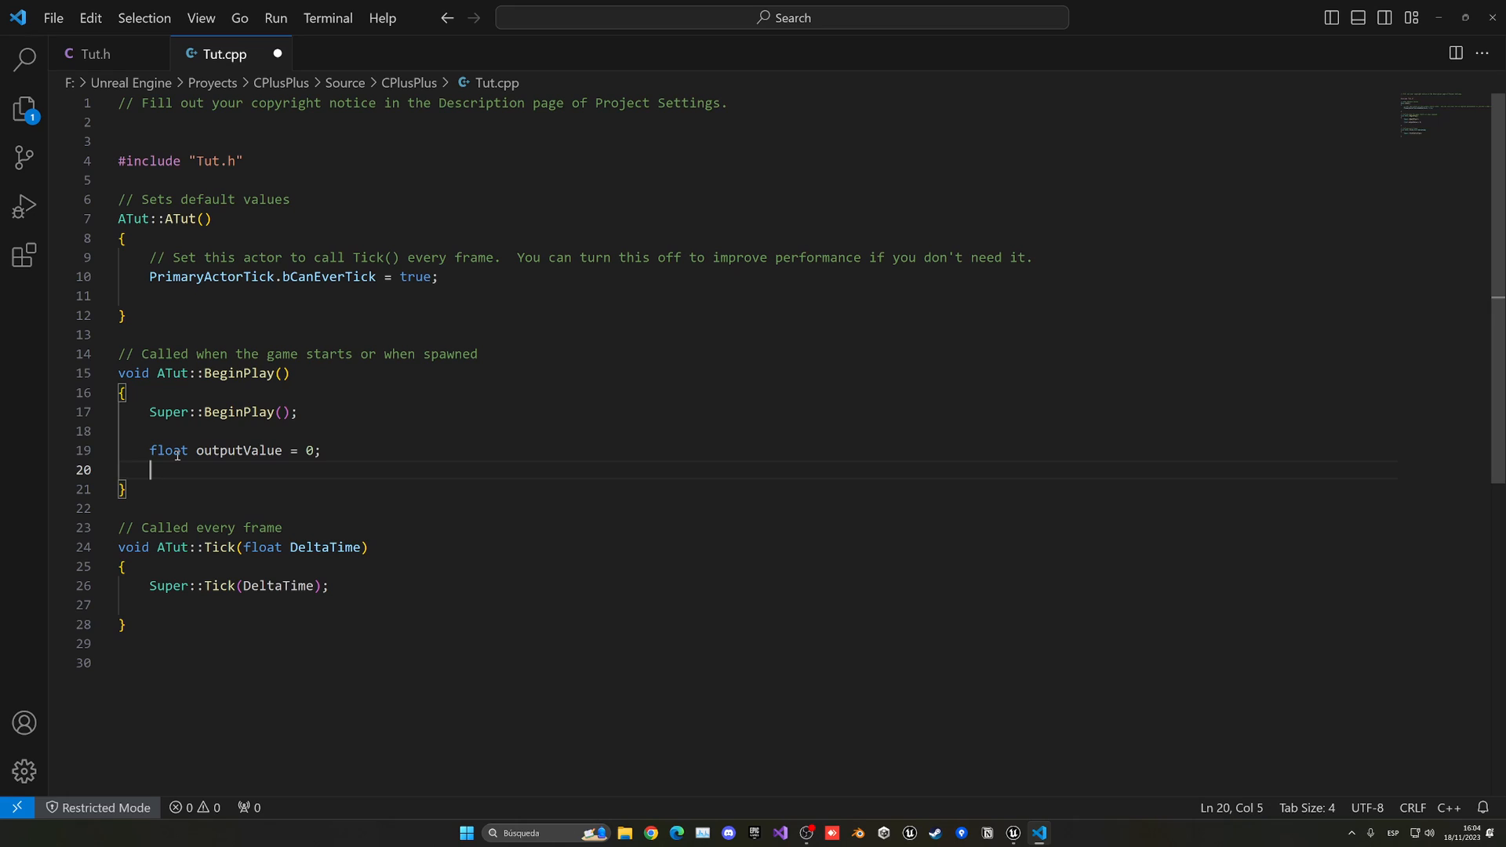
pyautogui.write('fl')
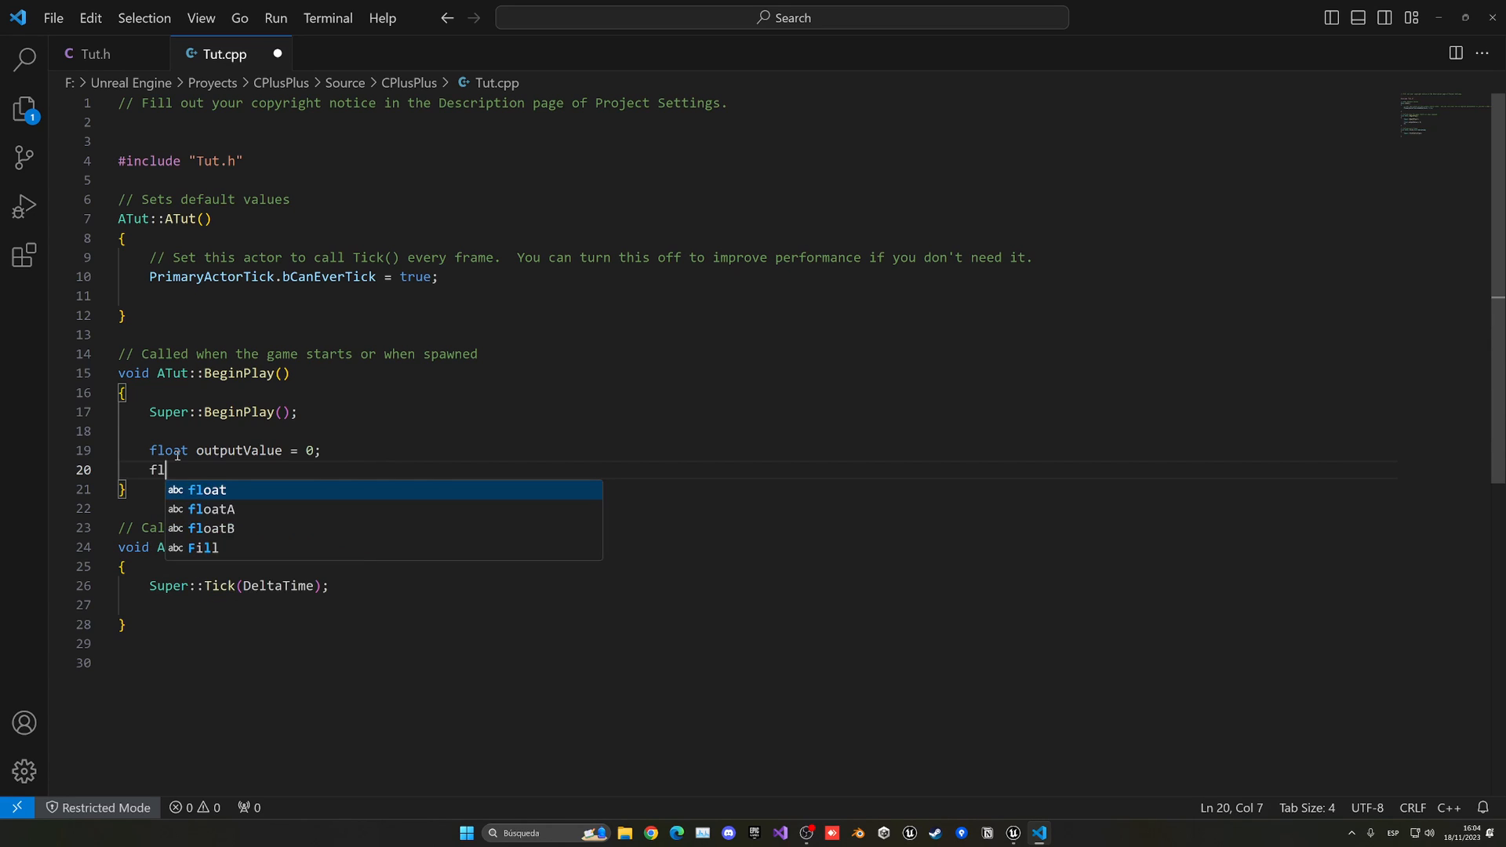
pyautogui.write('outputValue =')
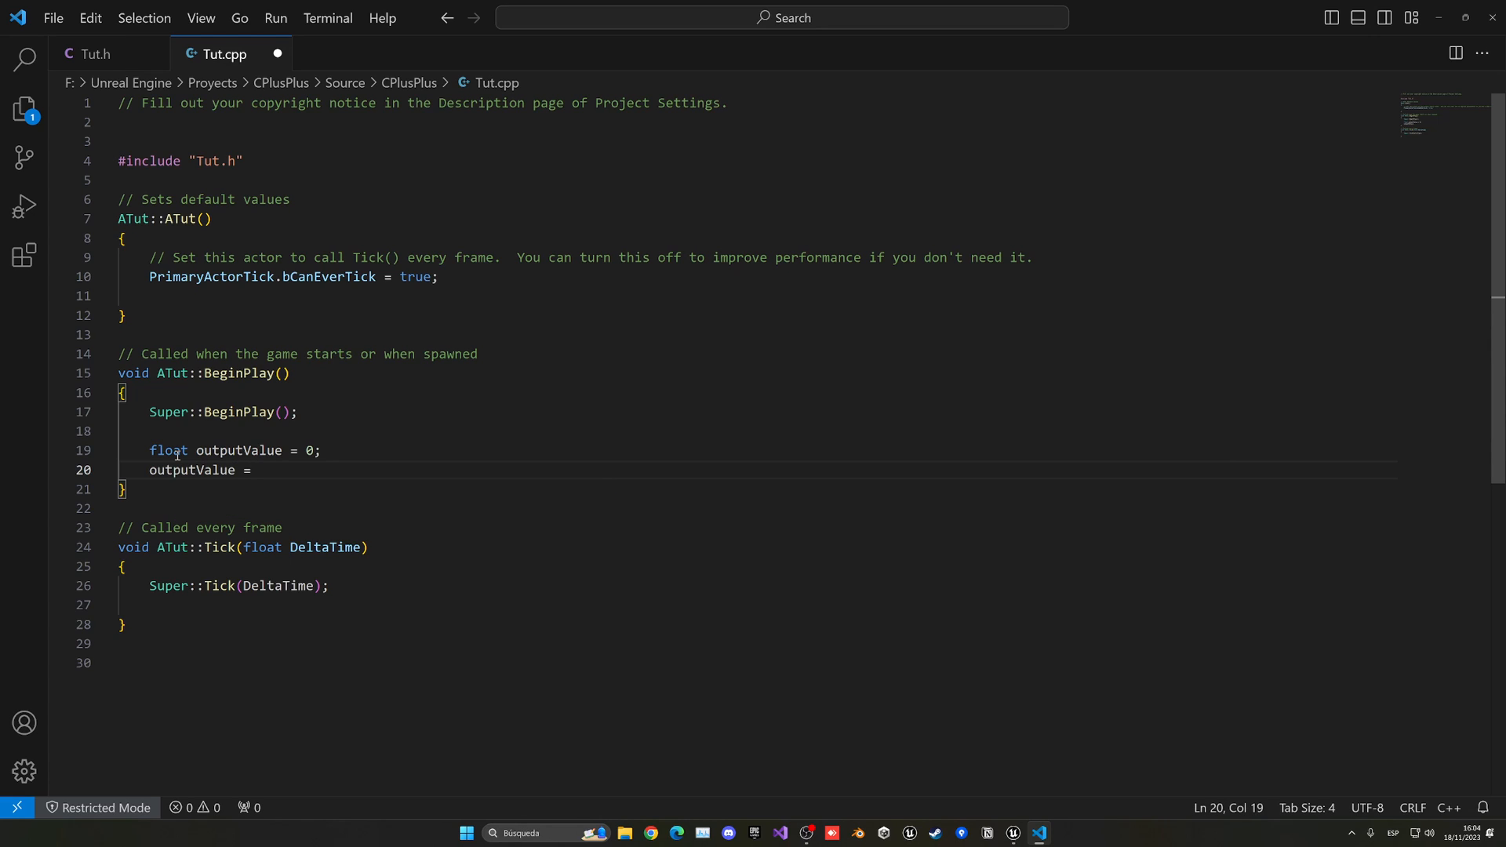
pyautogui.write('floa')
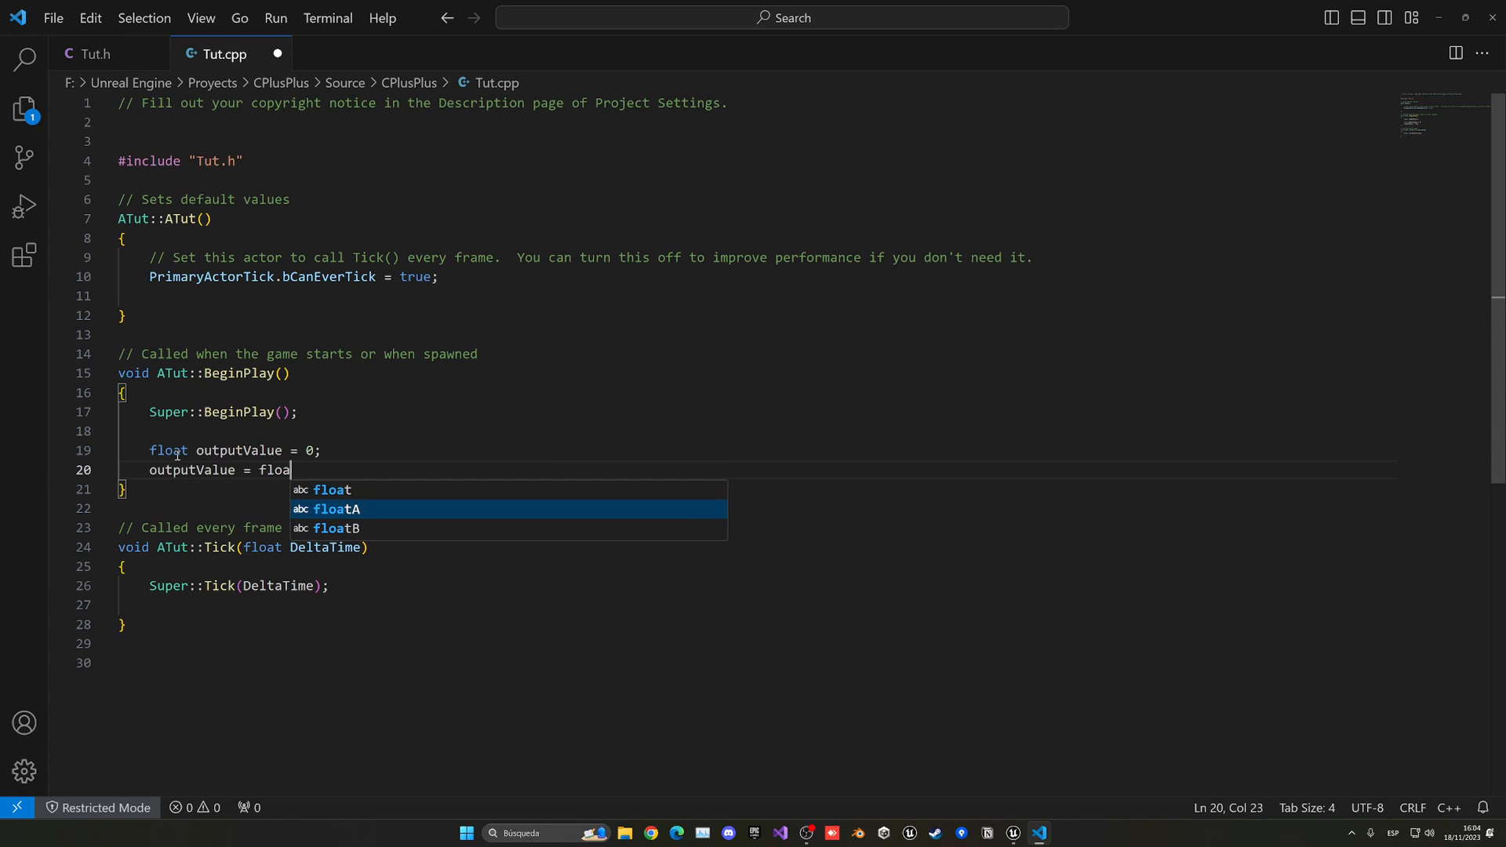
pyautogui.write('tA + floa')
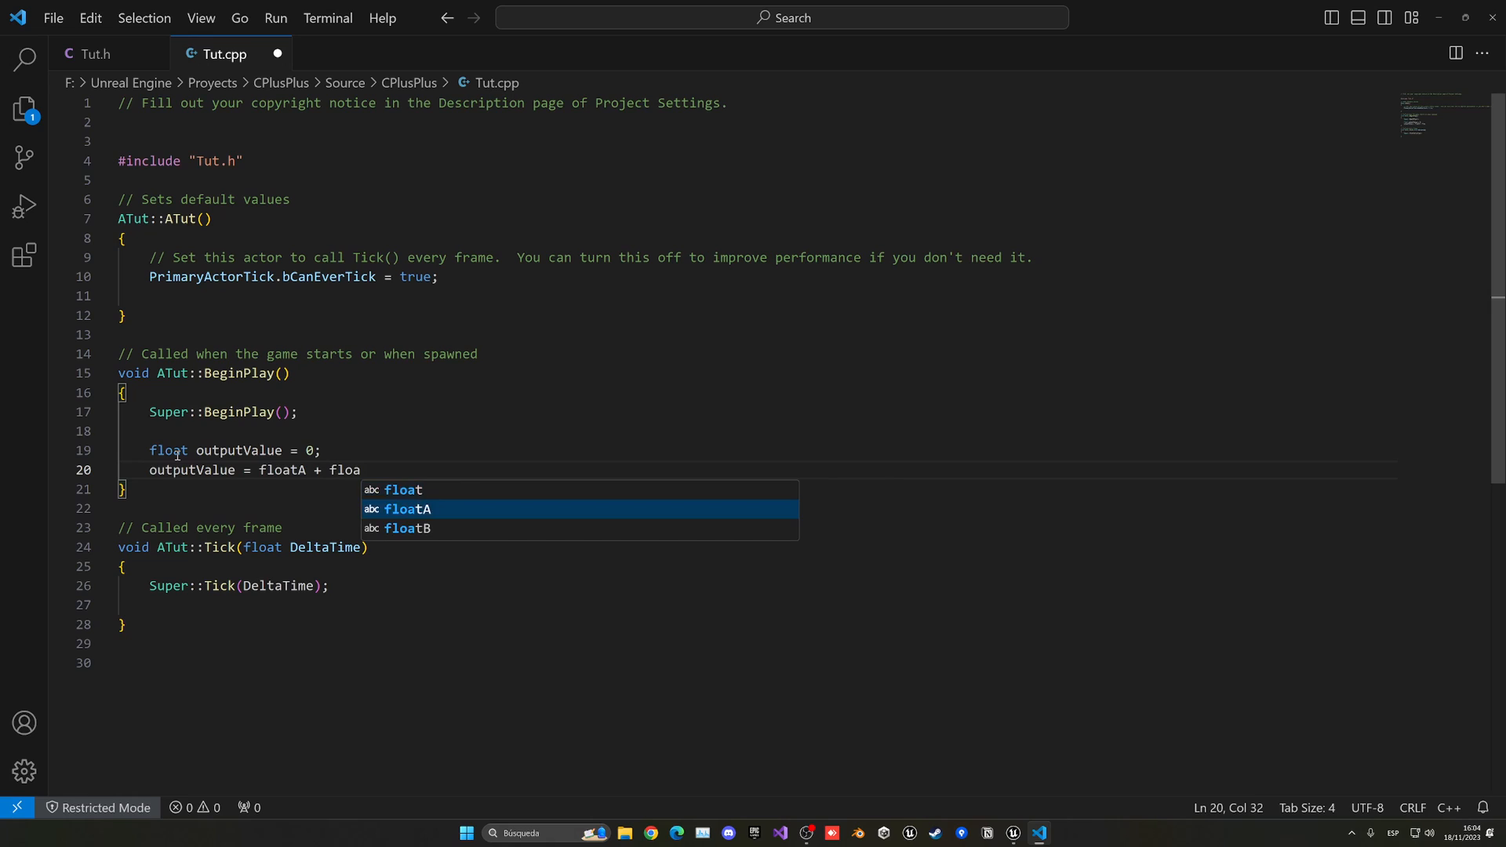
pyautogui.write('tB;')
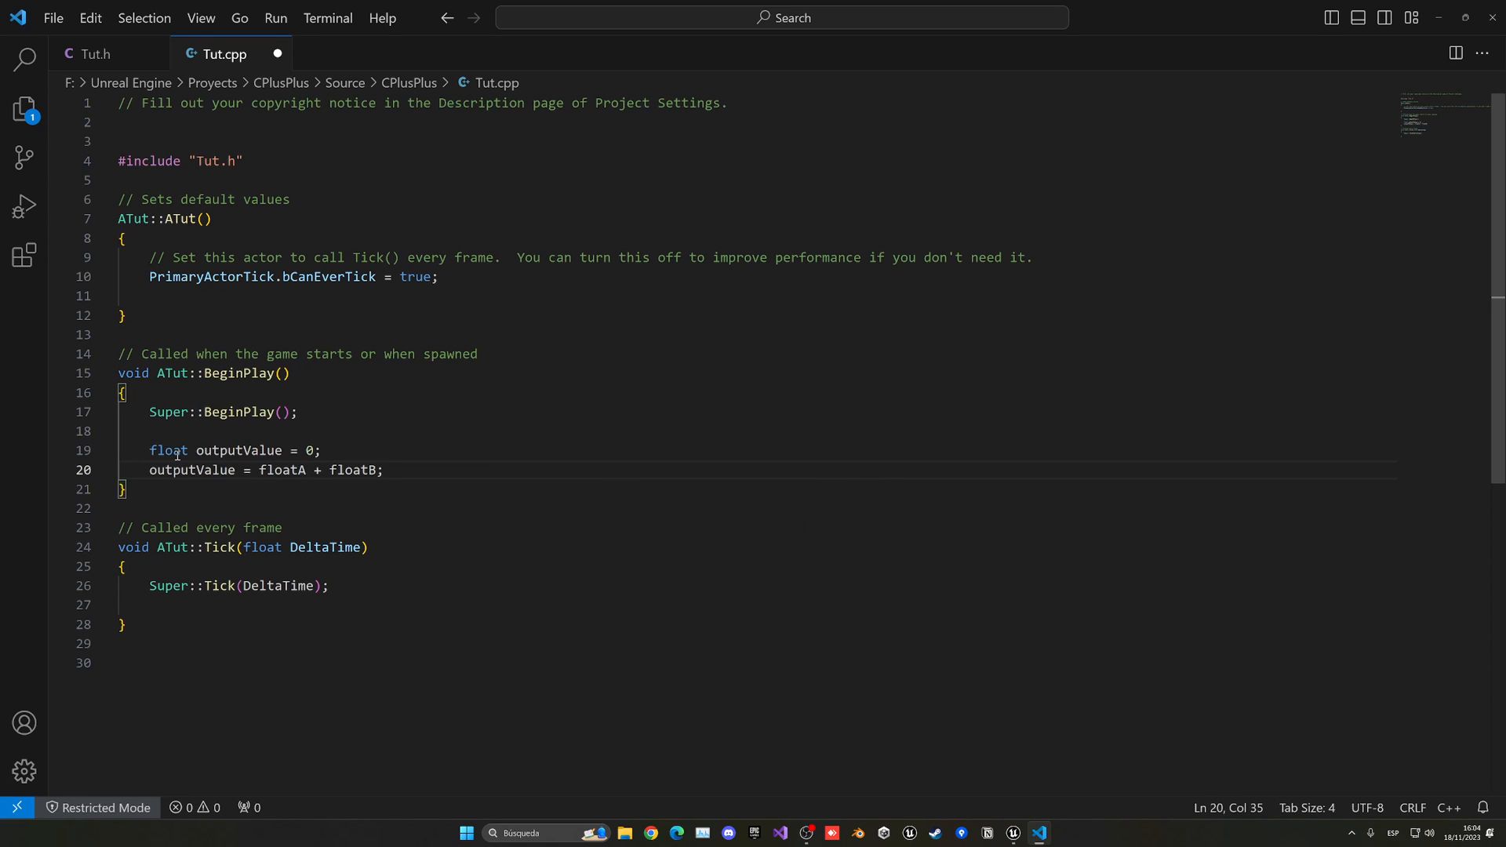
pyautogui.tripleClick(233, 450)
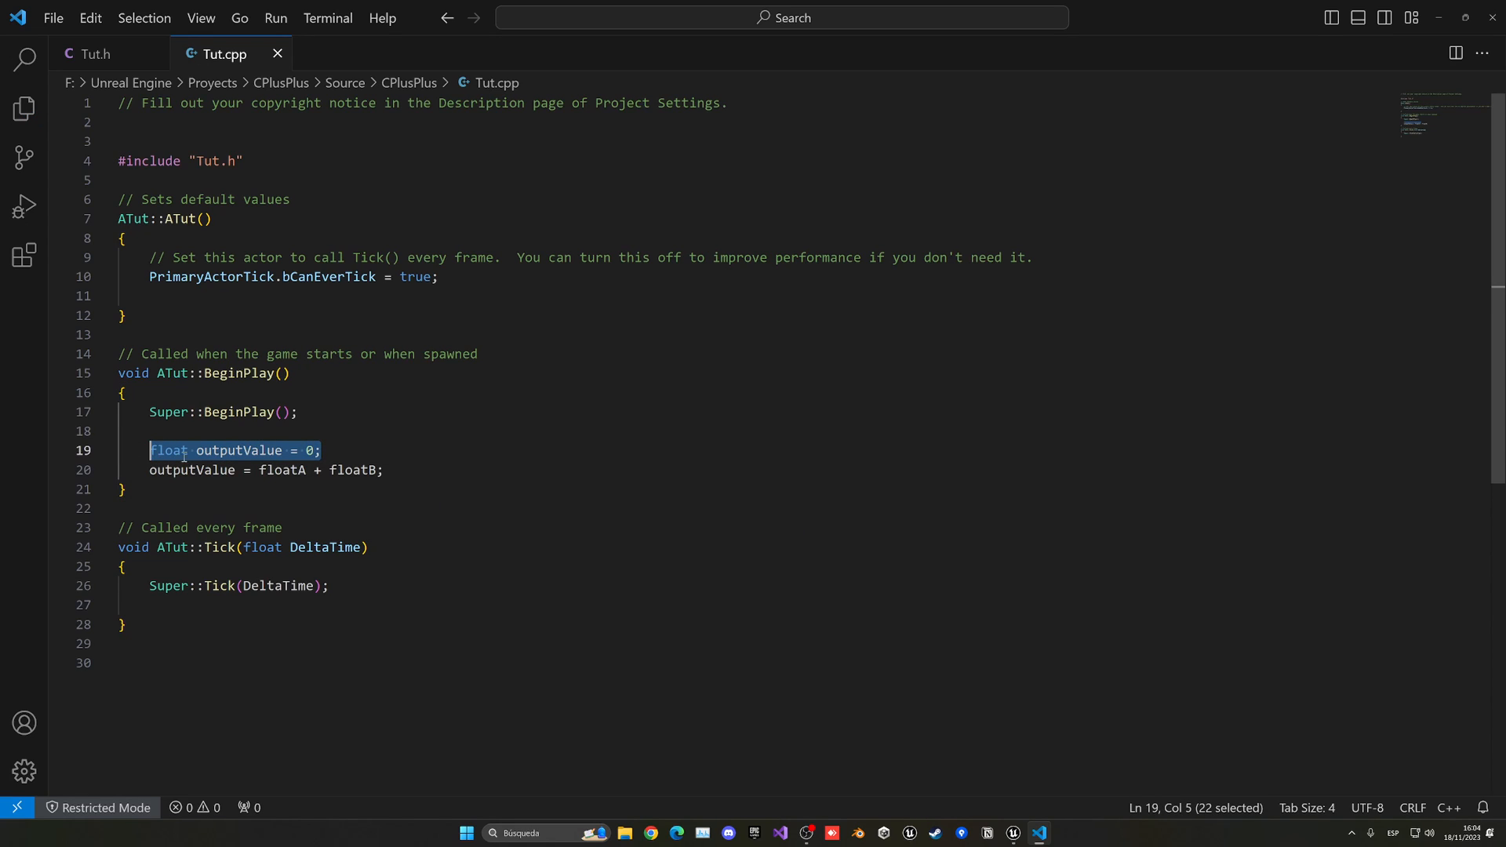
pyautogui.click(322, 450)
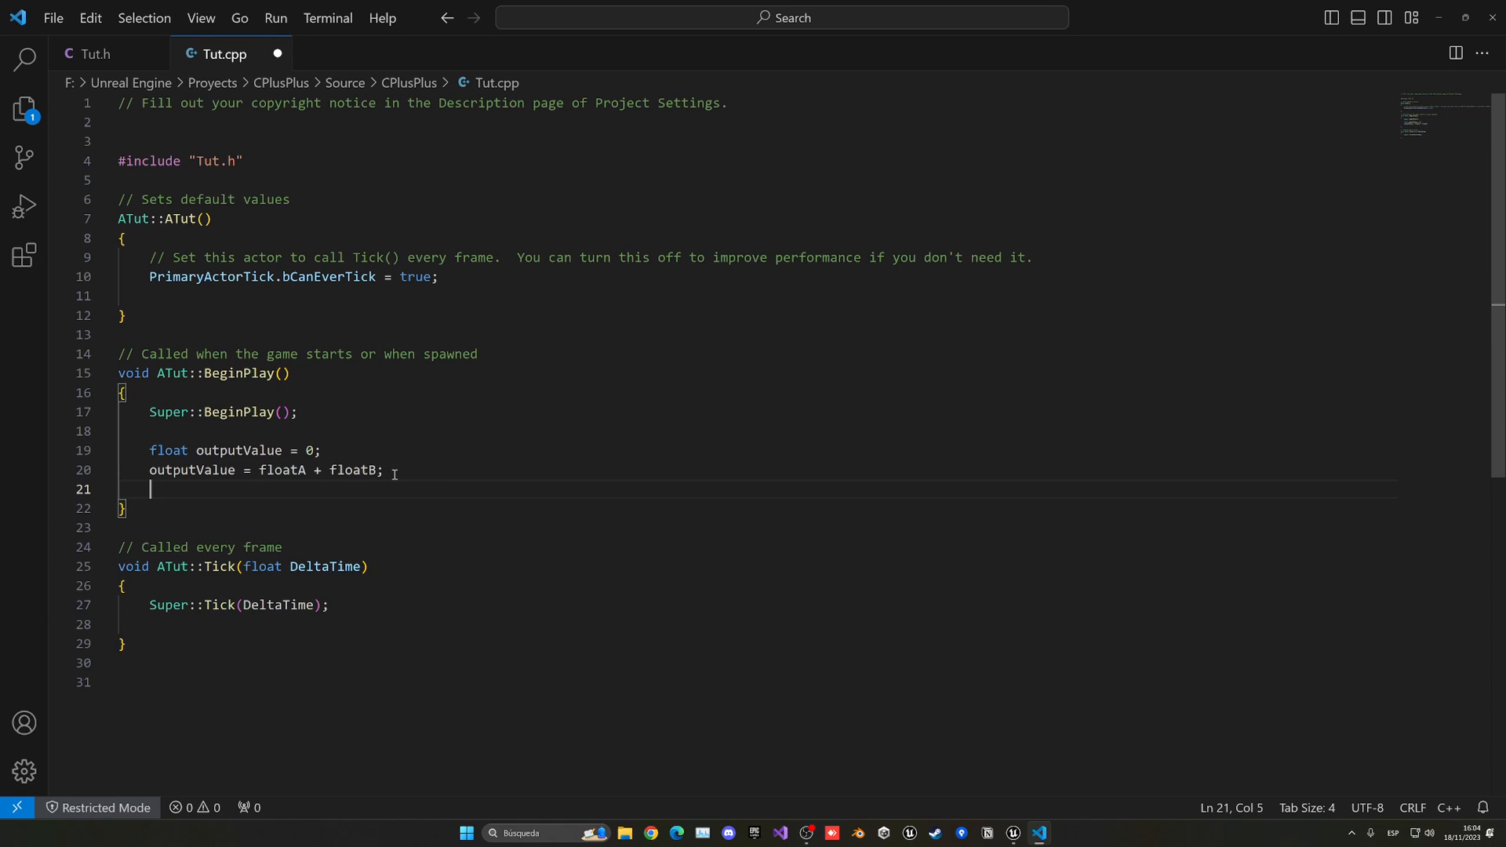
pyautogui.moveTo(392, 491)
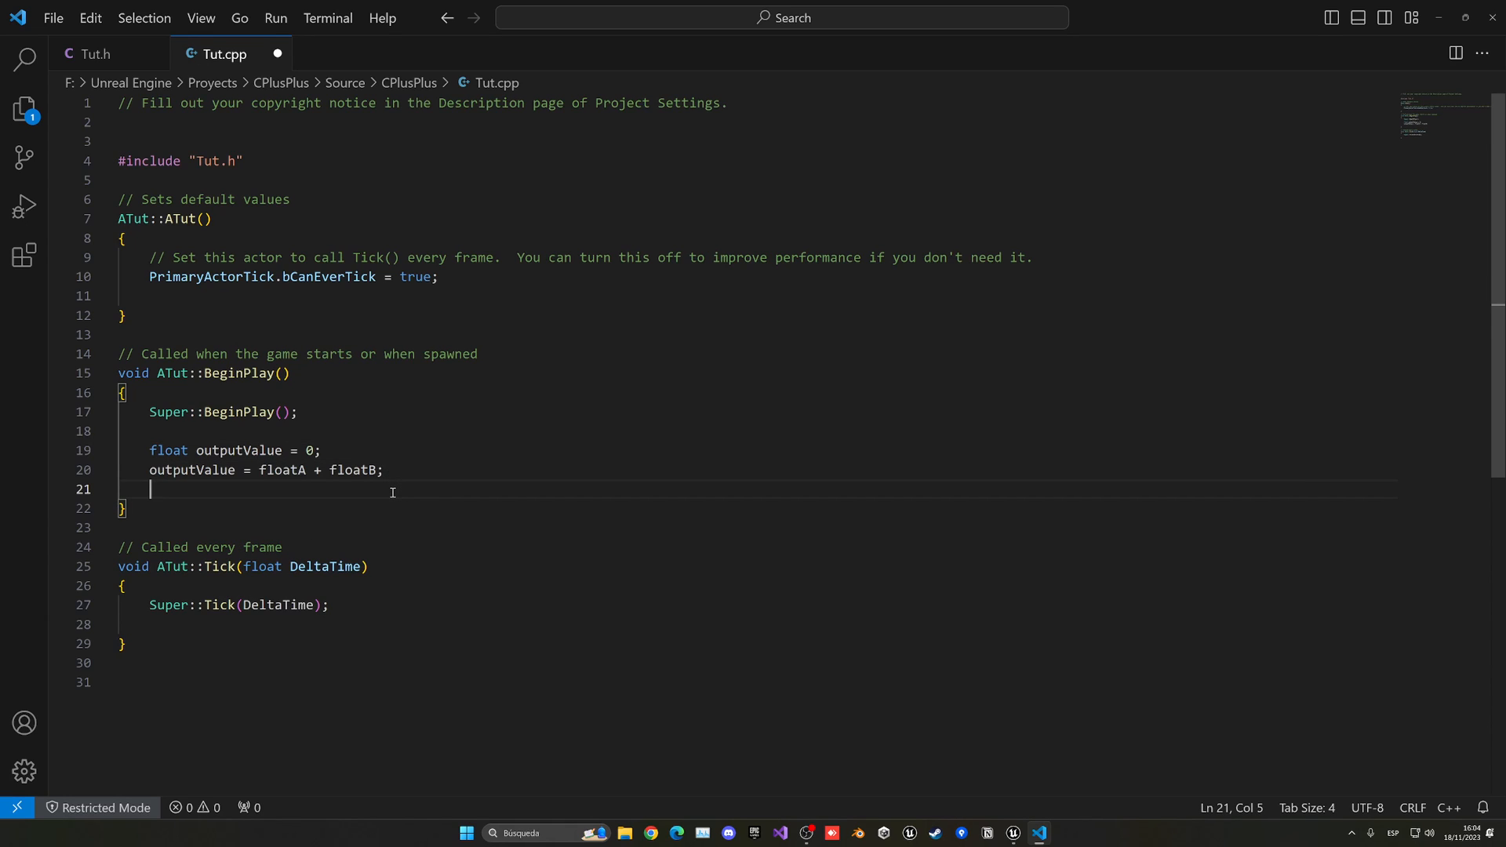
pyautogui.moveTo(199, 490)
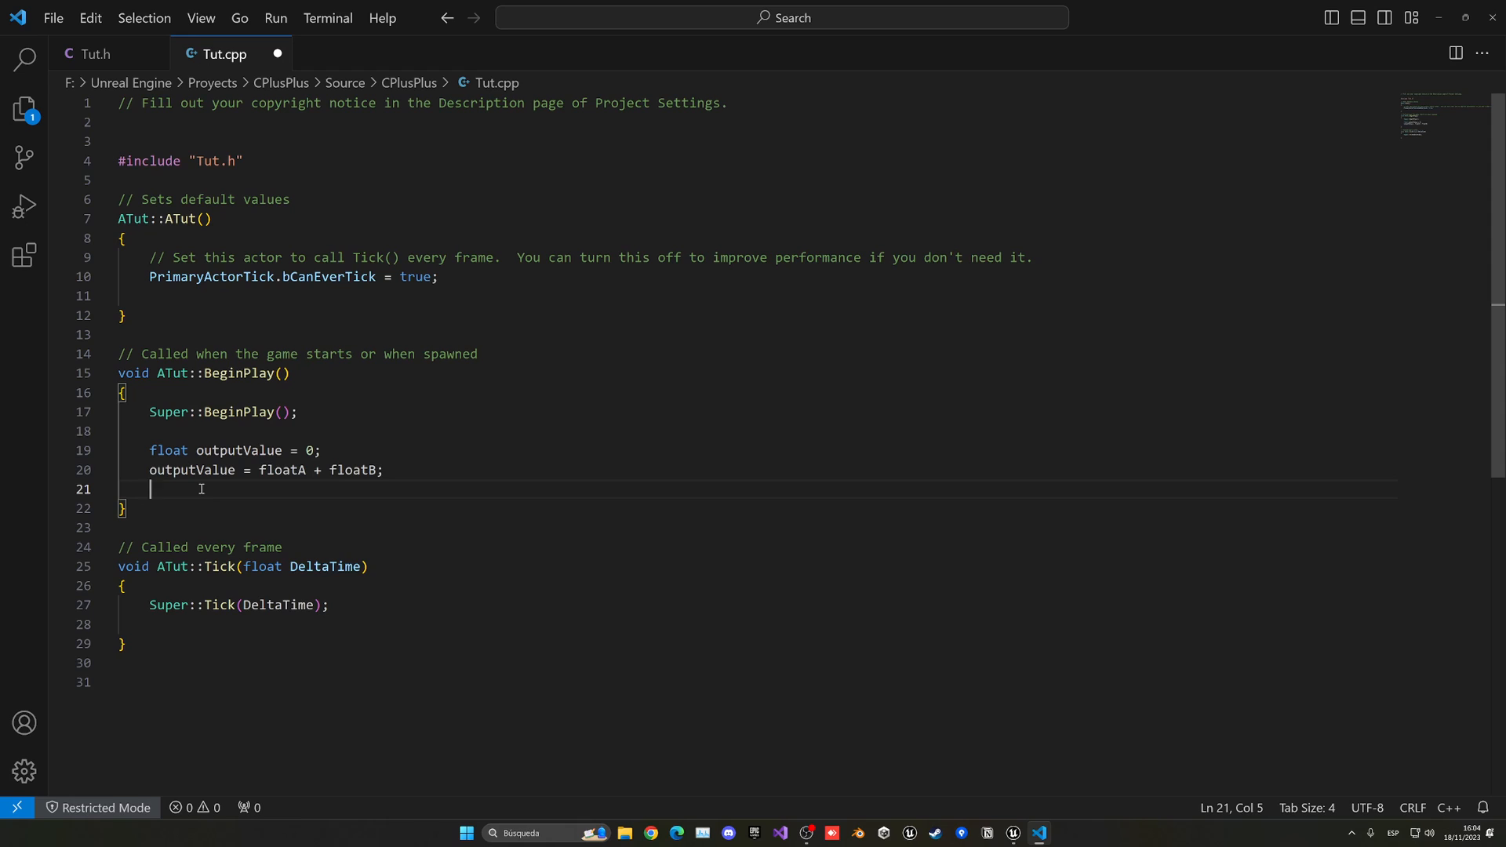
# Add UE_LOG(LogTemp, Display, TEXT("The sum of float A and B is: %f"), outputValue) and save Tut.cpp
pyautogui.write('UE_LOG(LogTemp, Display, TEXT("Your message"));')
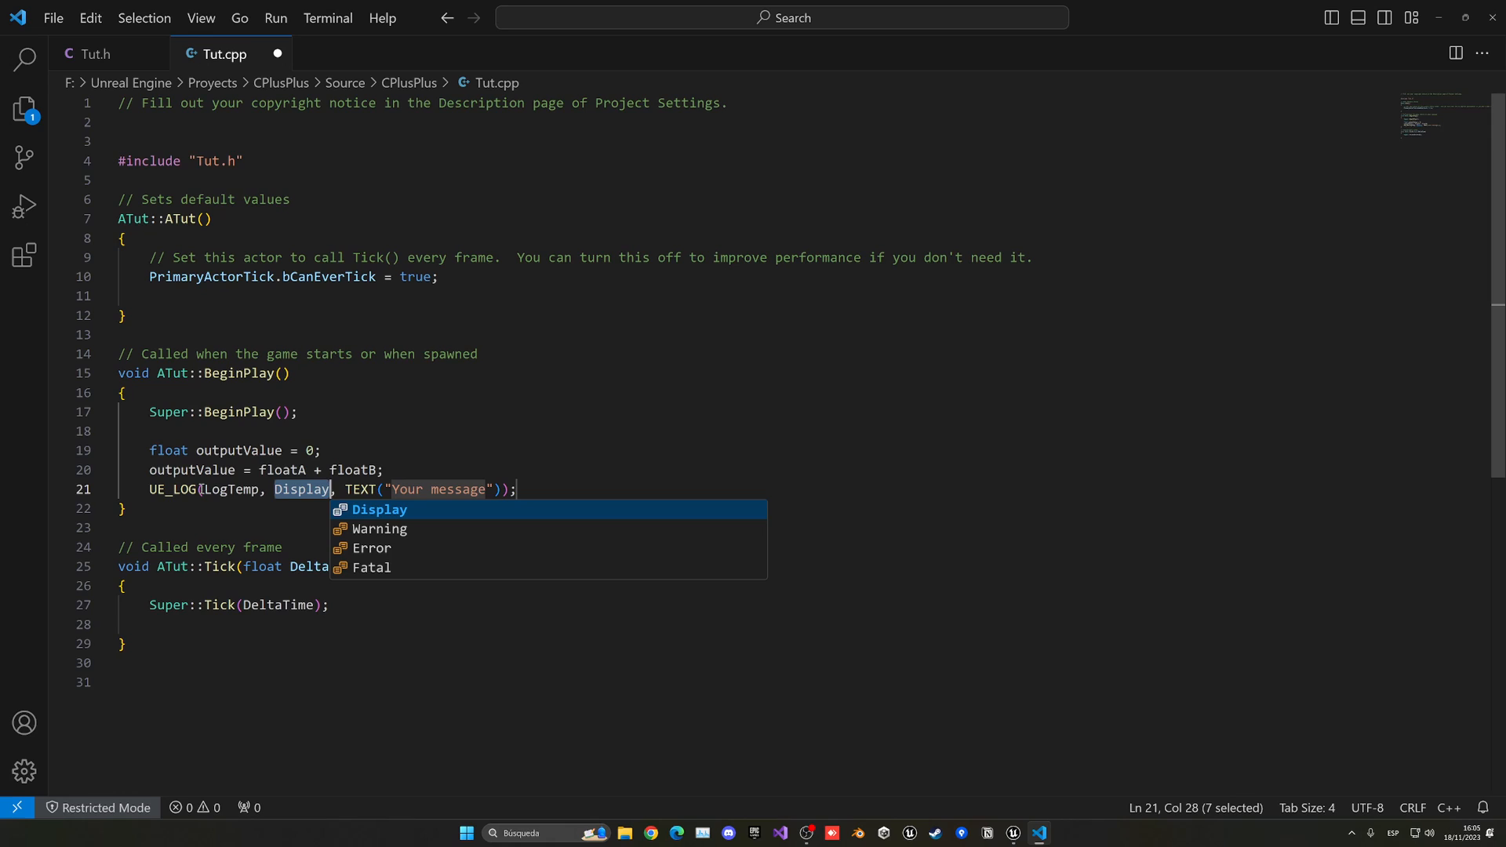
pyautogui.moveTo(538, 490)
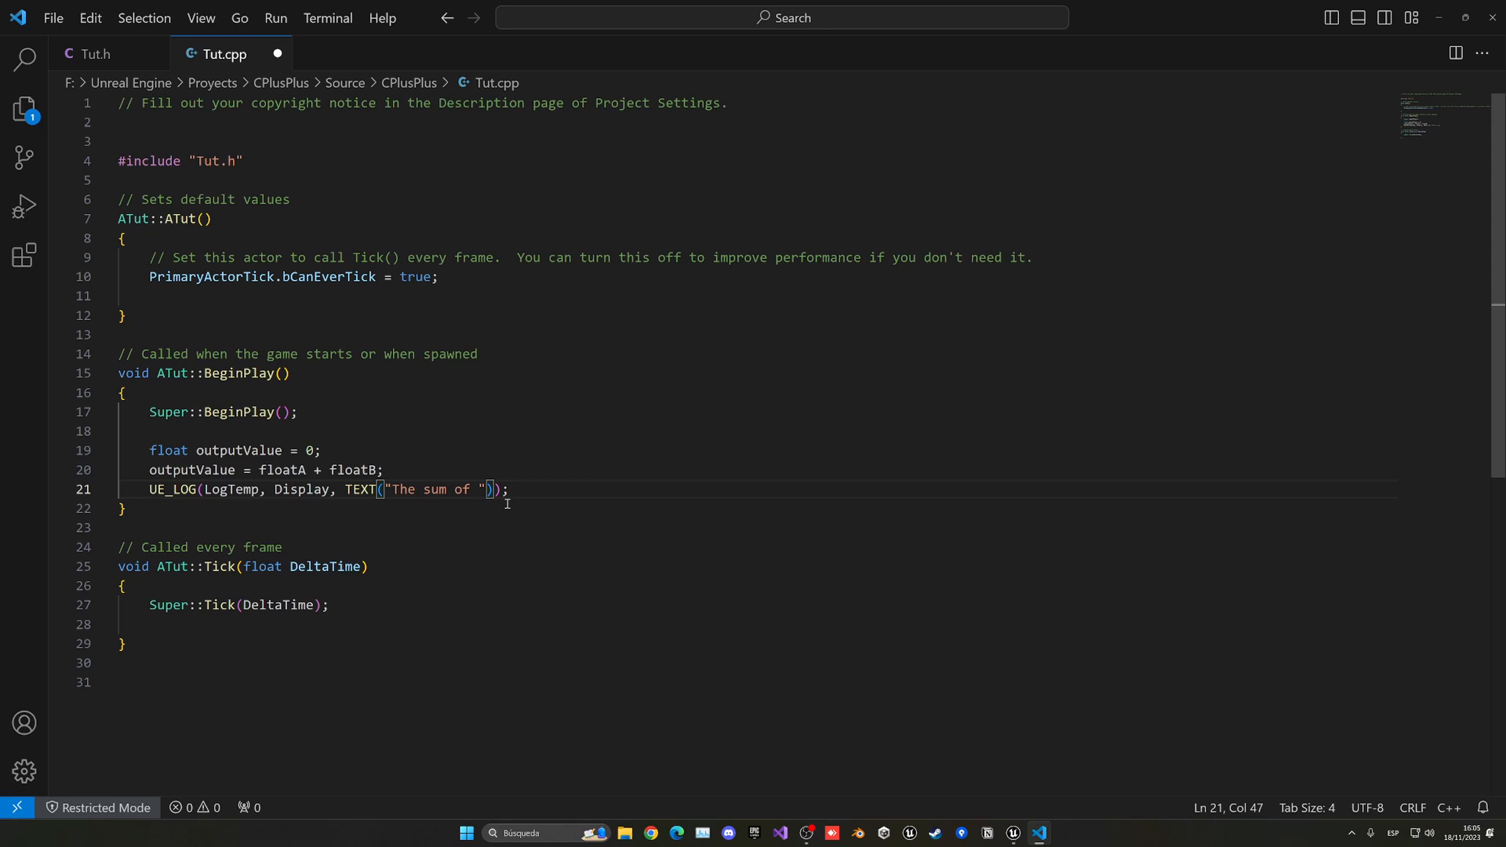
pyautogui.write('float A and B')
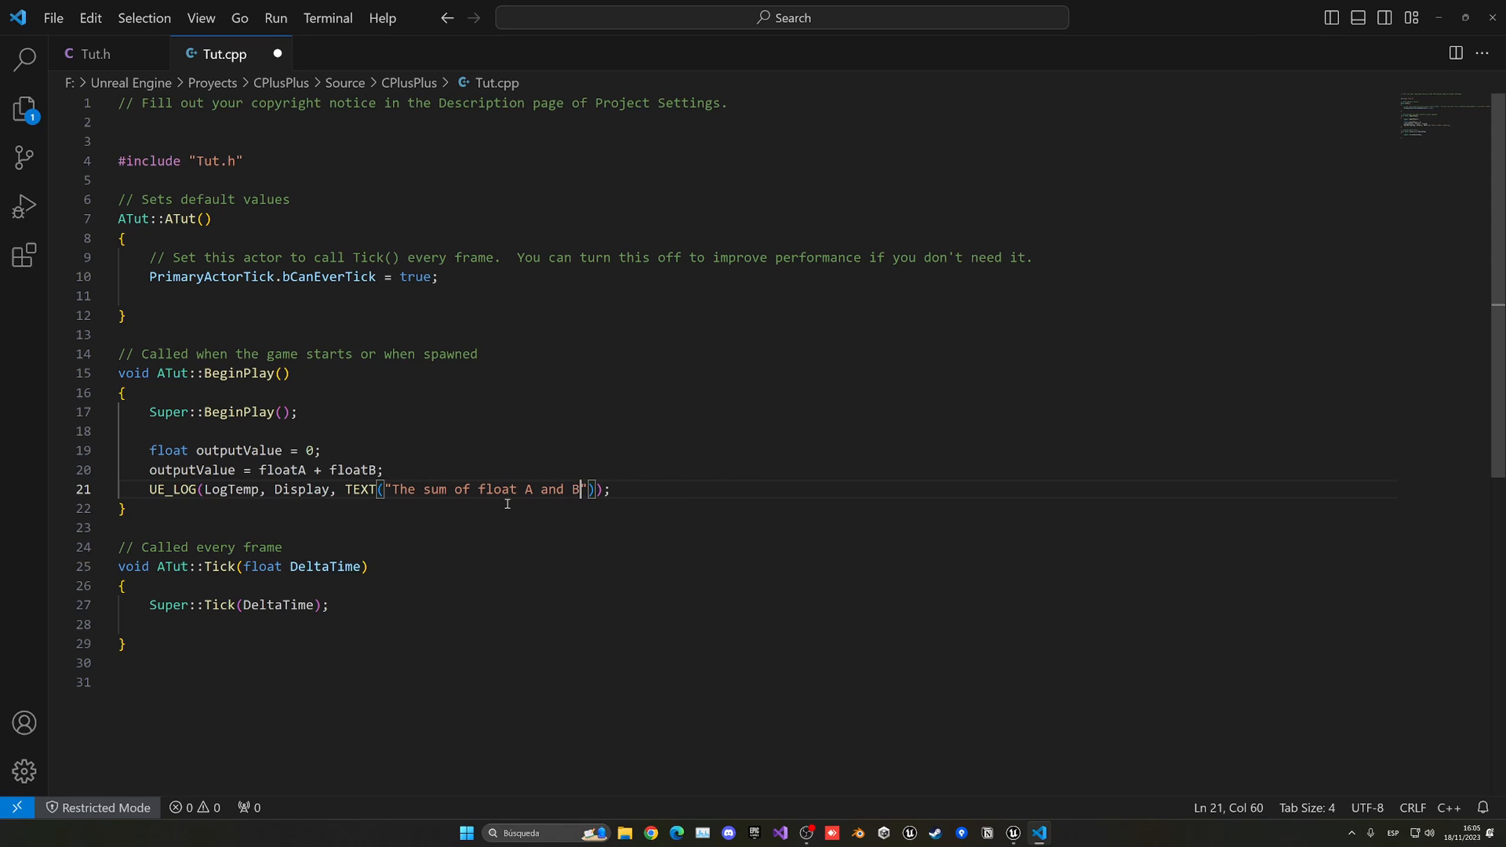
pyautogui.write('is:')
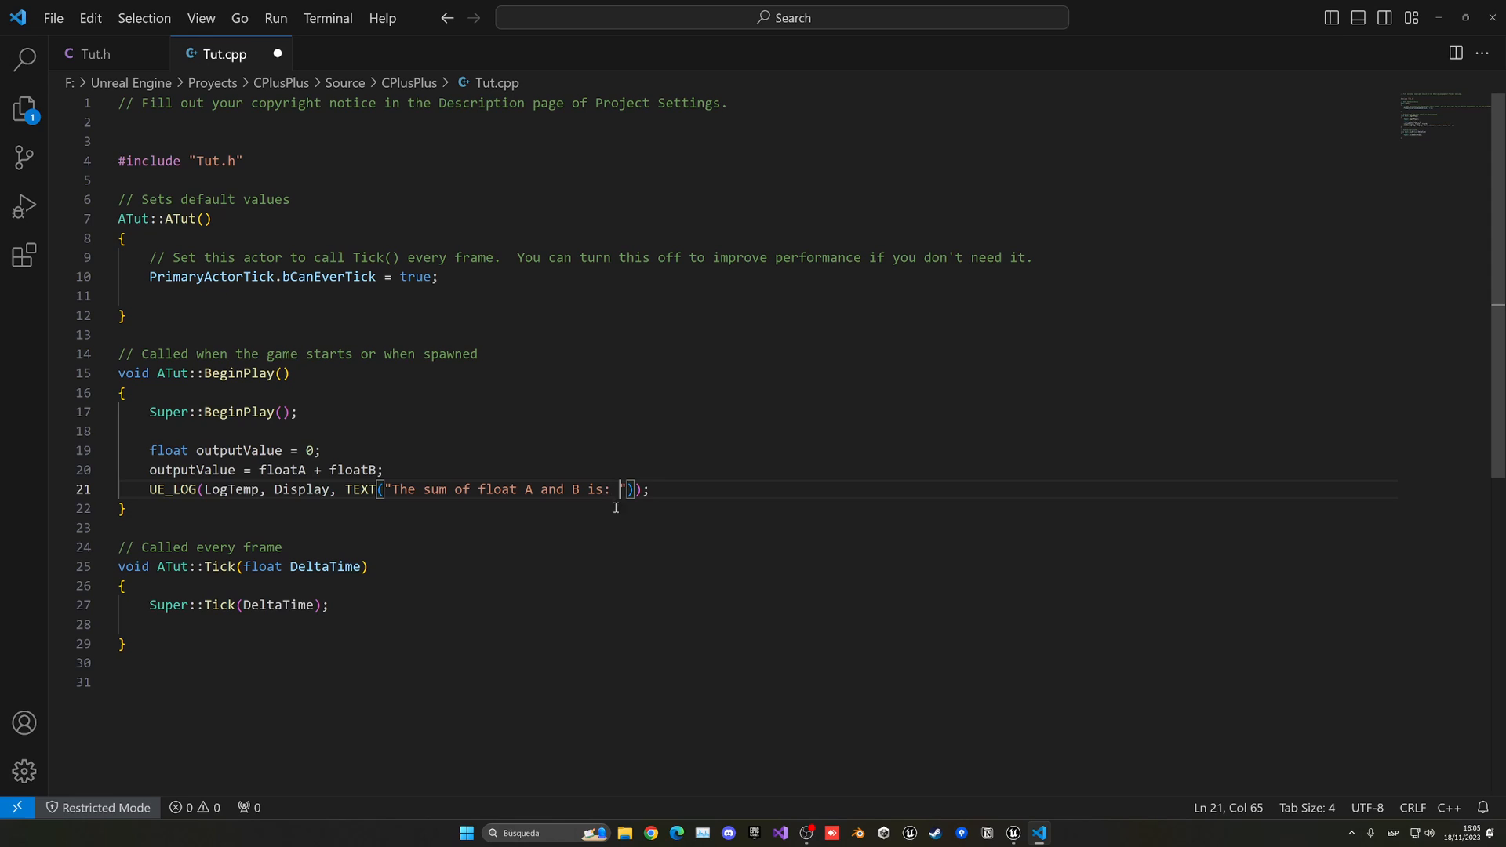
pyautogui.moveTo(598, 557)
pyautogui.write('%')
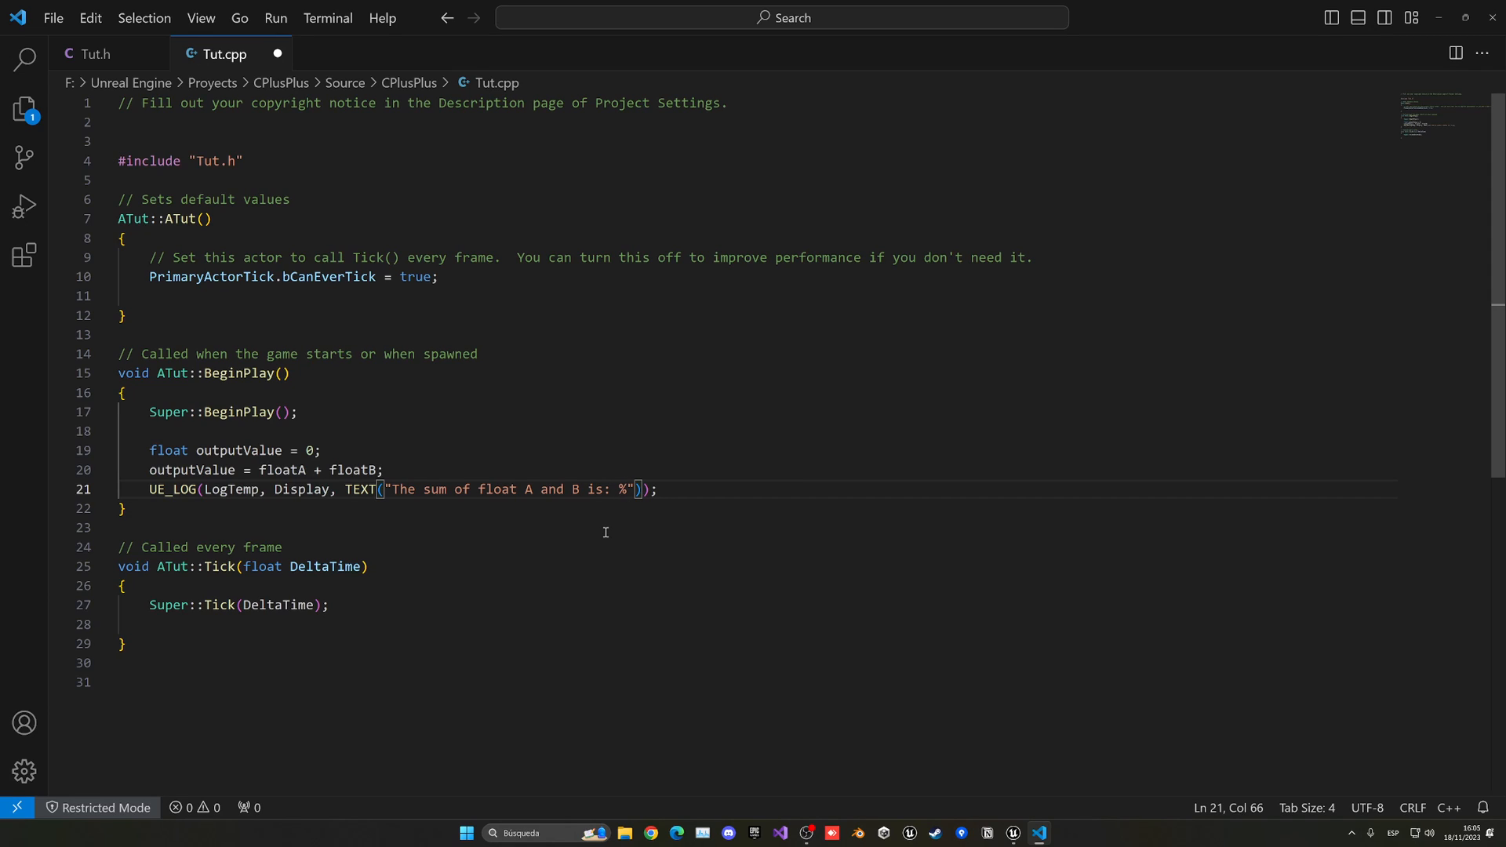
pyautogui.write('f')
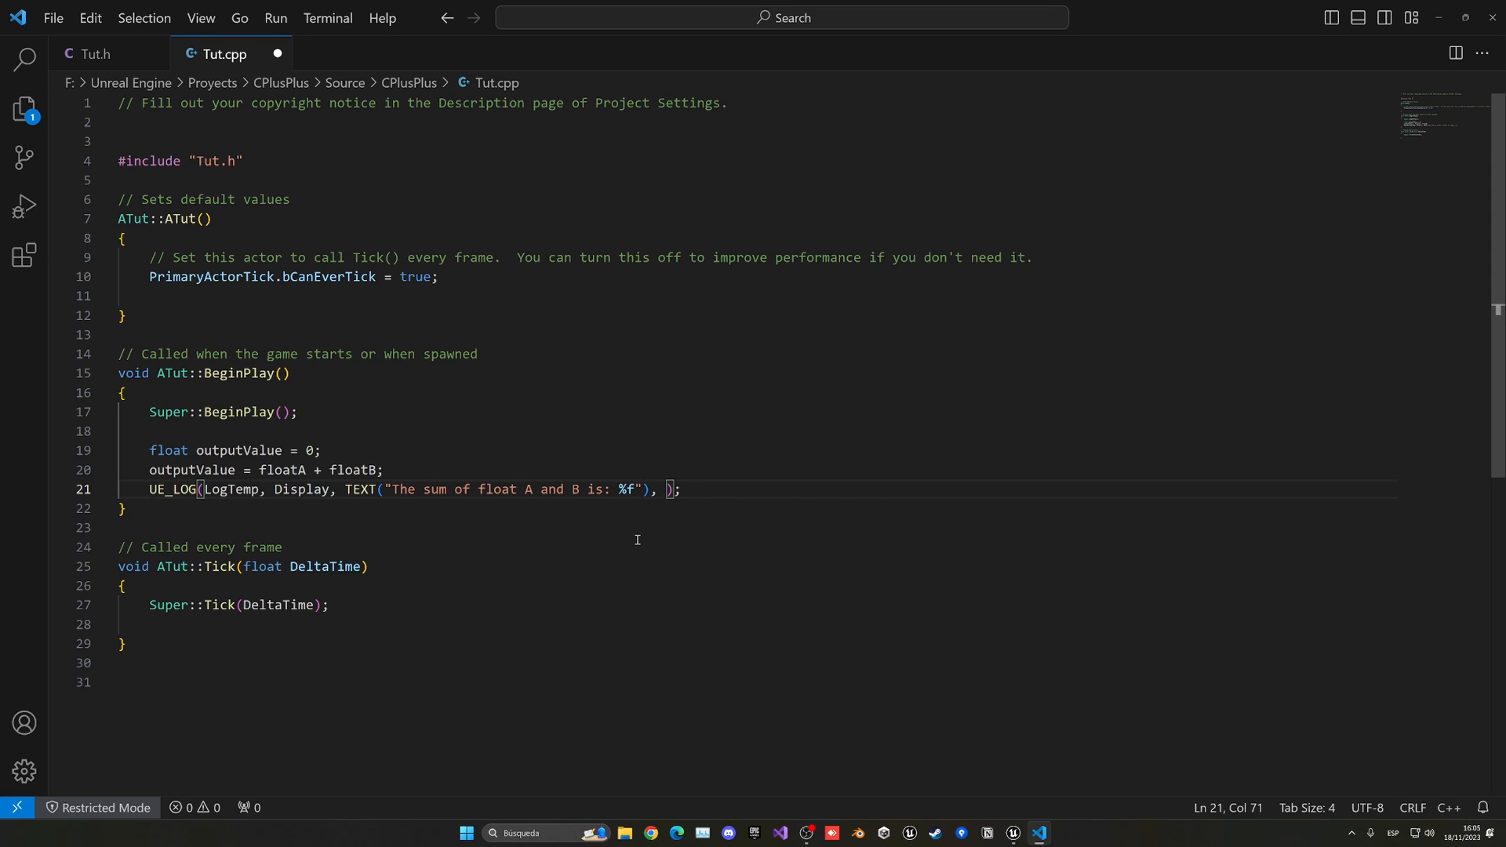
pyautogui.write('out')
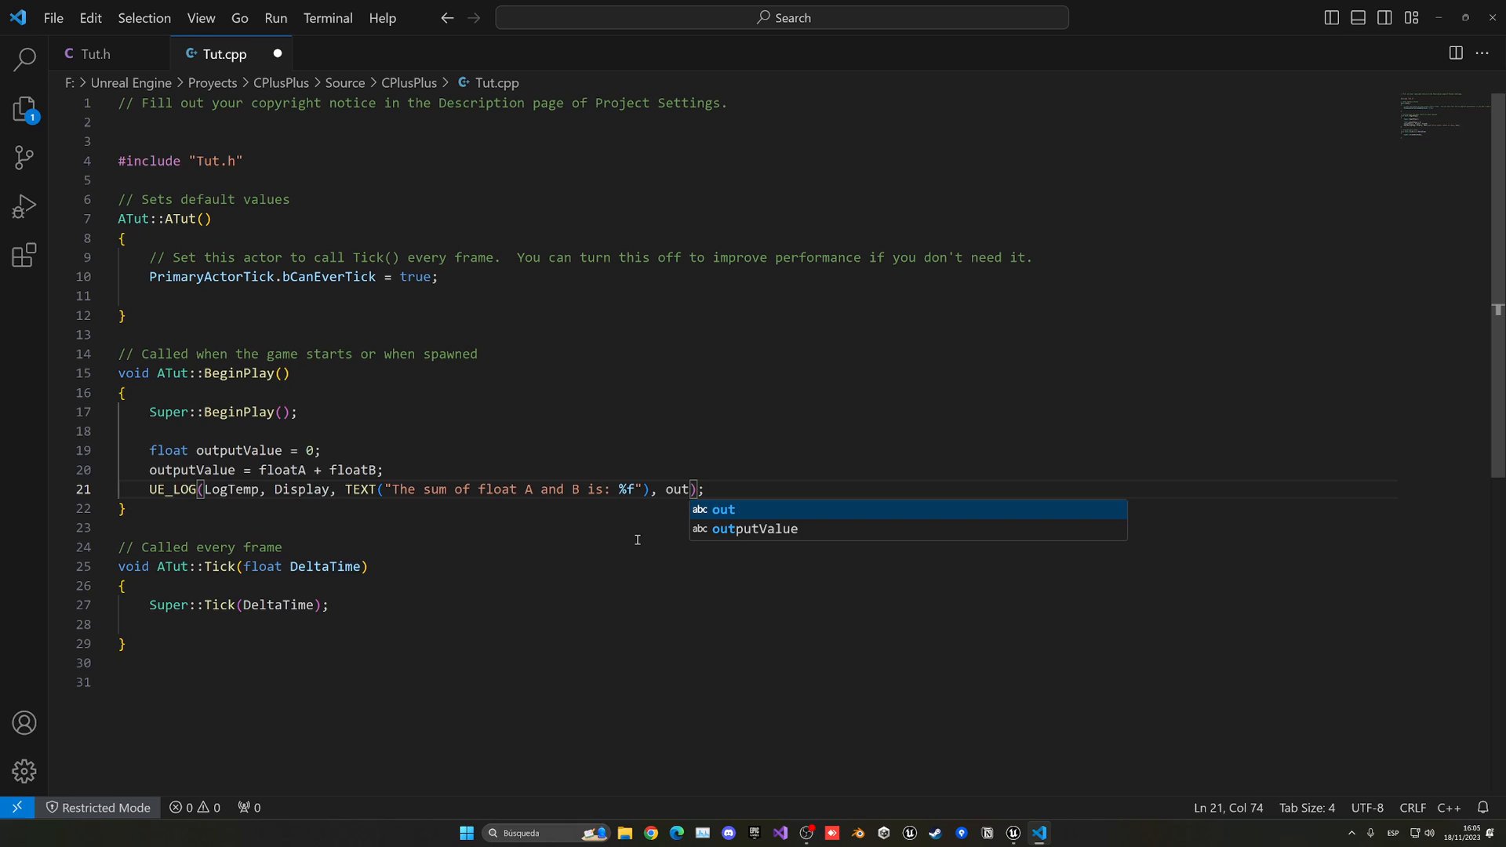
pyautogui.press('Tab')
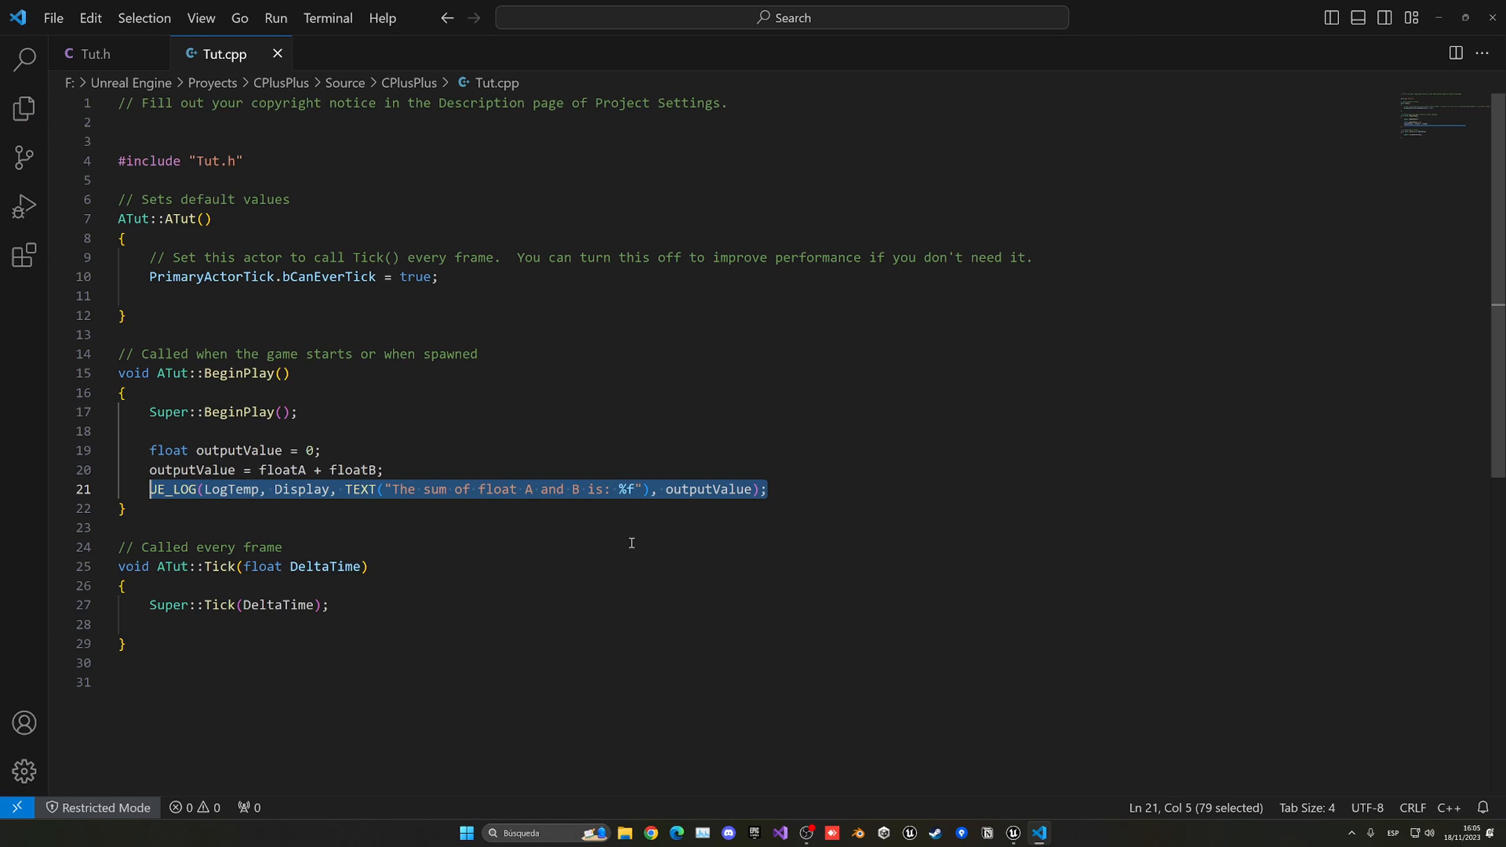
pyautogui.moveTo(520, 556)
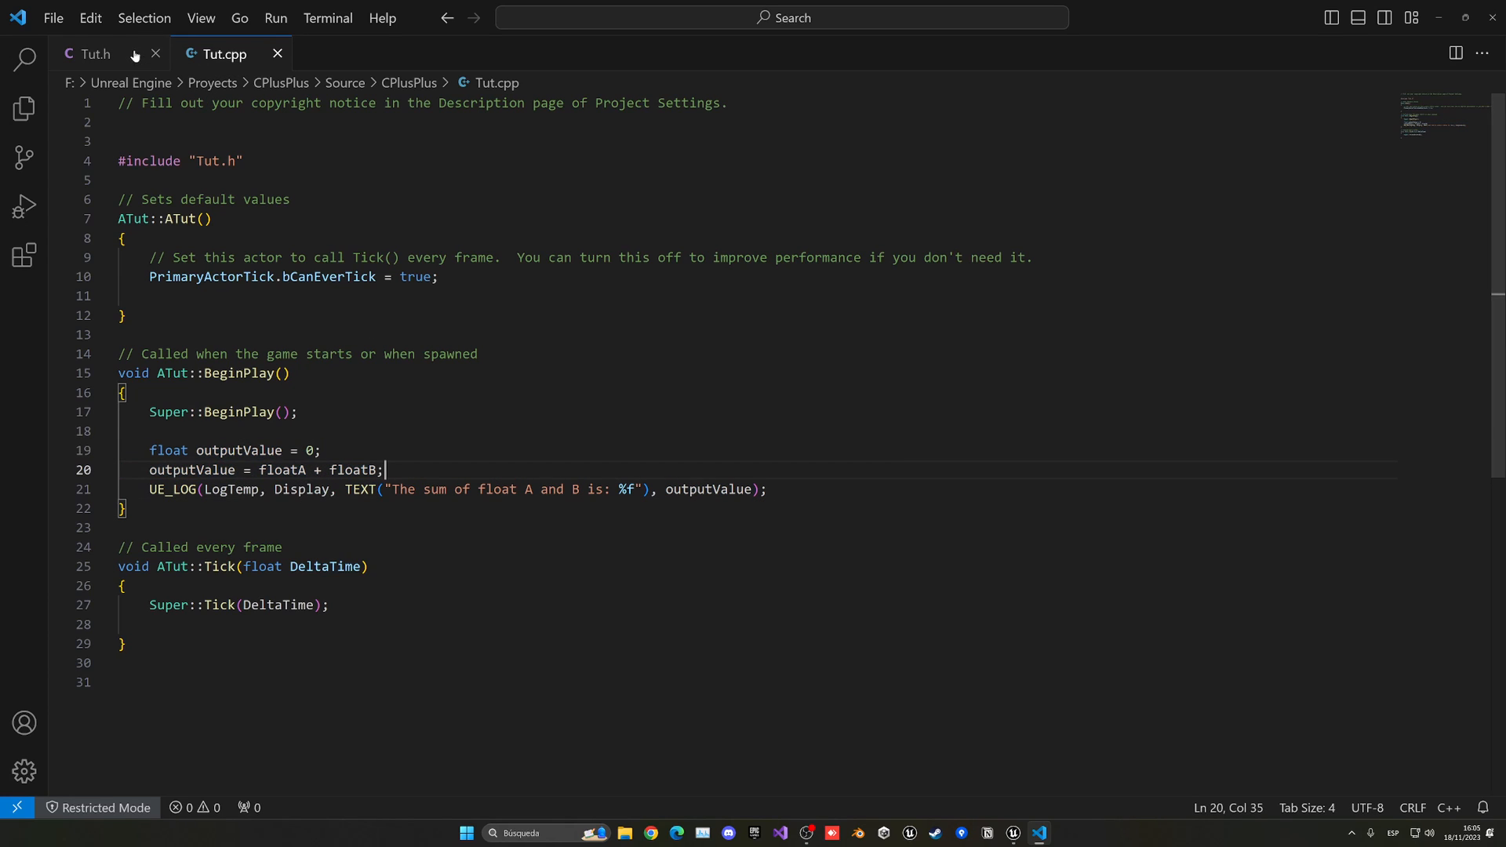
# Finish the Live Coding recompile, dismiss its window and start Play-in-Editor on the Test level
pyautogui.click(769, 489)
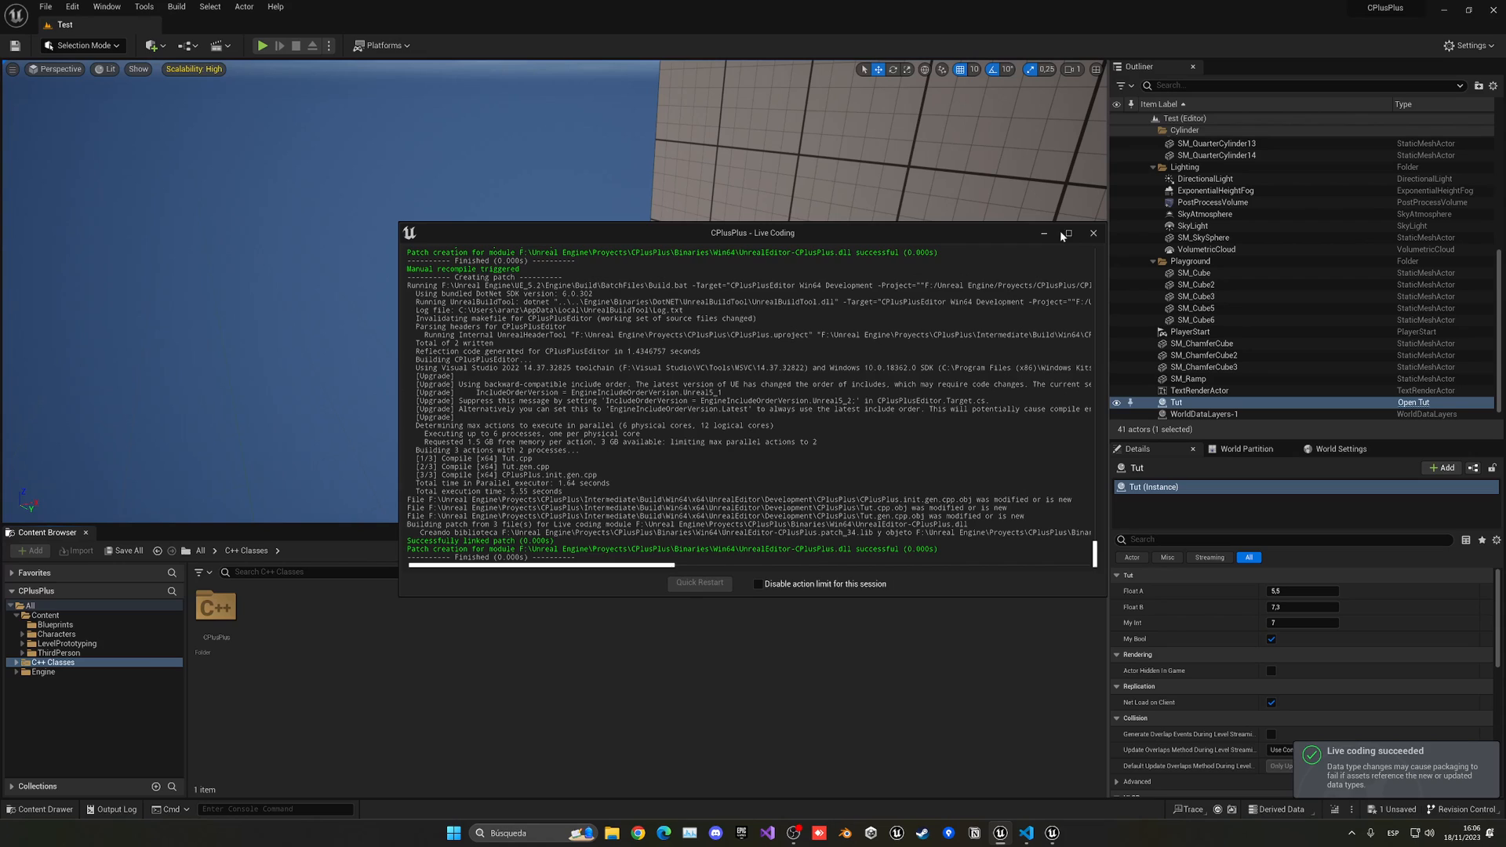
pyautogui.click(1091, 233)
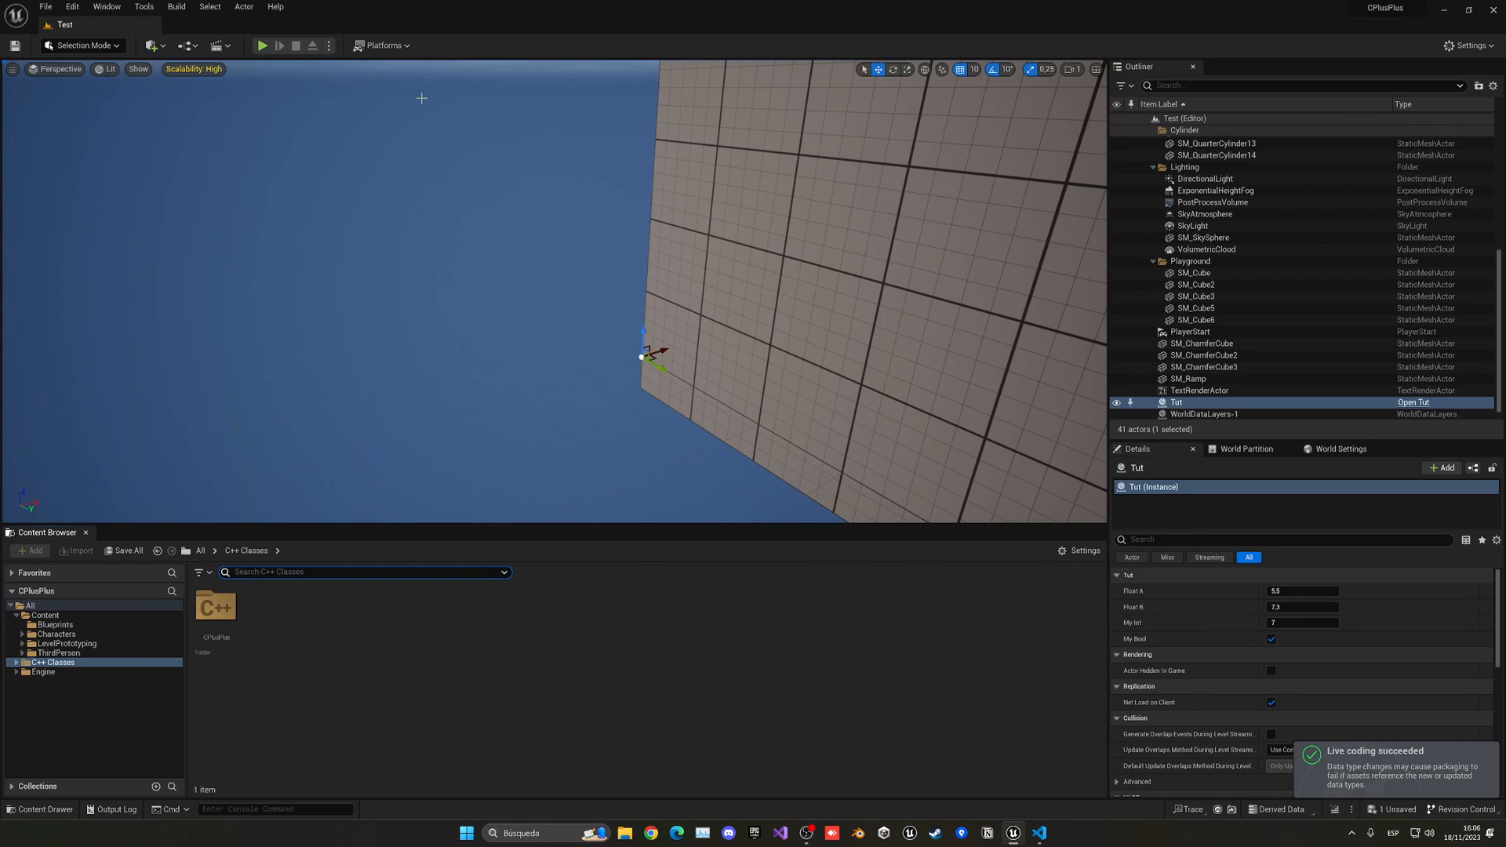
pyautogui.click(261, 45)
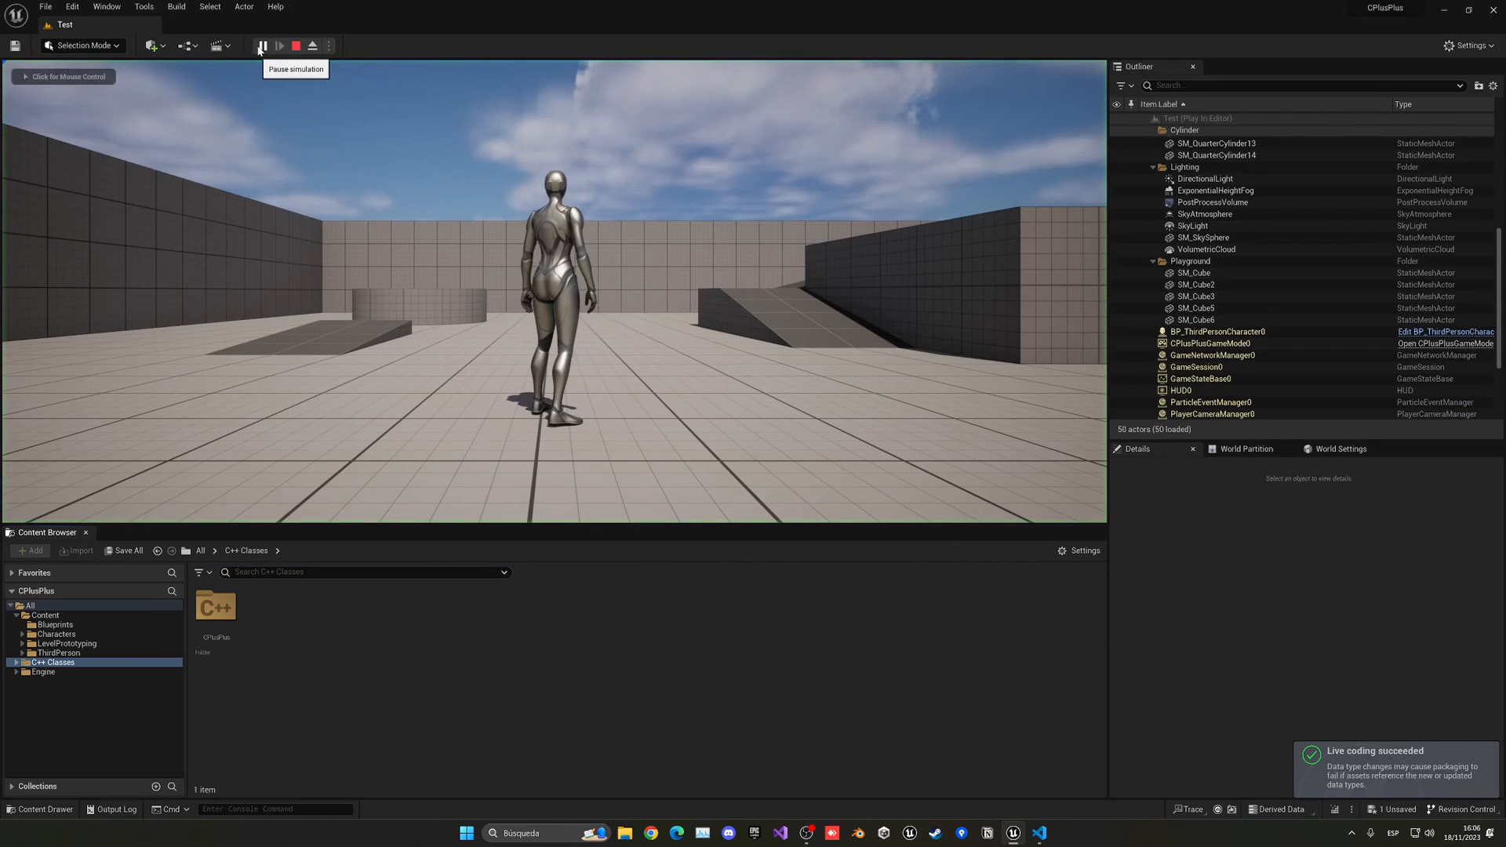
# Show the Output Log's LogTemp Display line reporting the sum of float A and B as 12.8
pyautogui.click(115, 810)
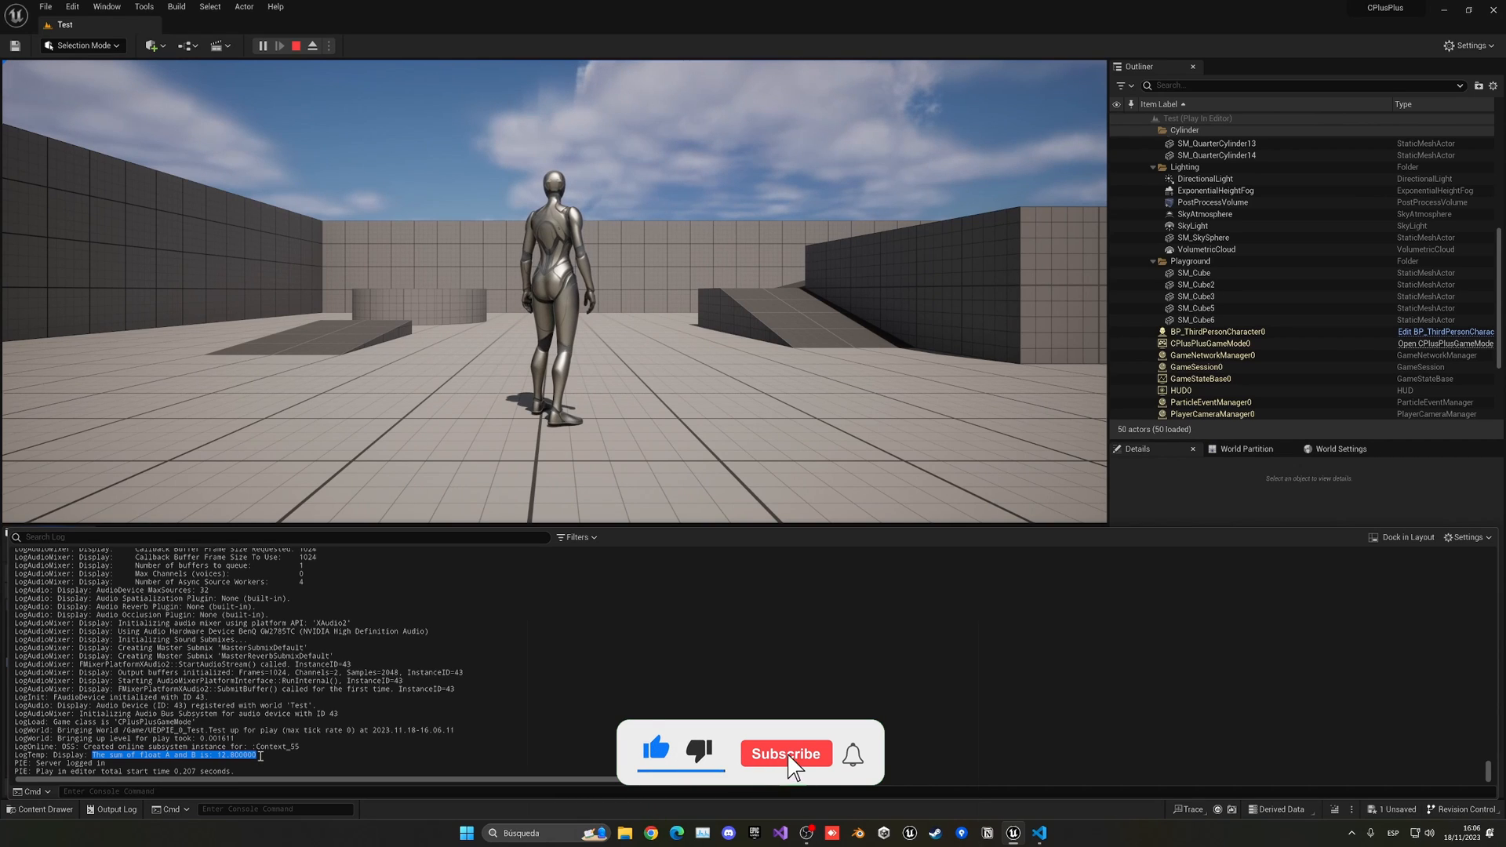
pyautogui.click(786, 753)
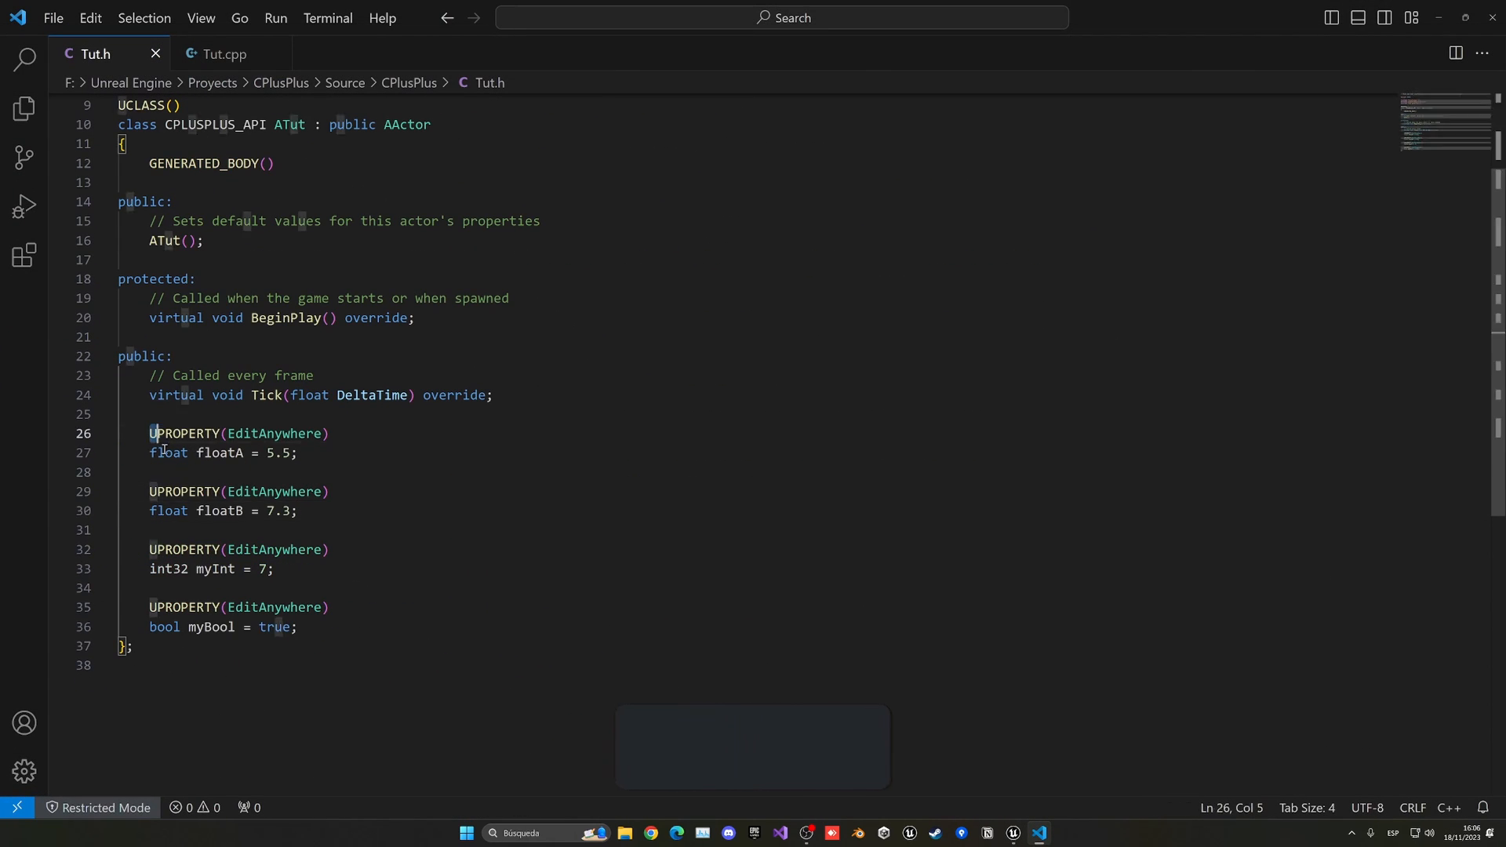
# Review the UPROPERTY floatA/floatB defaults in Tut.h, then highlight outputValue uses in Tut.cpp's BeginPlay
pyautogui.doubleClick(168, 452)
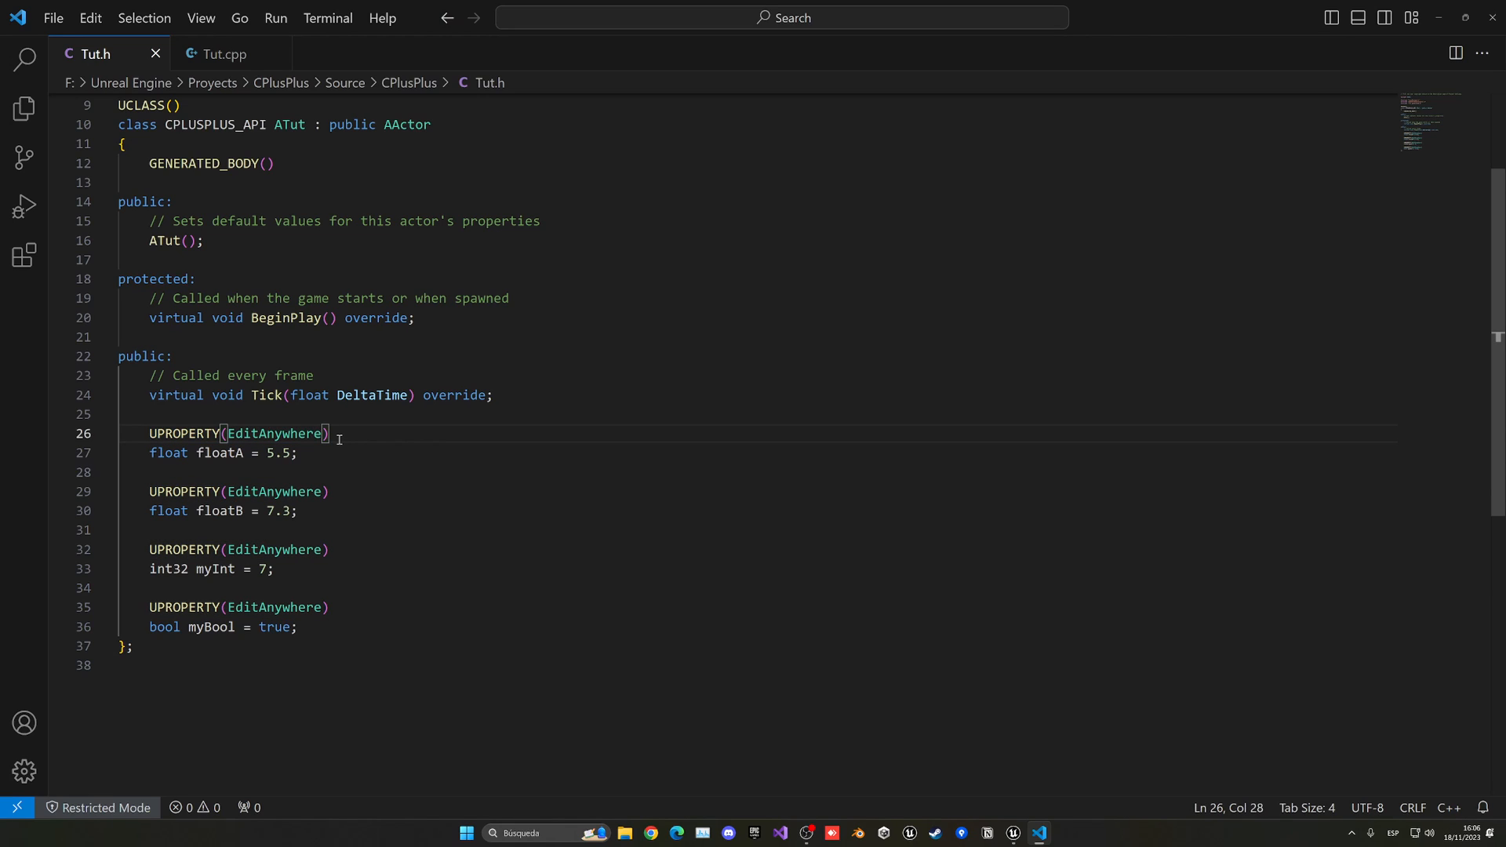
pyautogui.click(223, 53)
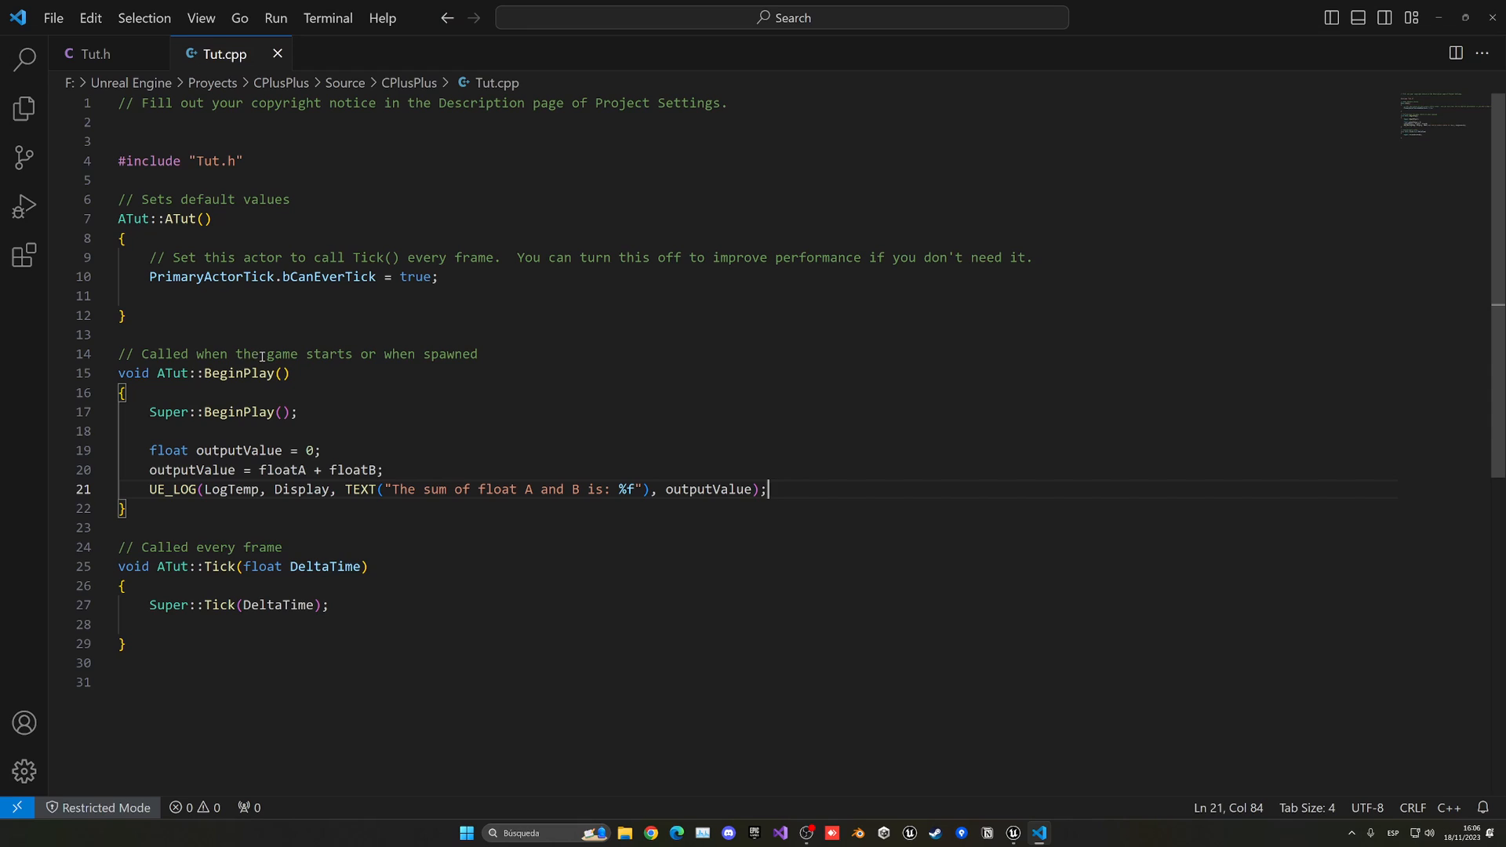
pyautogui.click(168, 450)
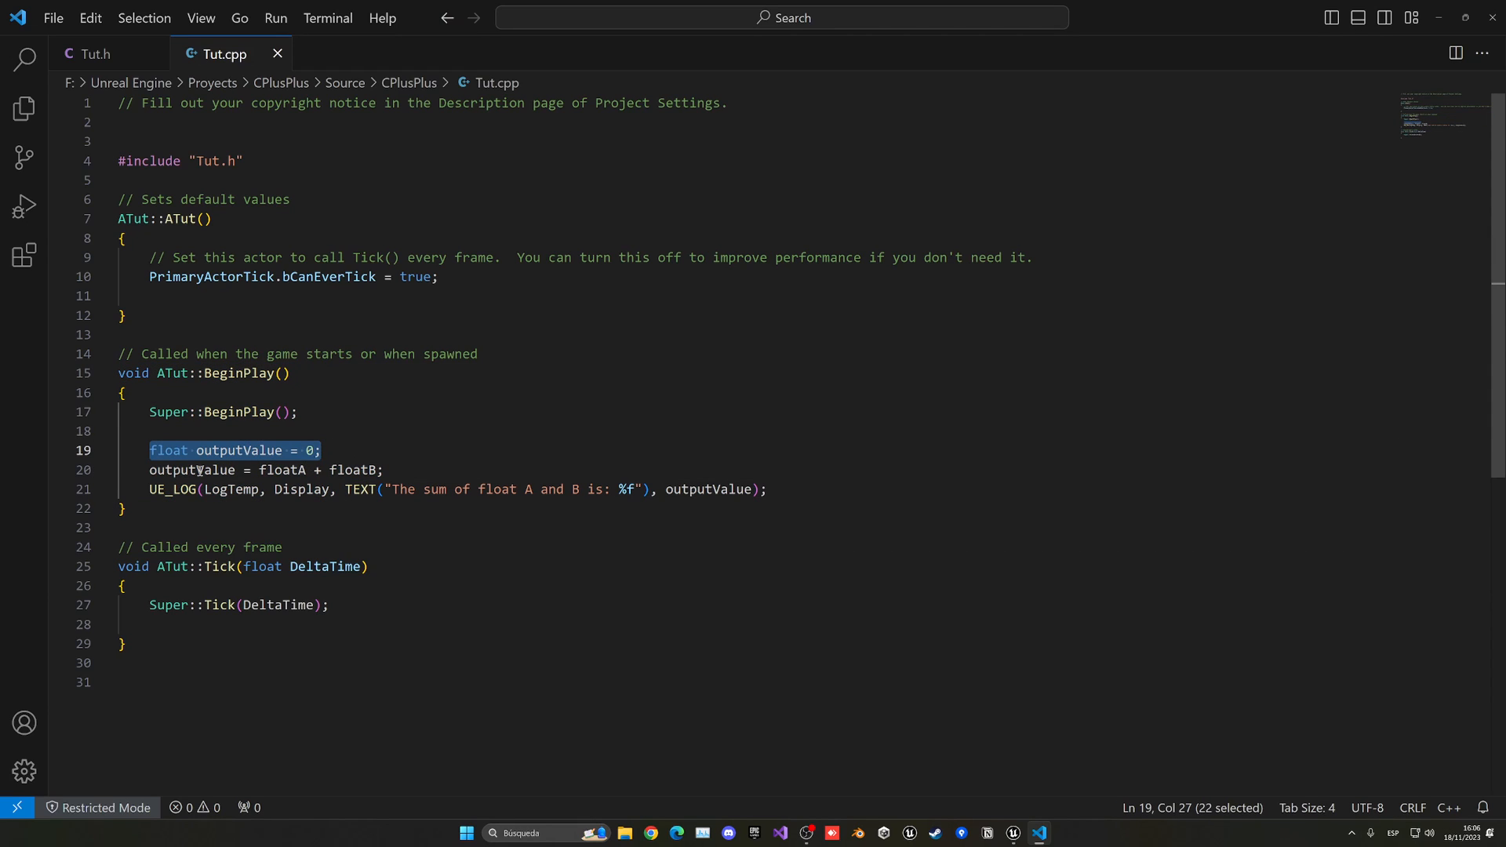
pyautogui.doubleClick(192, 470)
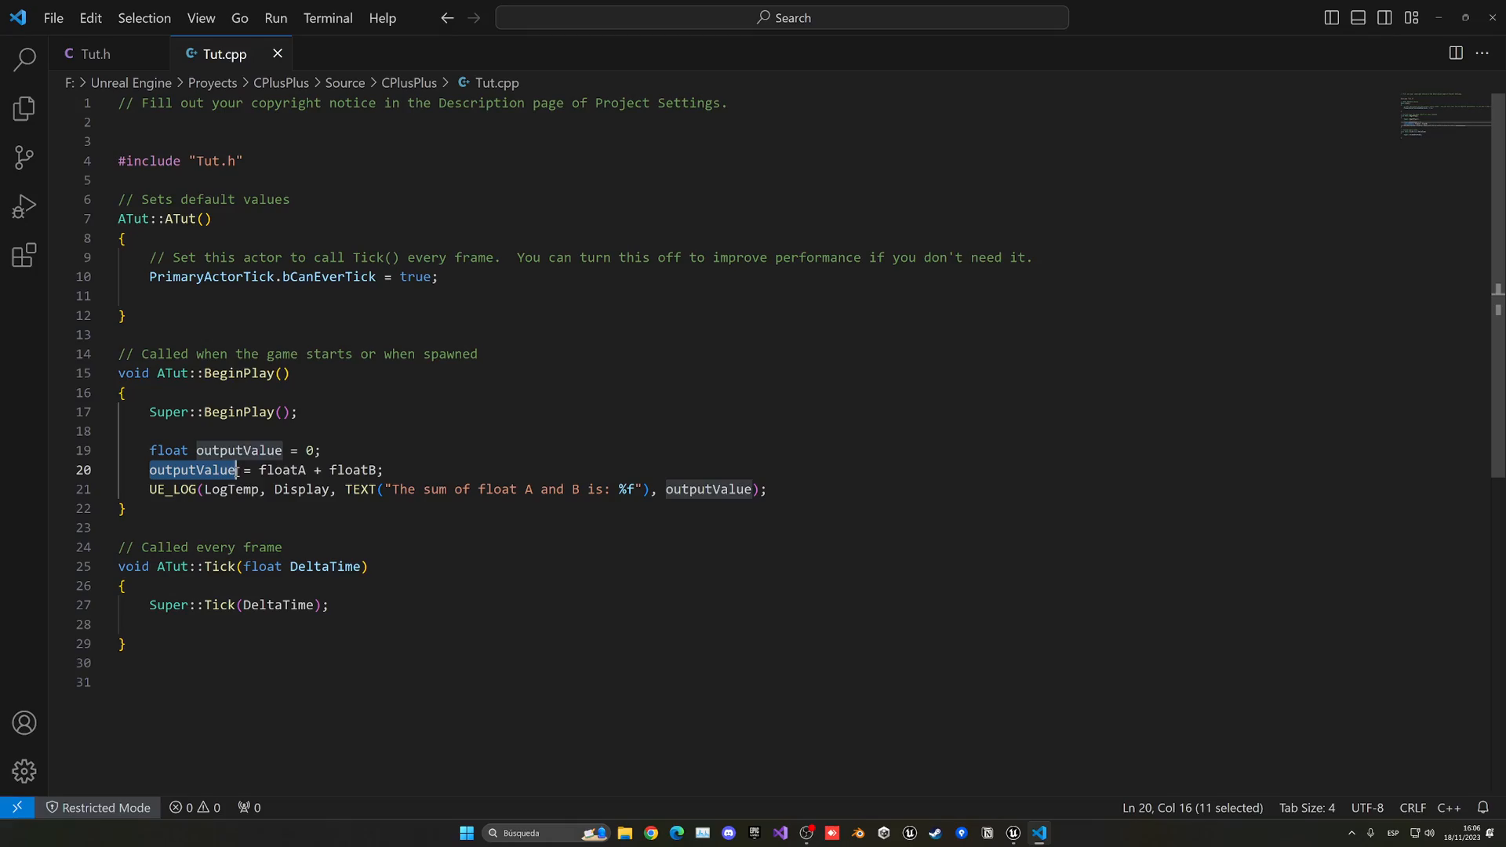